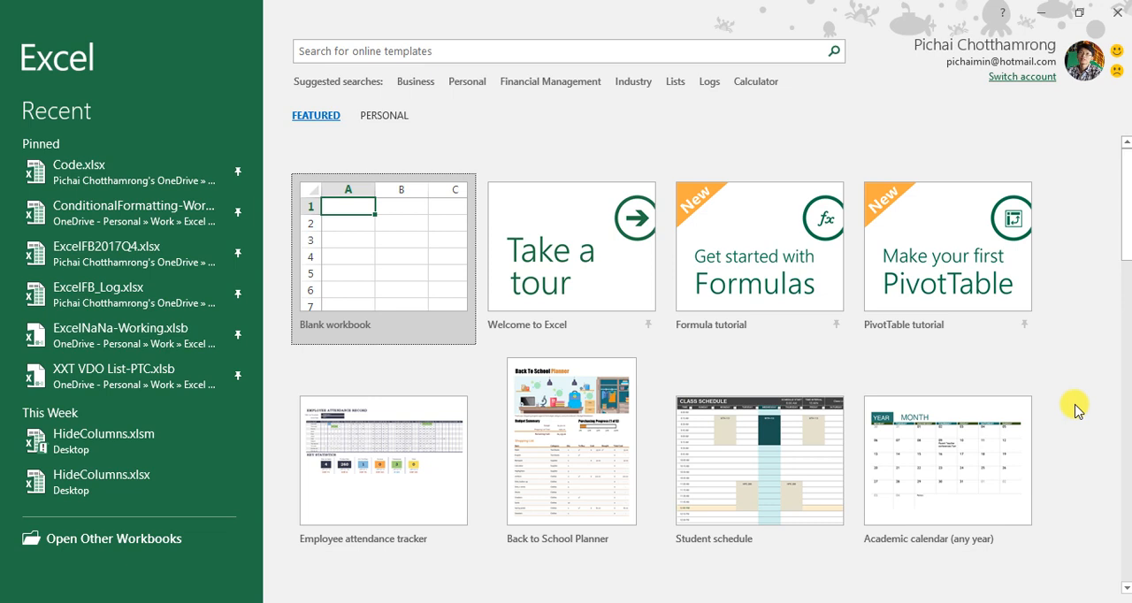
mouse_move(628, 388)
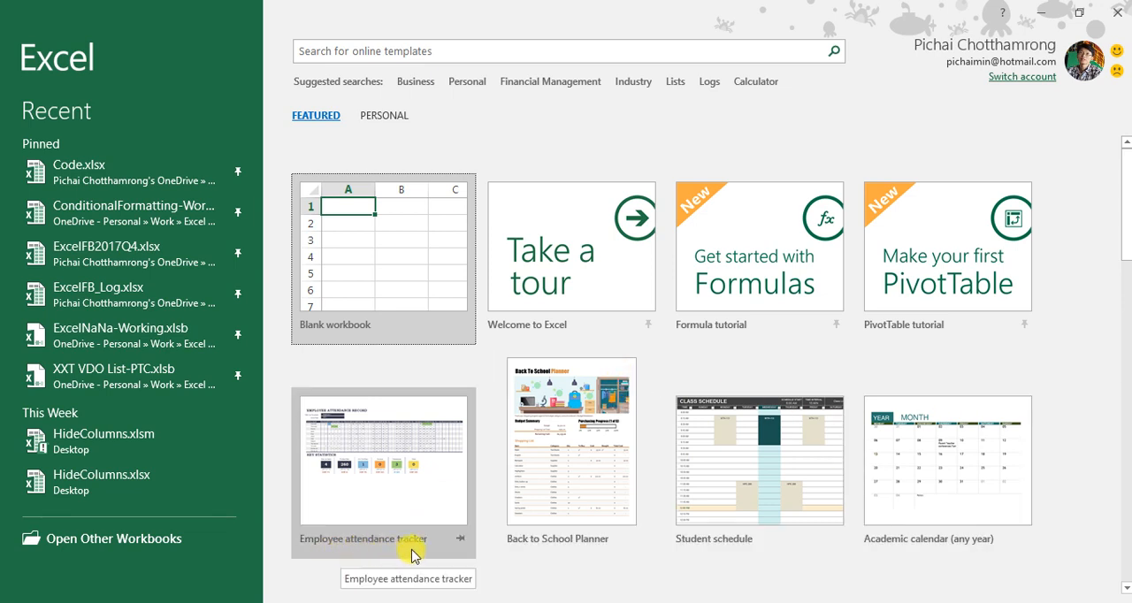
mouse_move(276, 304)
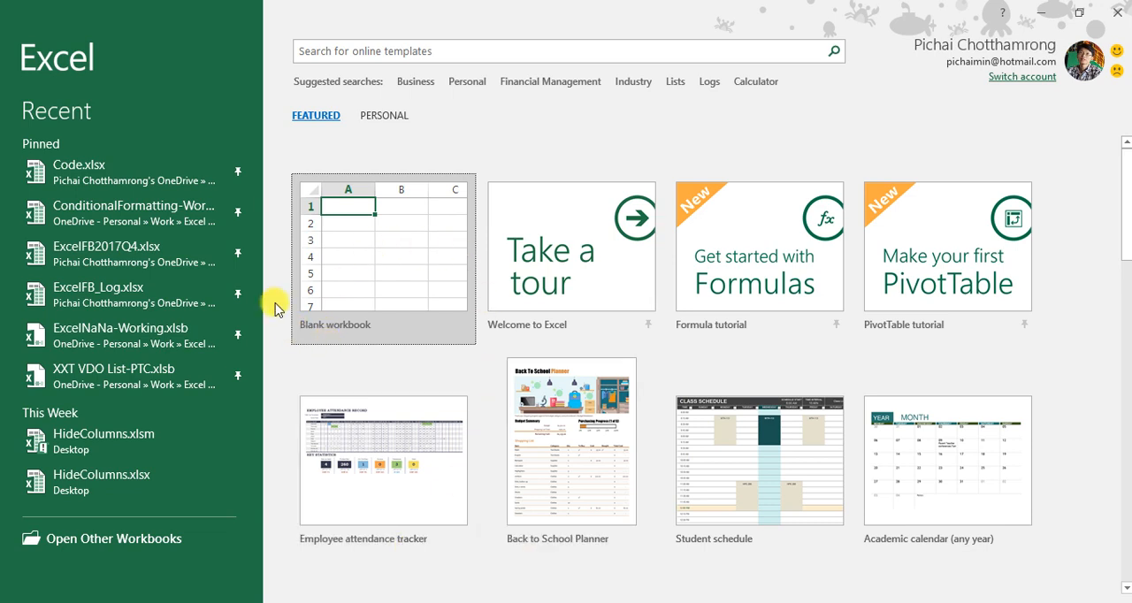
mouse_move(766, 132)
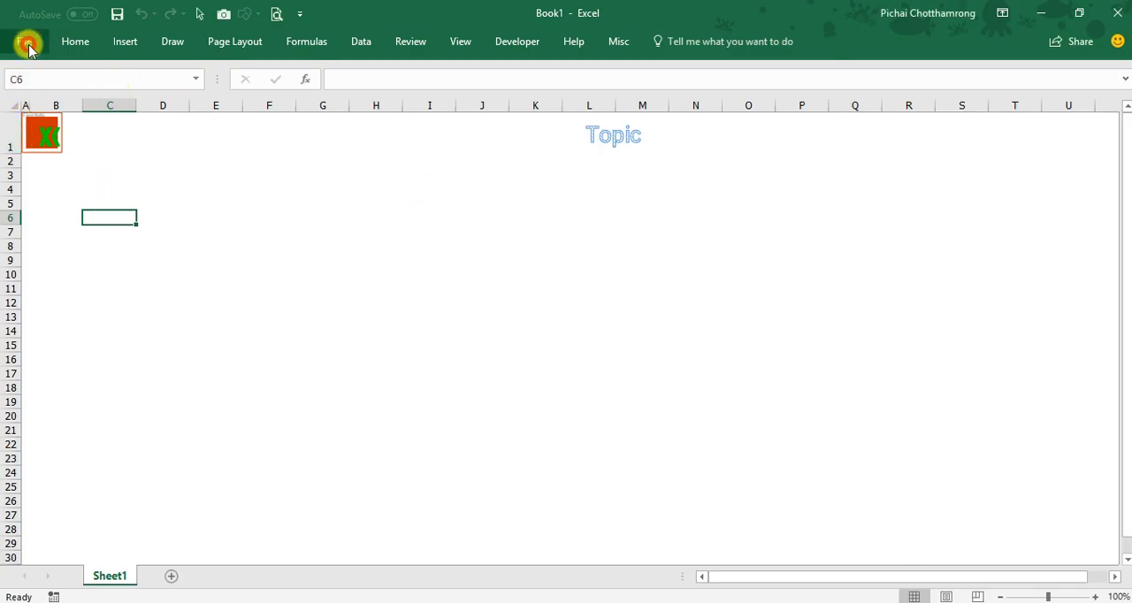
- Search the online templates for "Employee attendance" from File > New
left_click(29, 40)
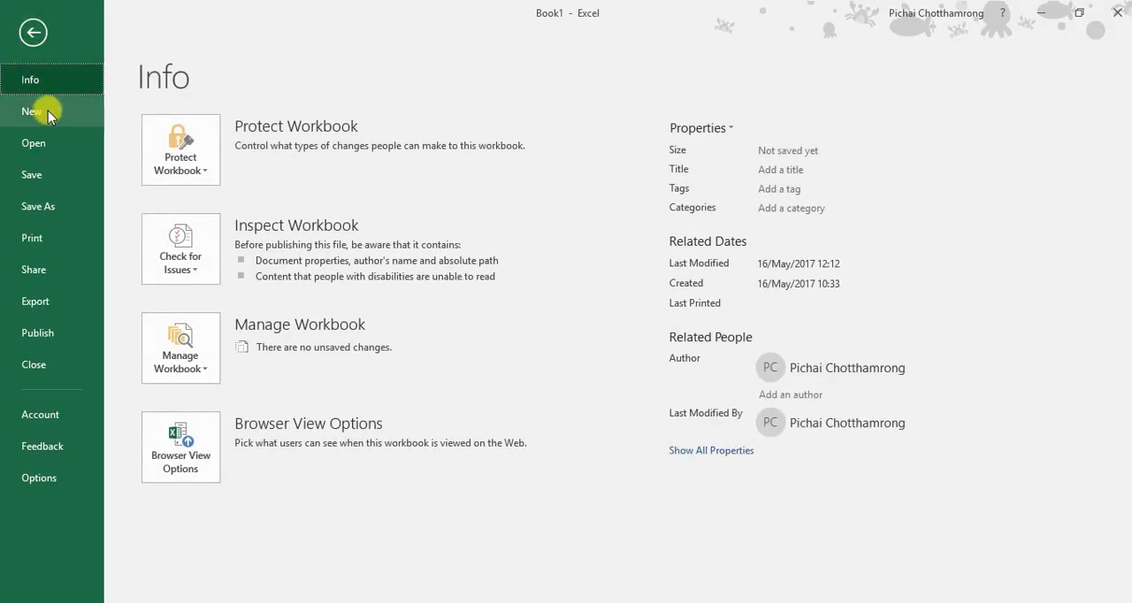
left_click(32, 110)
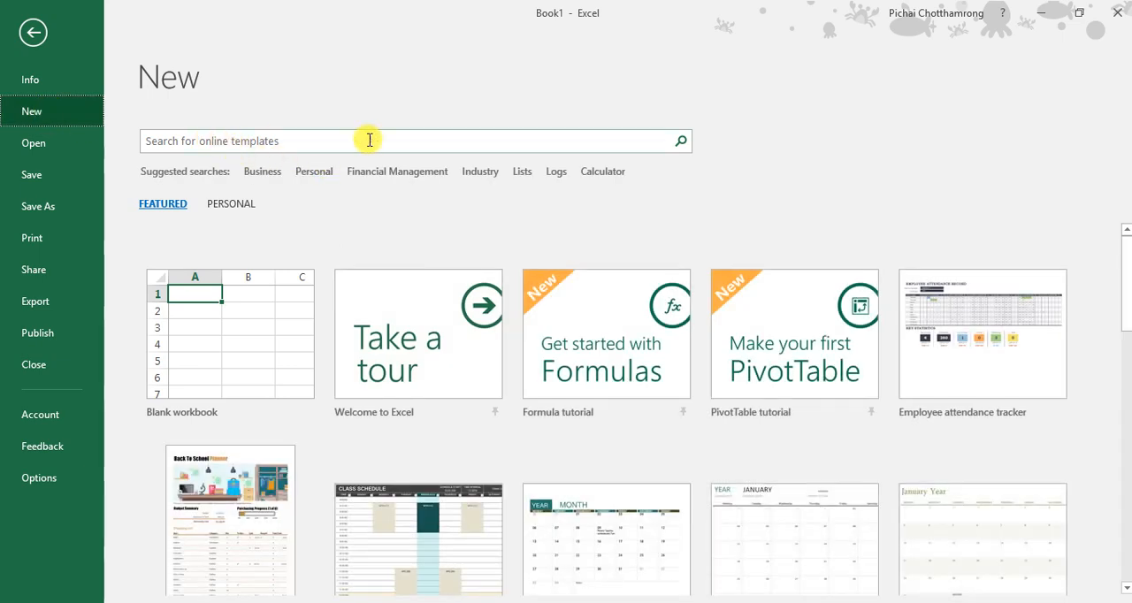
mouse_move(1079, 281)
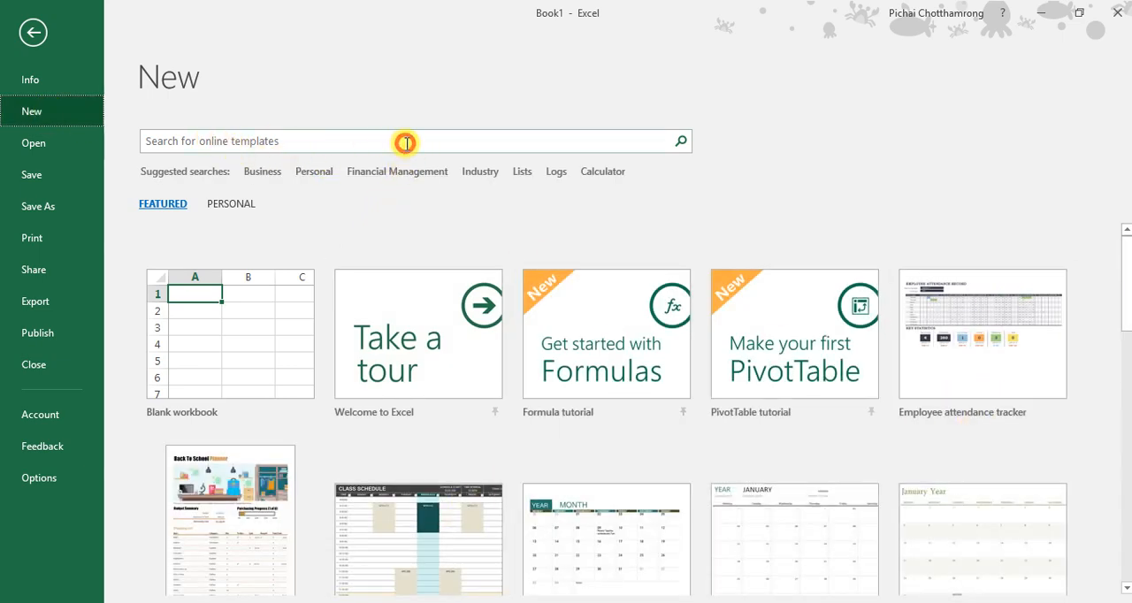
left_click(404, 142)
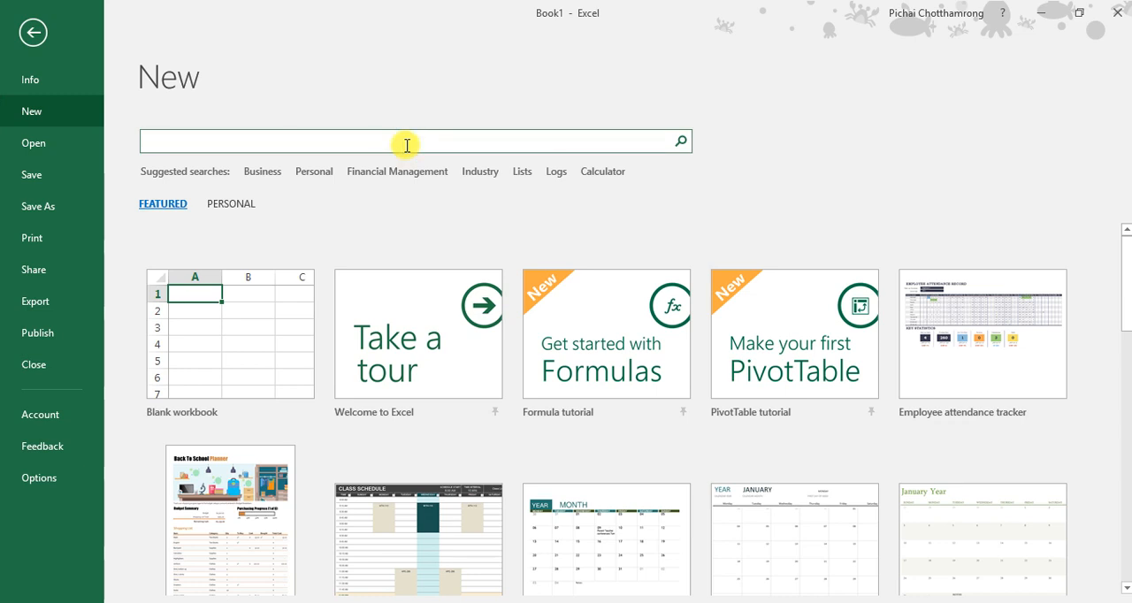
type("Employee attendance")
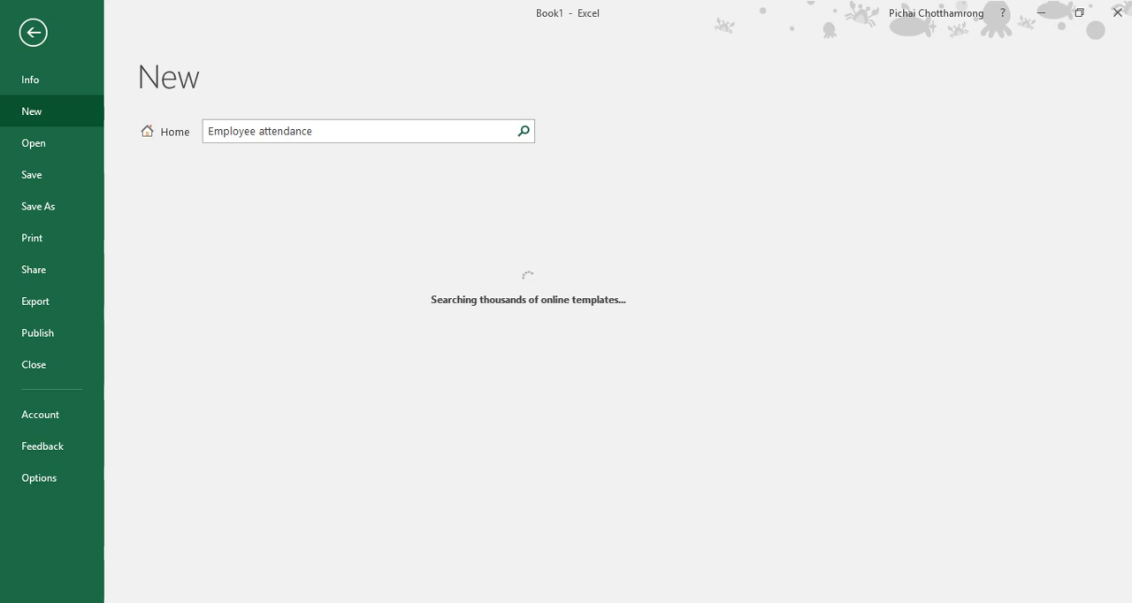
left_click(524, 131)
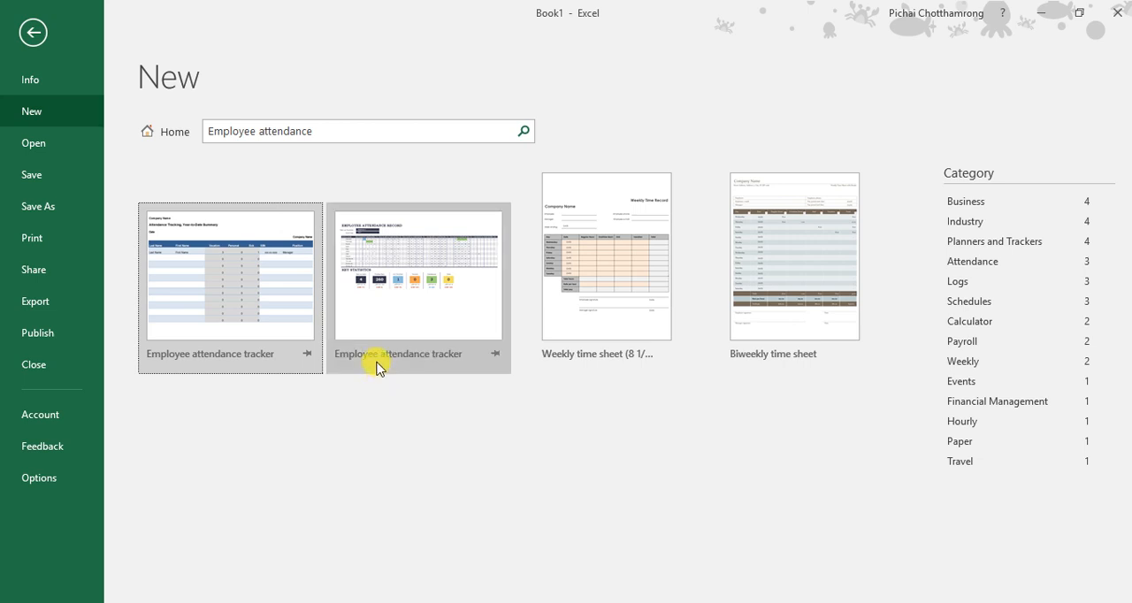
mouse_move(549, 282)
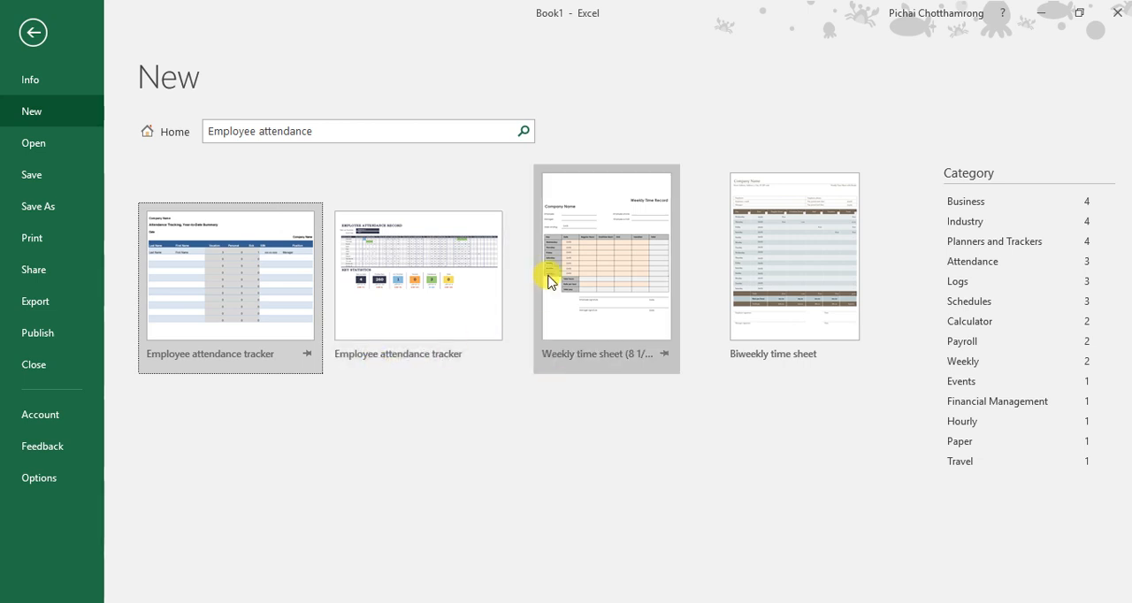
mouse_move(421, 358)
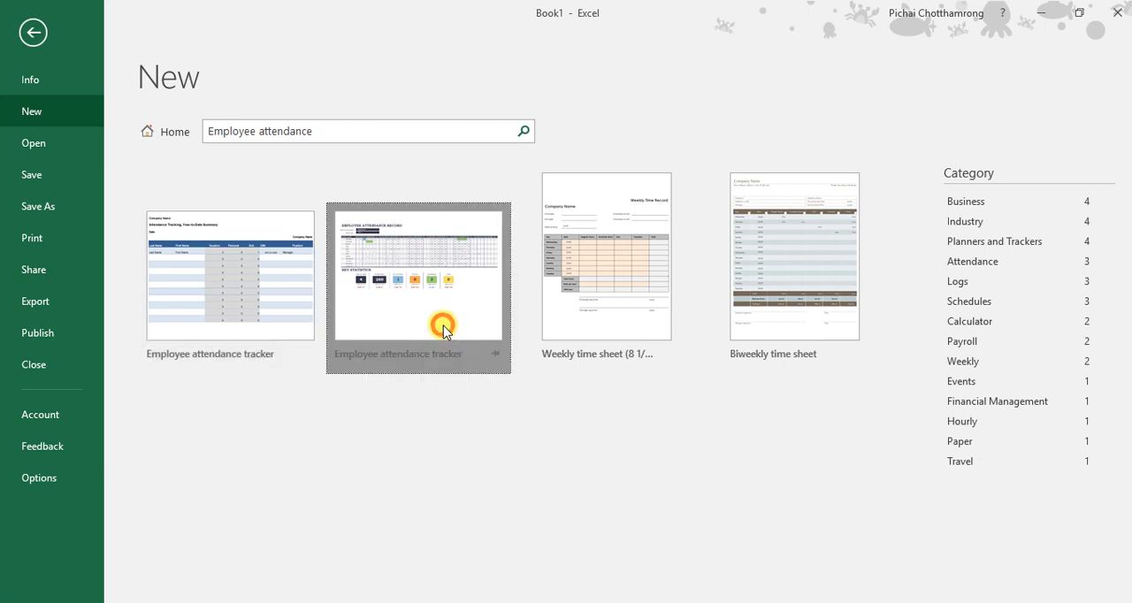
- Create a new workbook from the Employee attendance tracker template
left_click(417, 287)
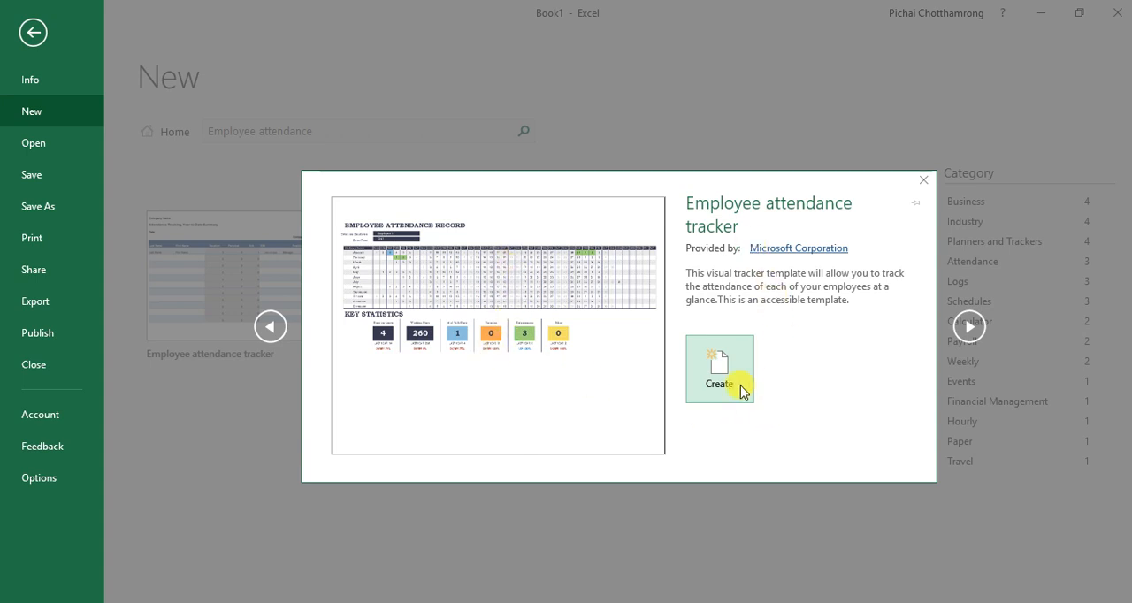
left_click(718, 368)
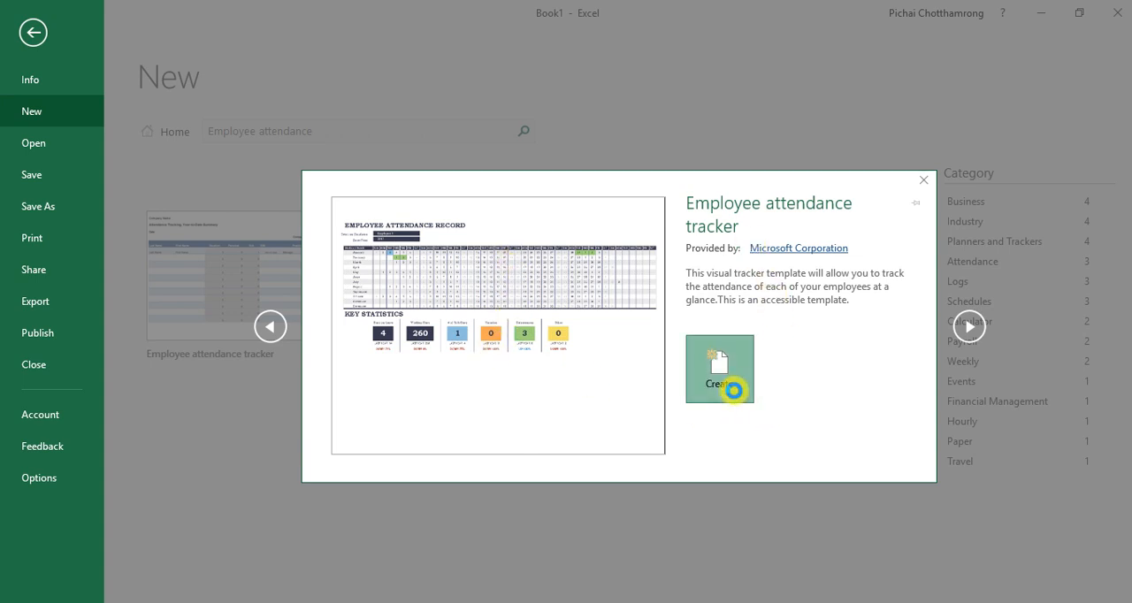
left_click(718, 367)
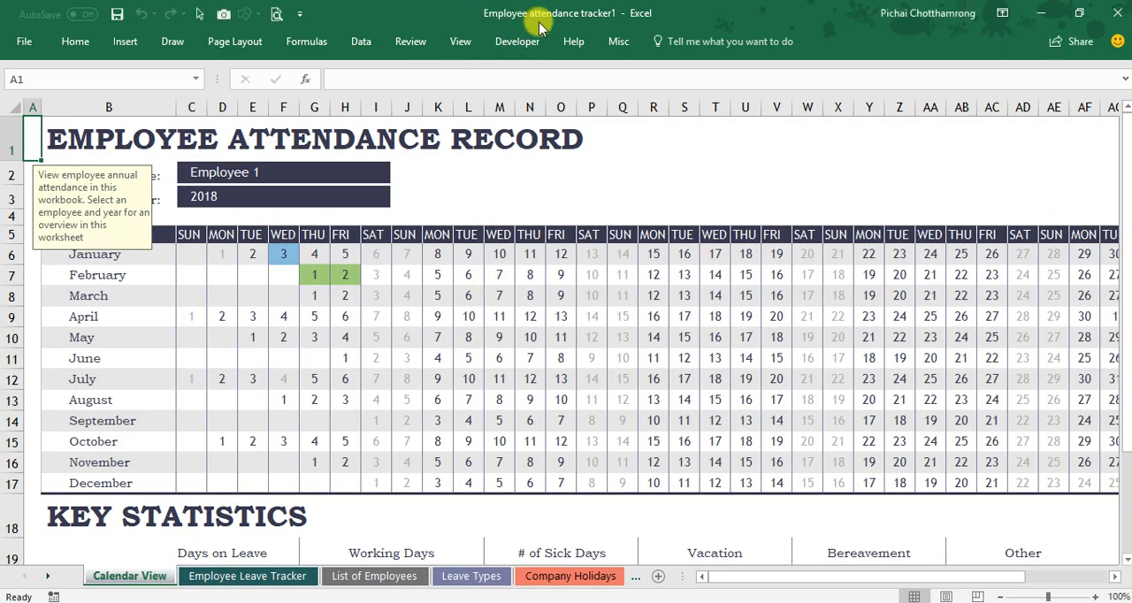
mouse_move(612, 28)
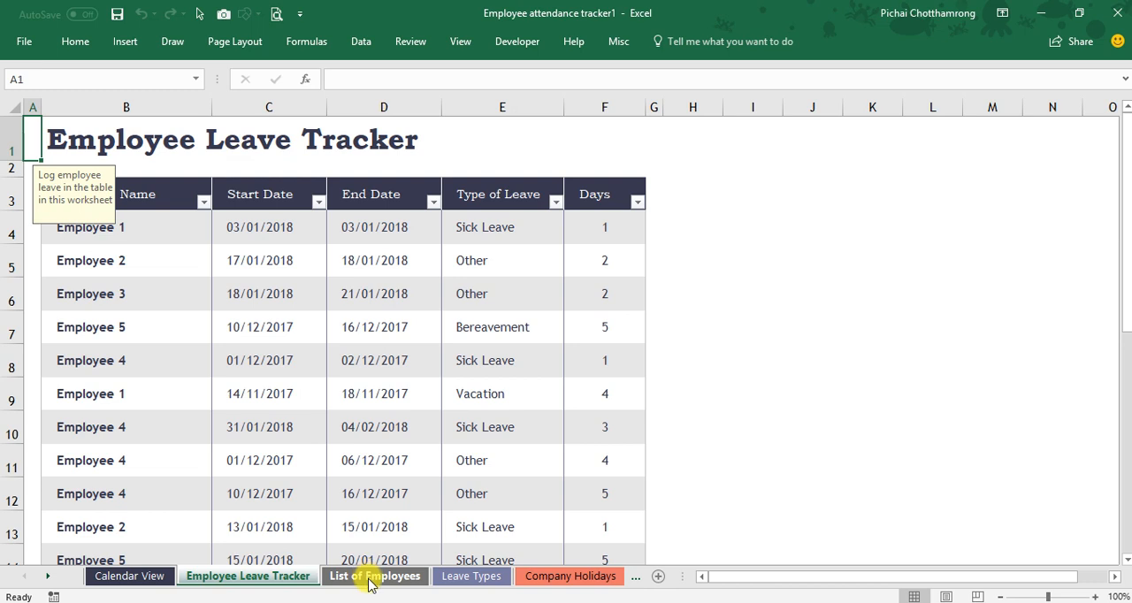
- Browse the List of Employees, Leave Types and Company Holidays sheets in turn
left_click(375, 577)
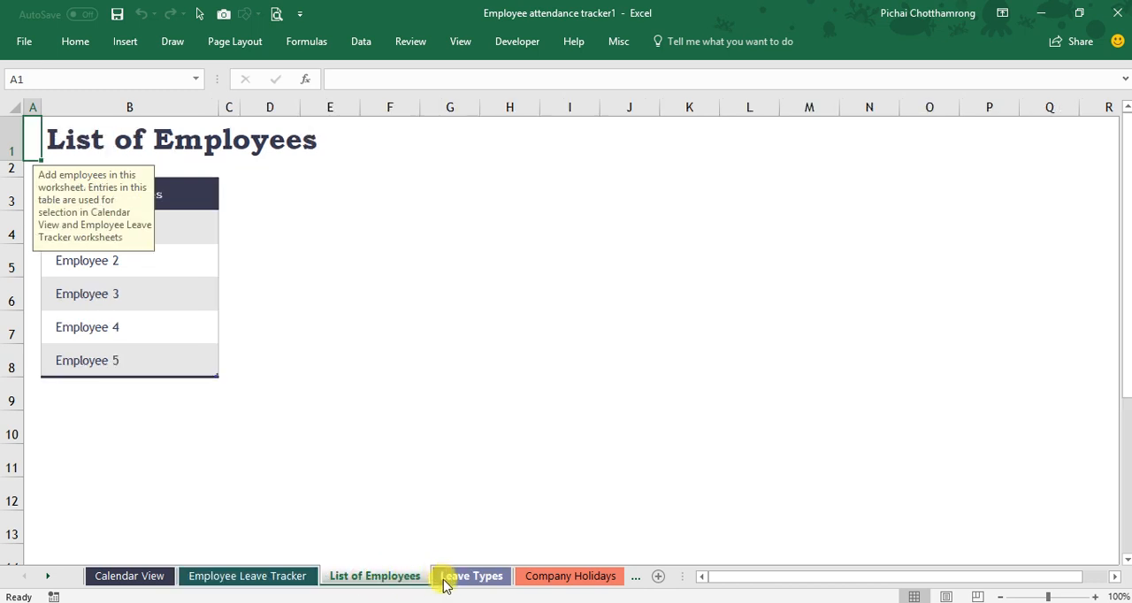
left_click(470, 577)
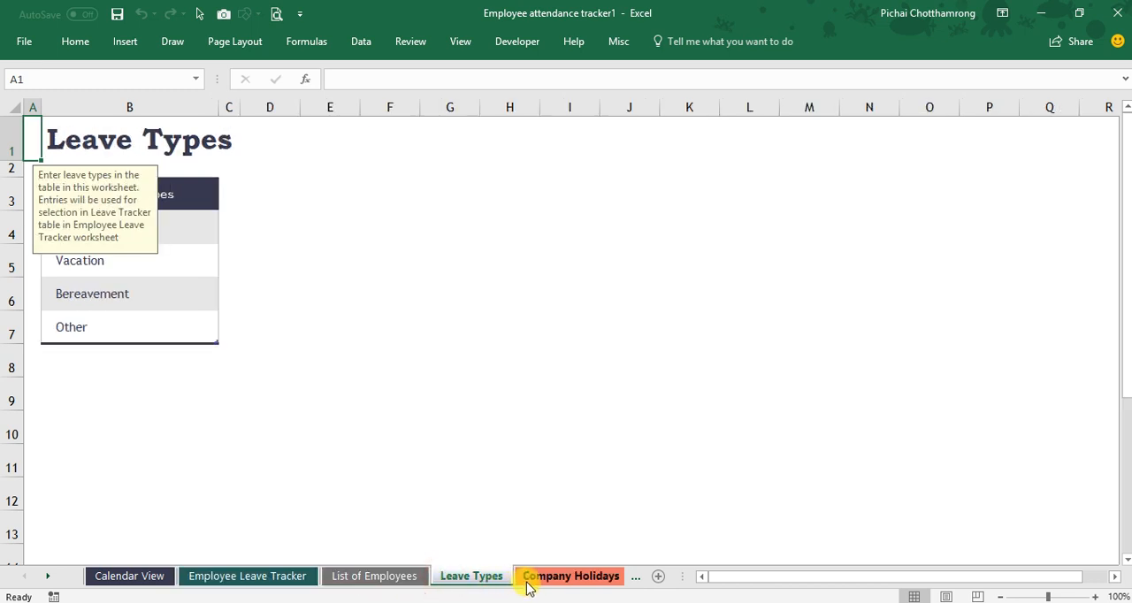
left_click(571, 576)
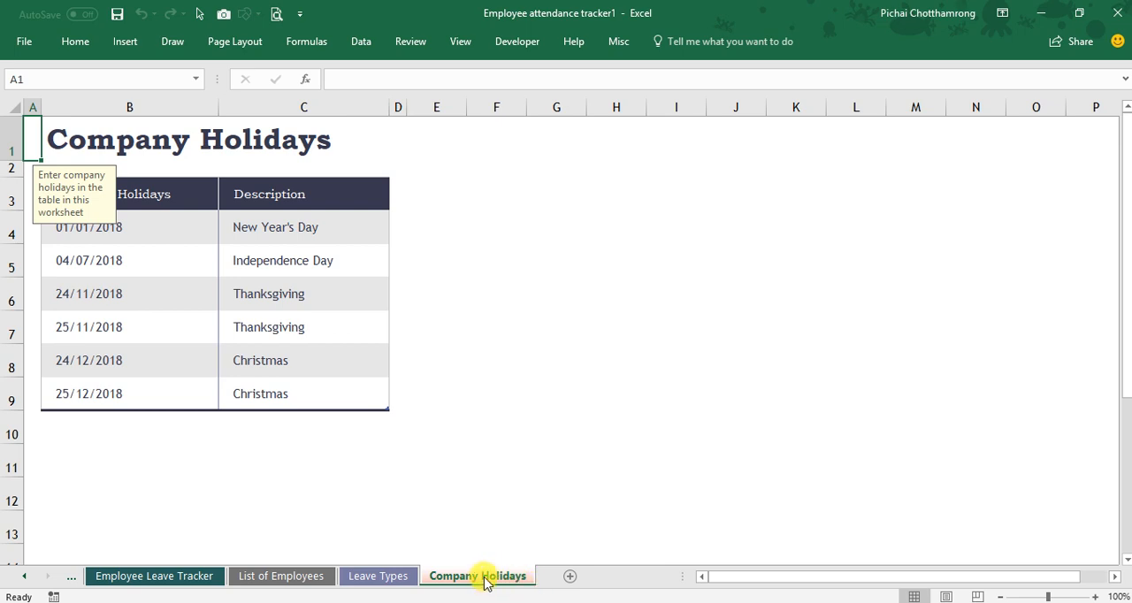
mouse_move(379, 577)
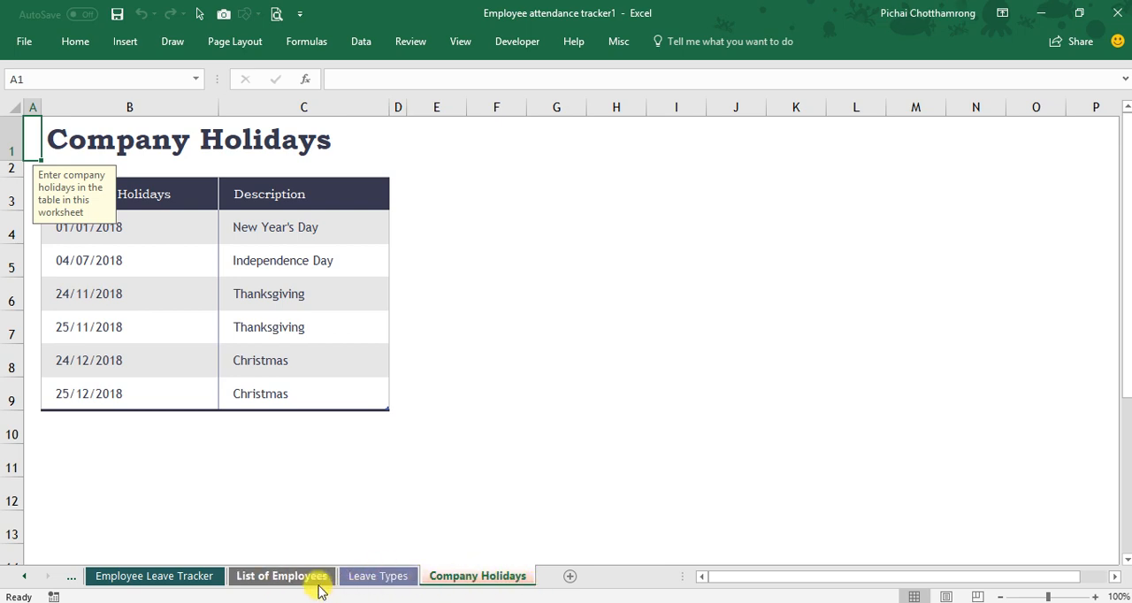
mouse_move(488, 559)
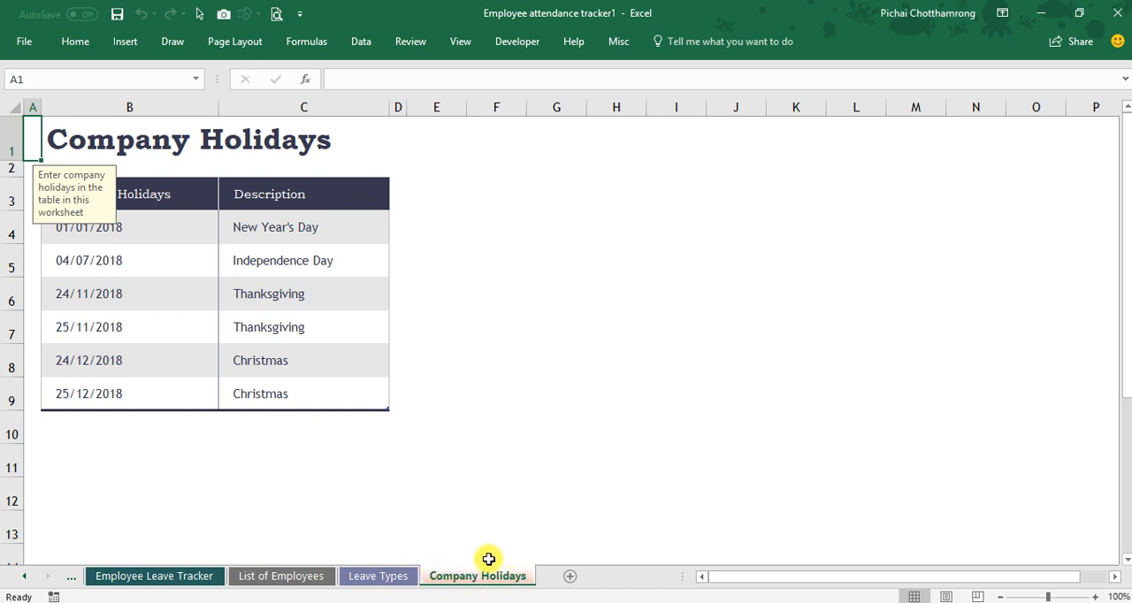
mouse_move(166, 171)
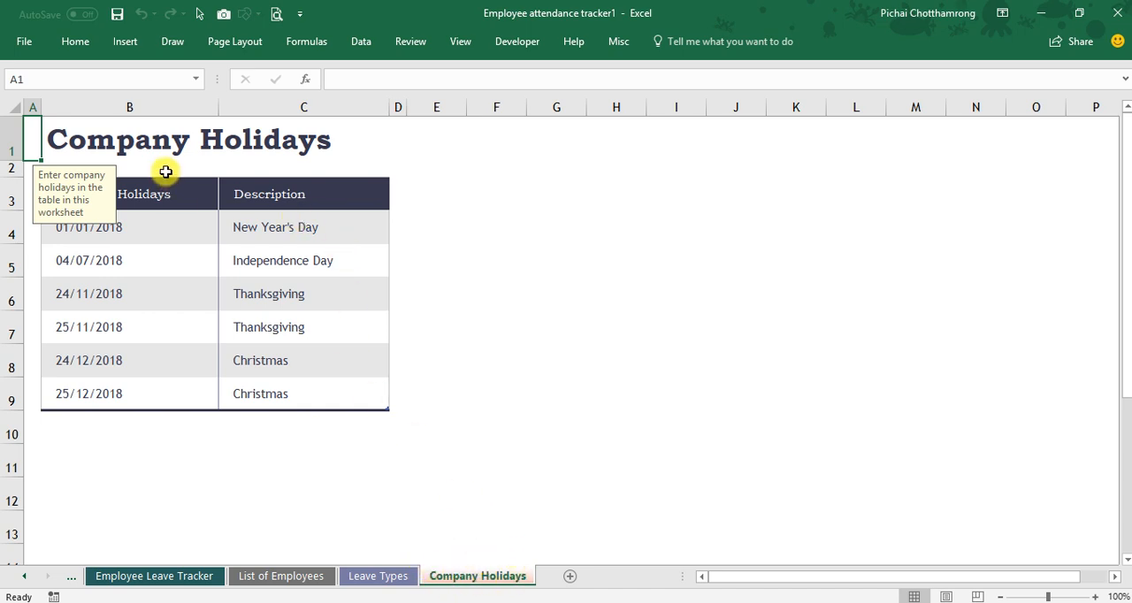
- Inspect the New Year's Day DATE formula and description, then show the Leave Types sheet
left_click(89, 226)
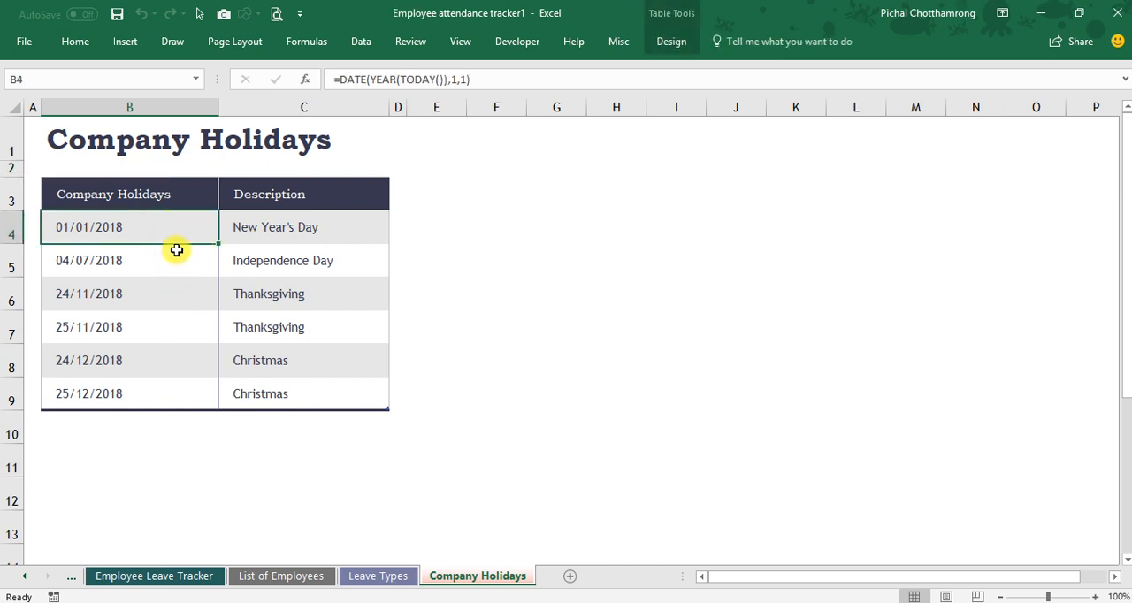
mouse_move(181, 230)
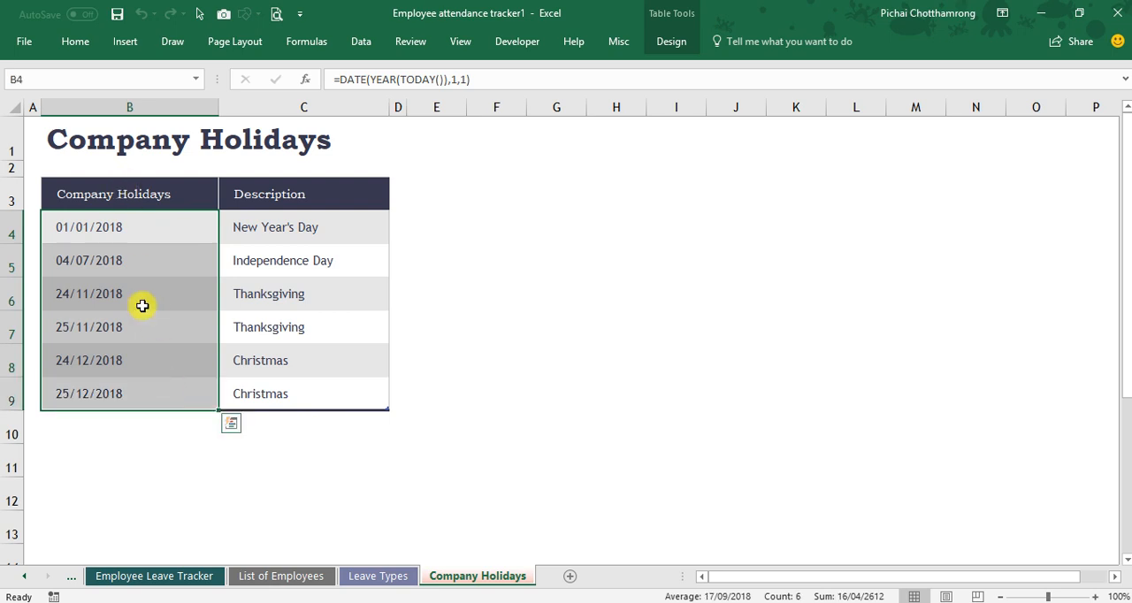
left_click(304, 226)
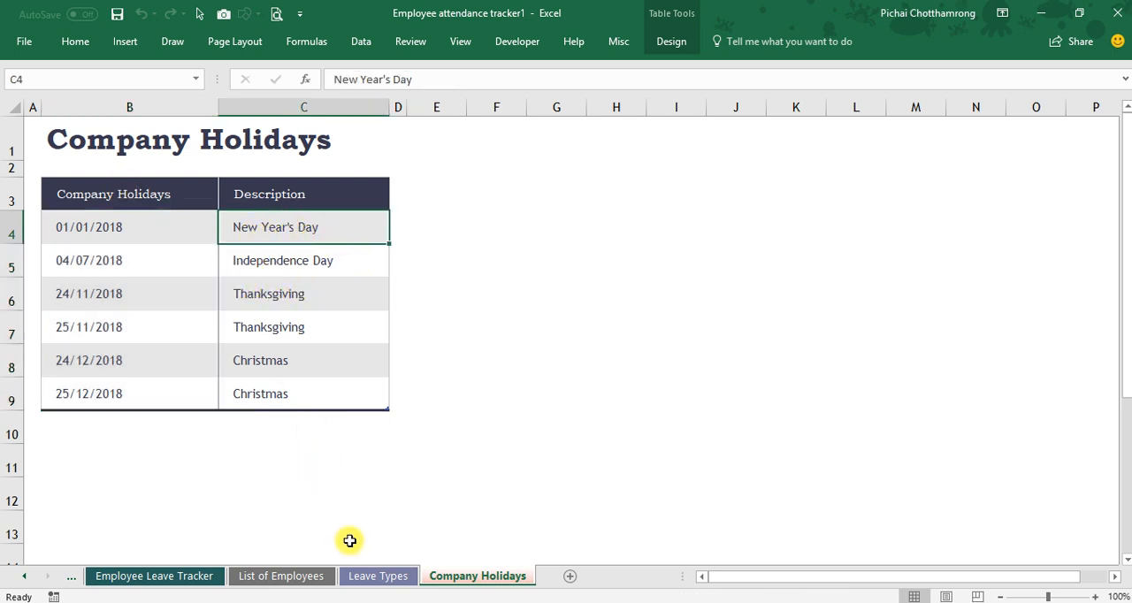
left_click(379, 577)
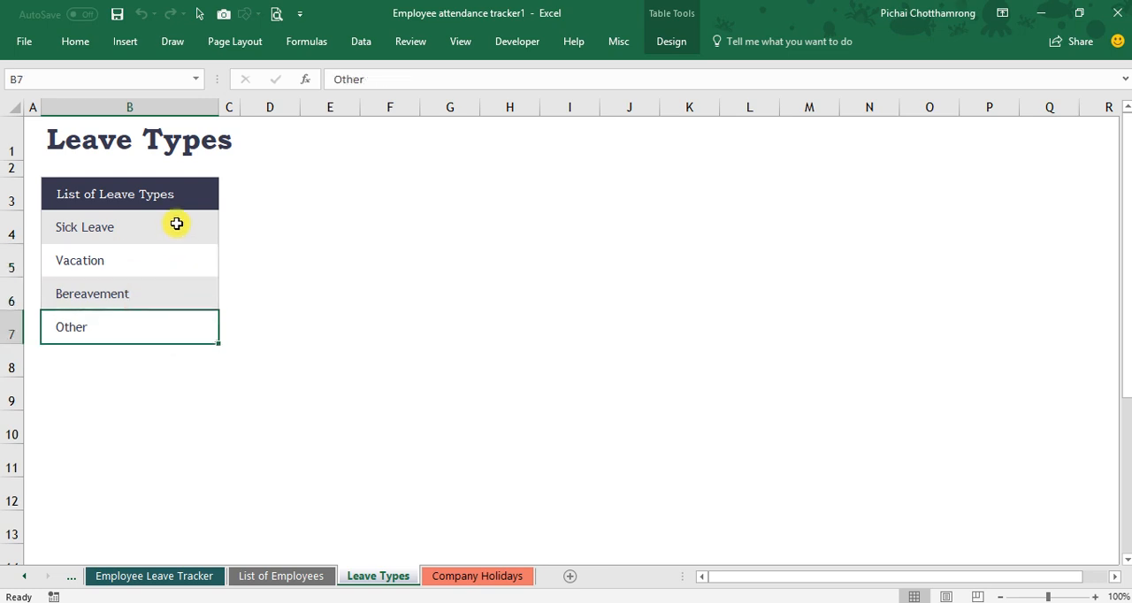
mouse_move(182, 230)
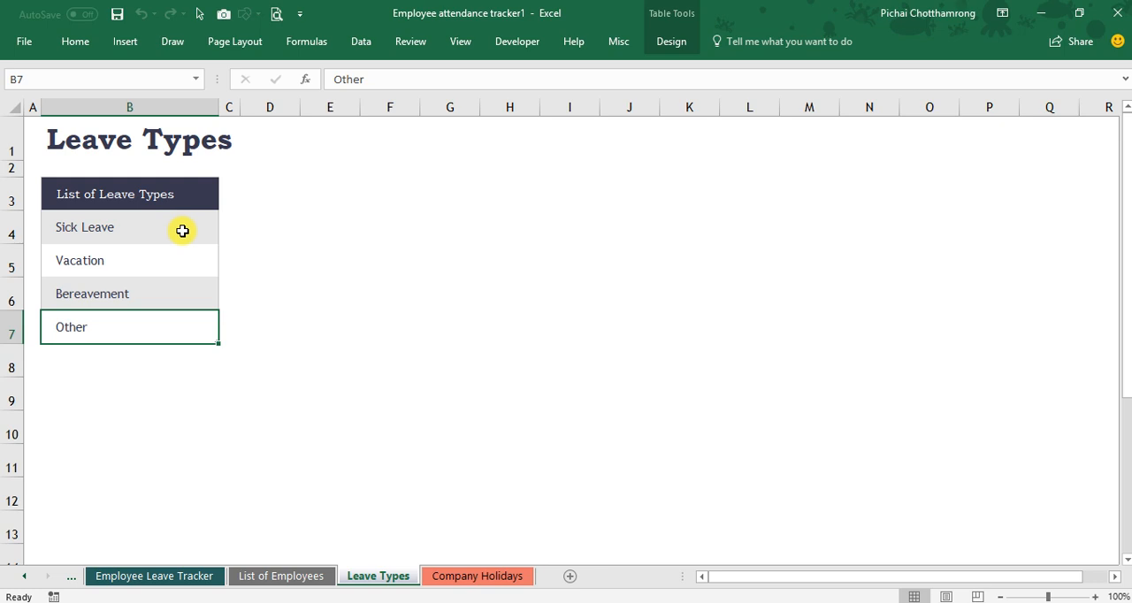
- Add "Employee 6" as a sixth name in the List of Employees, then show the leave tracker
left_click(281, 576)
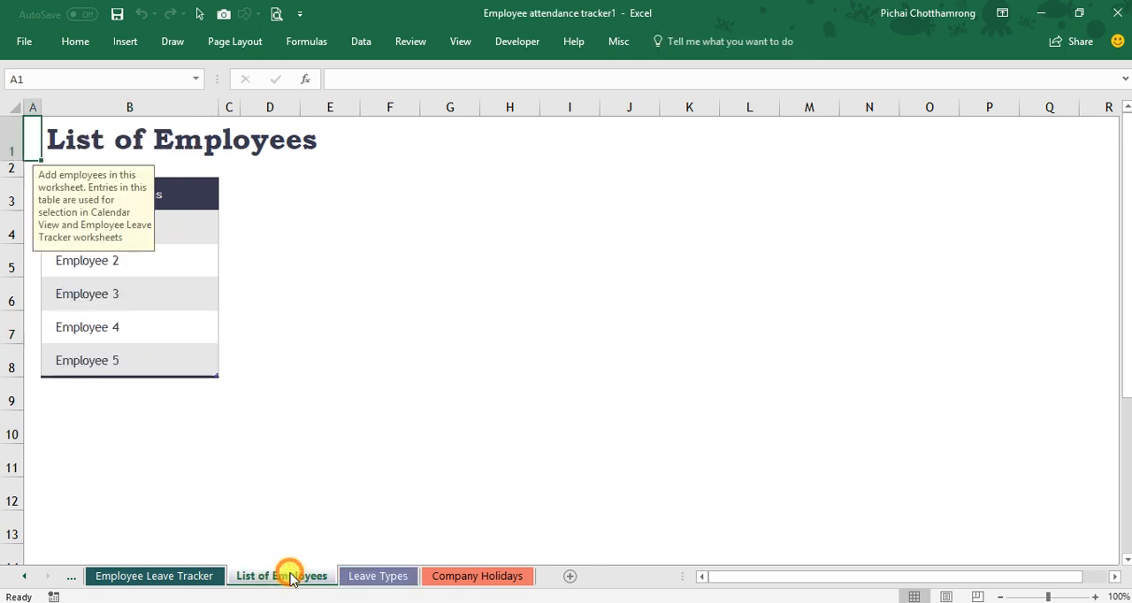
left_click(230, 260)
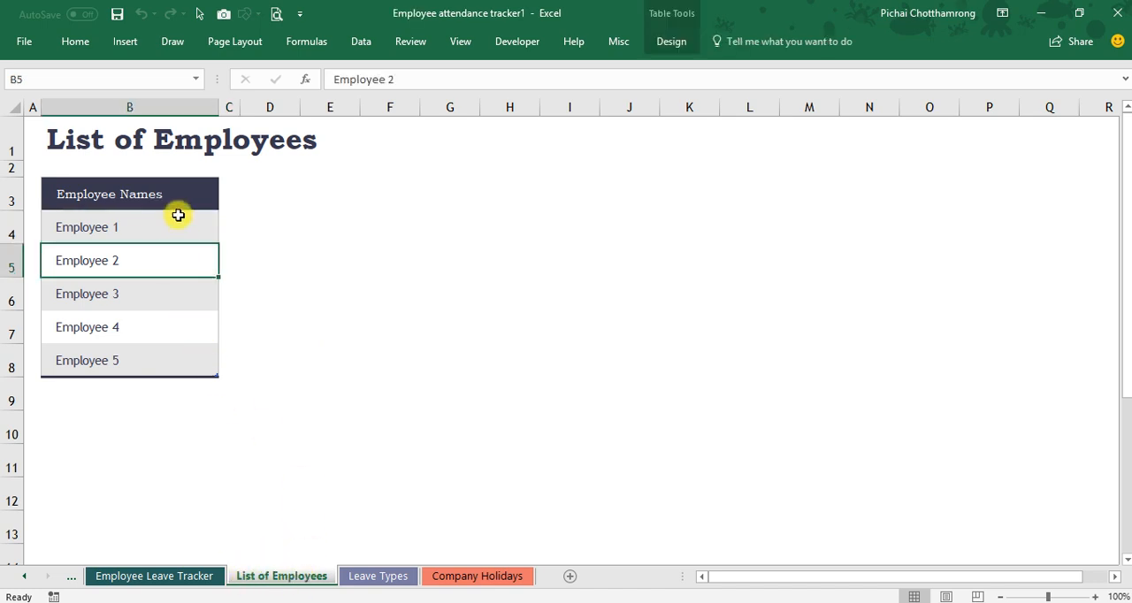
mouse_move(269, 212)
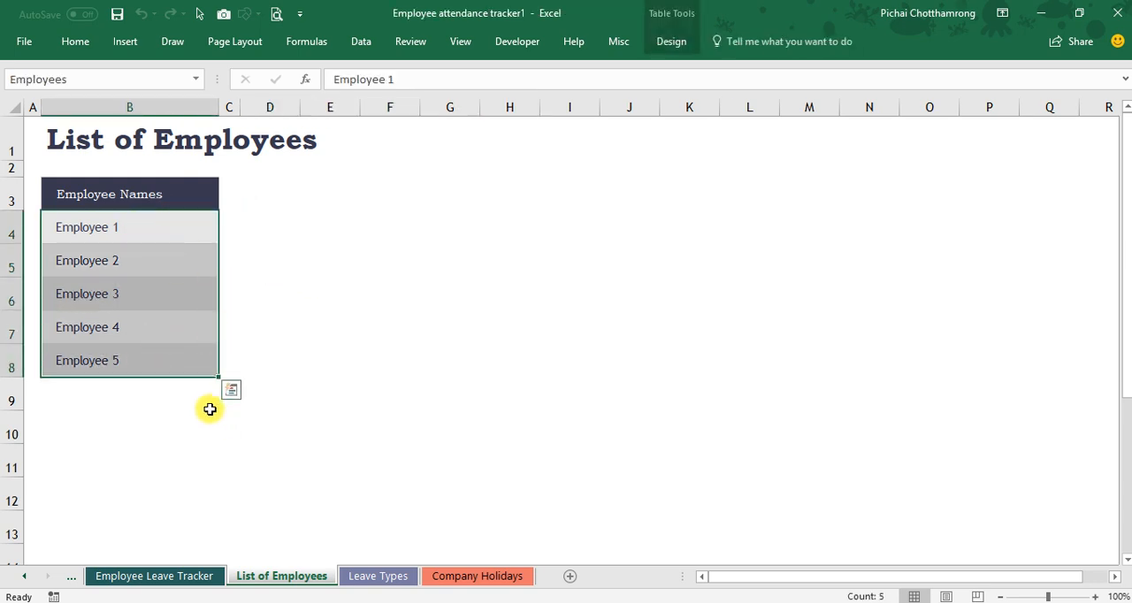
left_click(230, 416)
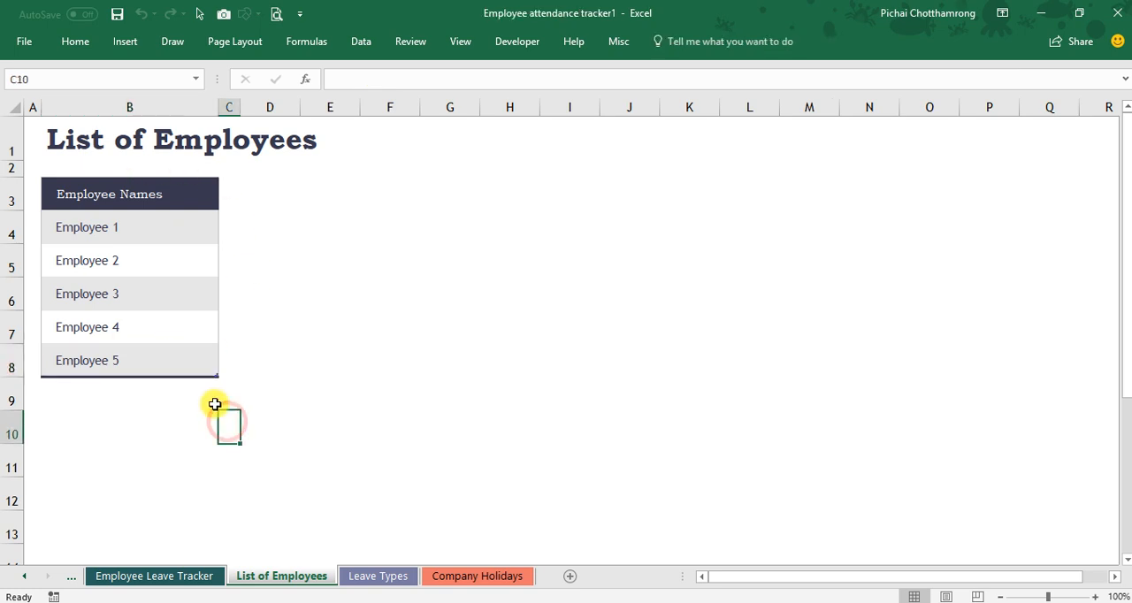
mouse_move(230, 294)
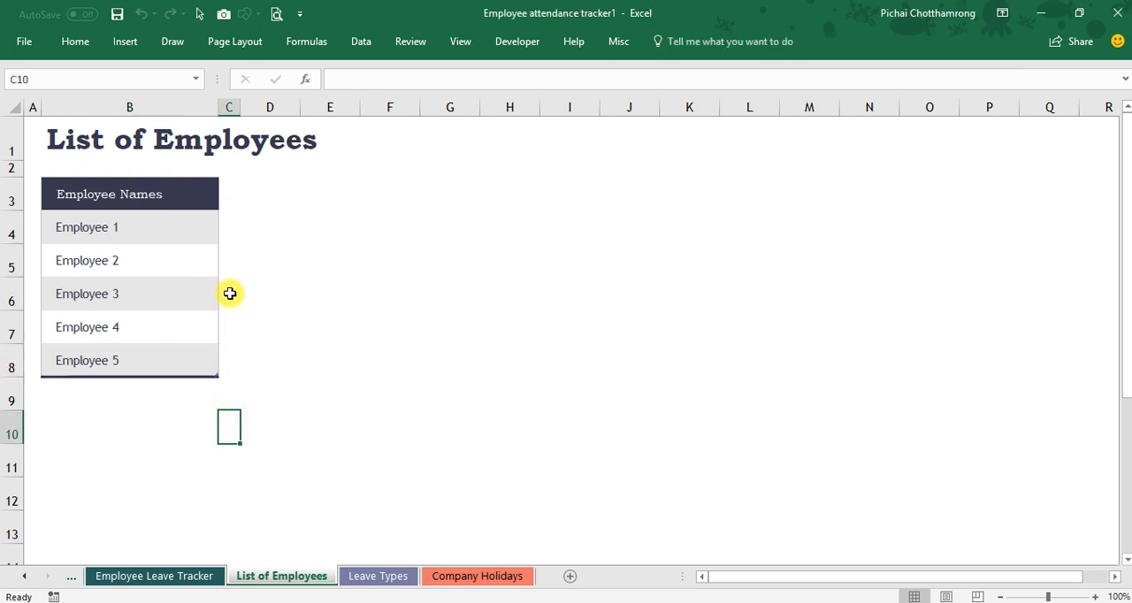
mouse_move(168, 392)
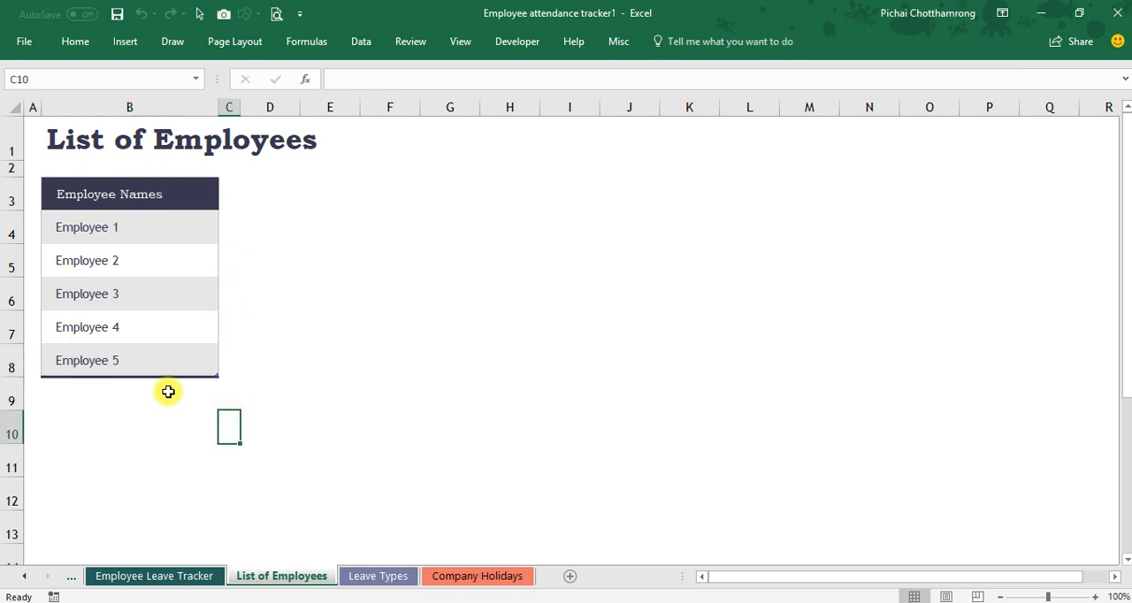
type("Emplo")
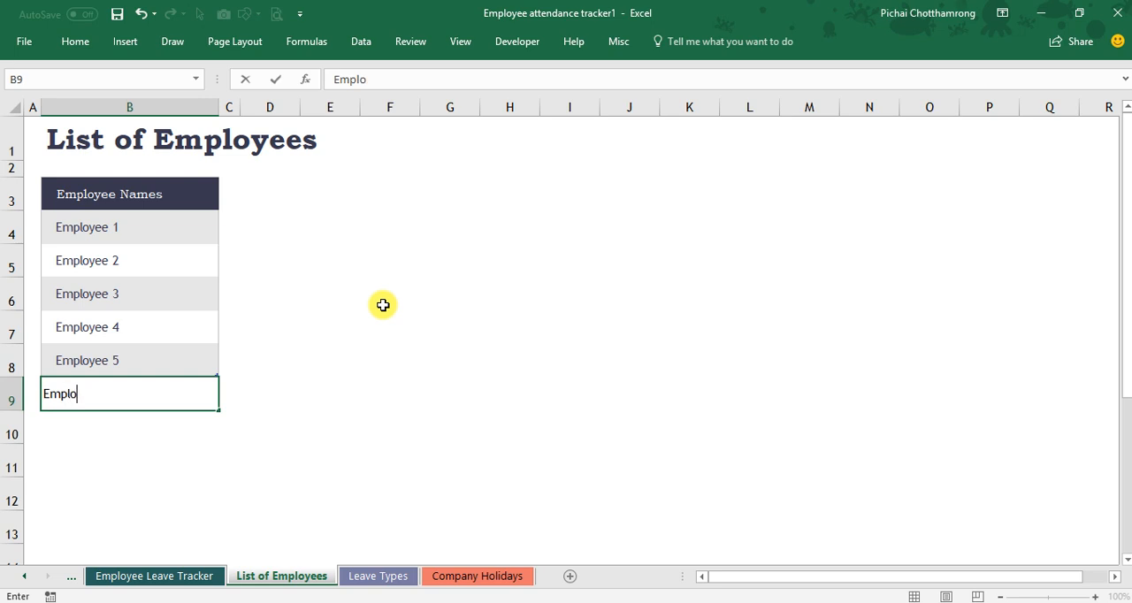
type("Employee6")
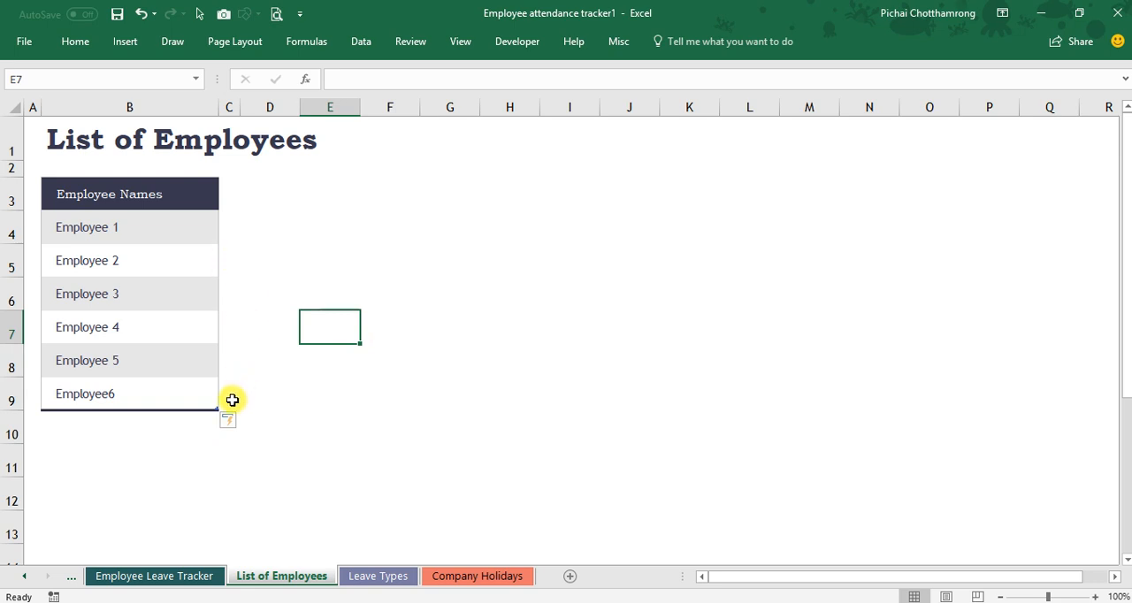
mouse_move(212, 396)
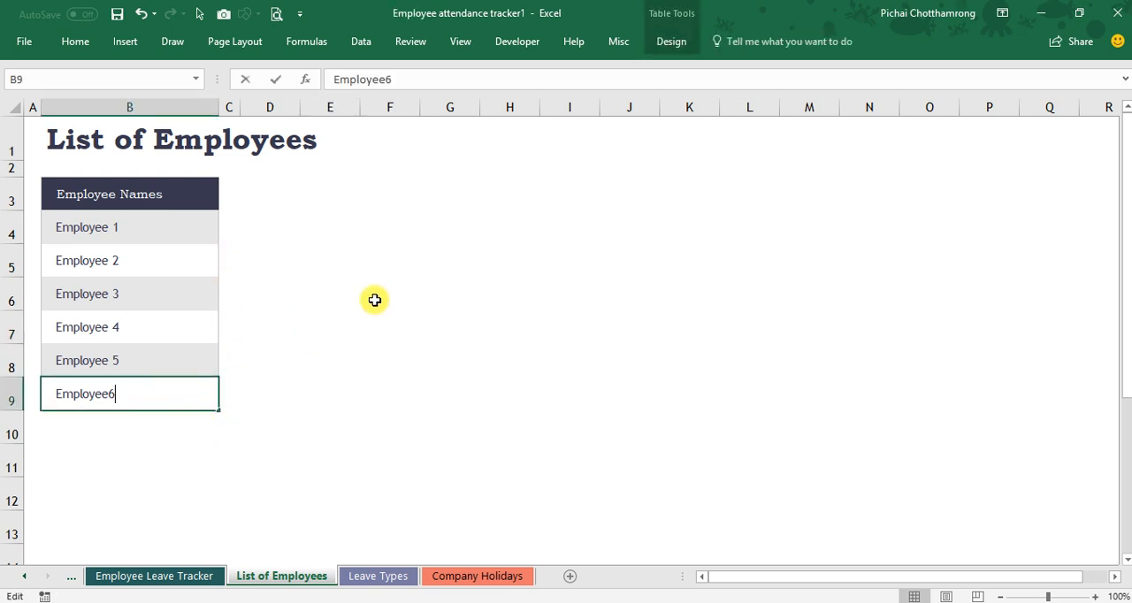
key("enter")
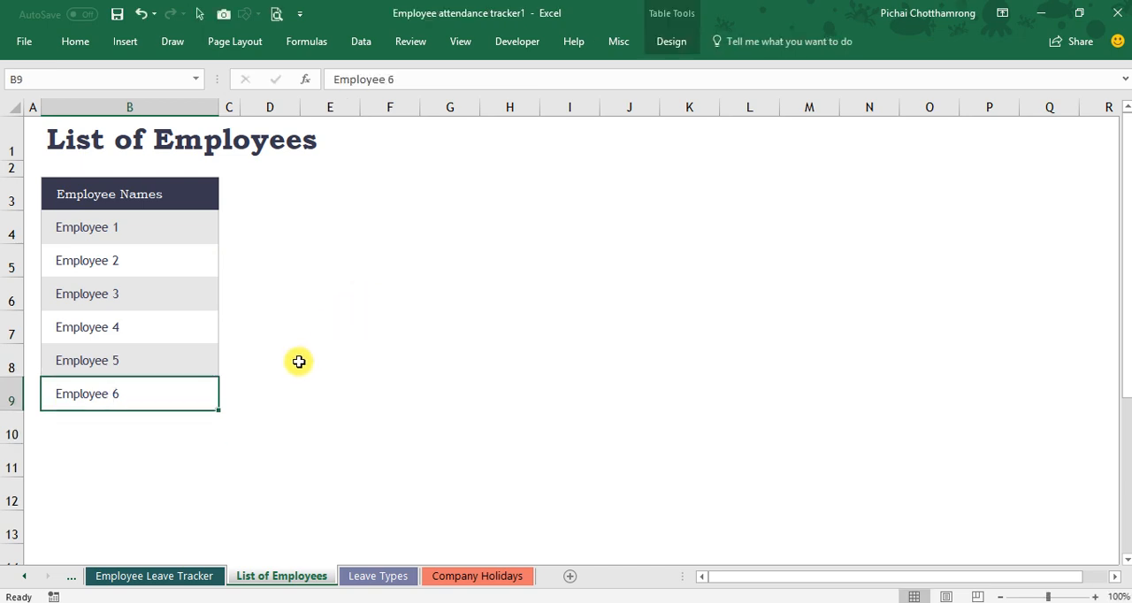
left_click(153, 577)
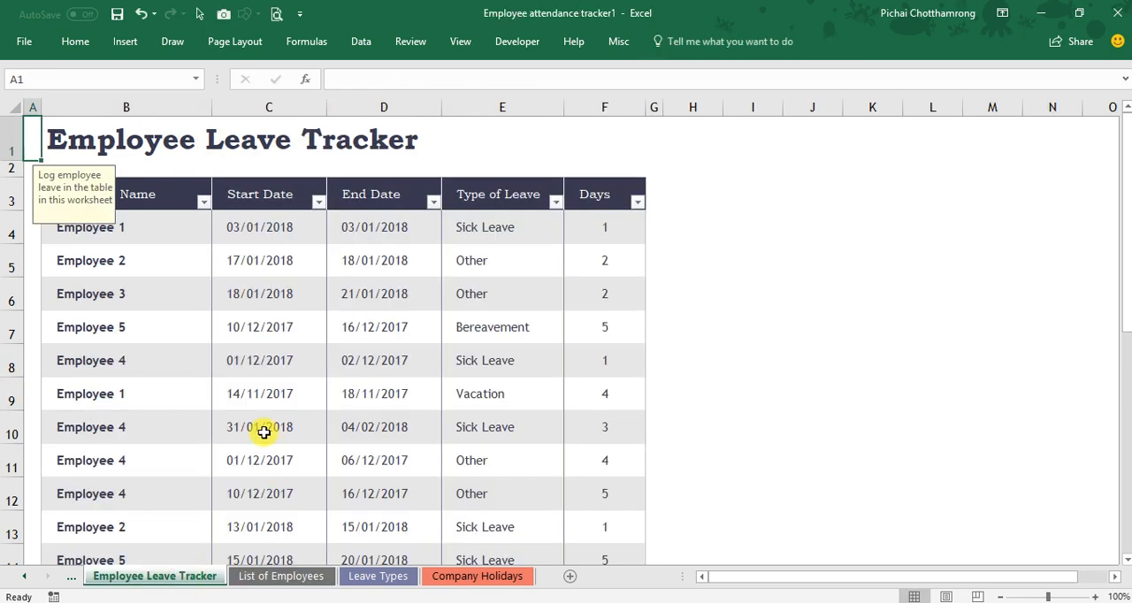
mouse_move(70, 587)
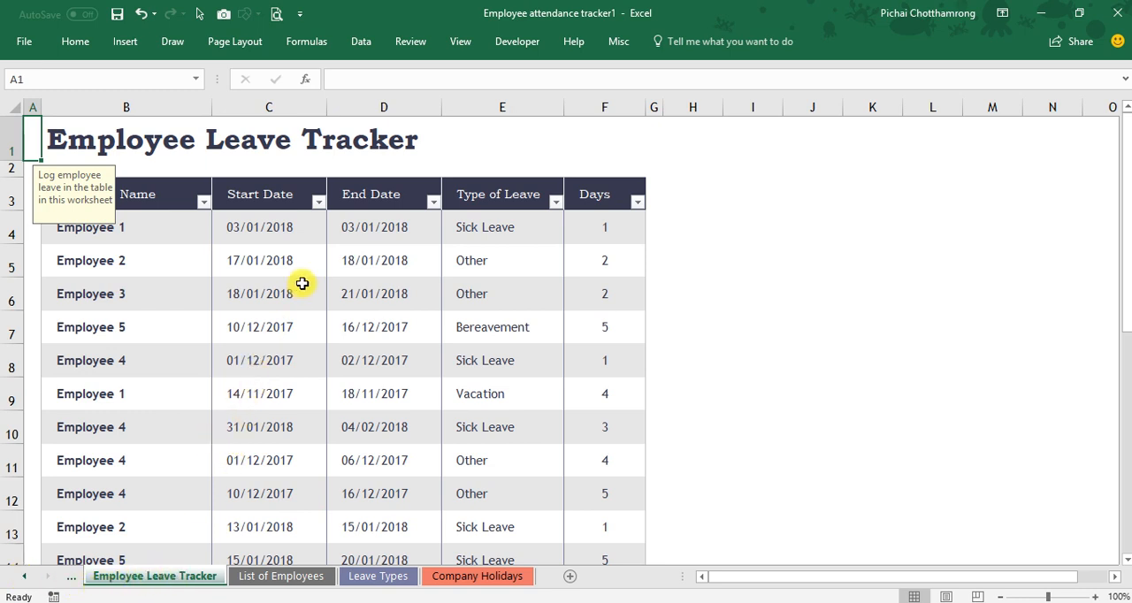
mouse_move(319, 283)
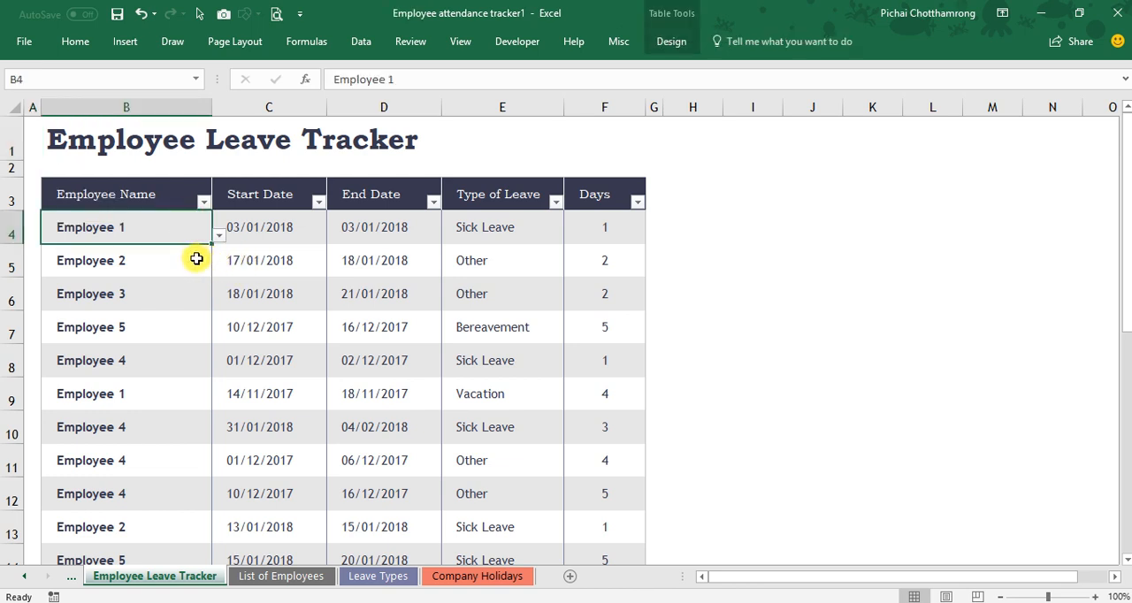
mouse_move(201, 258)
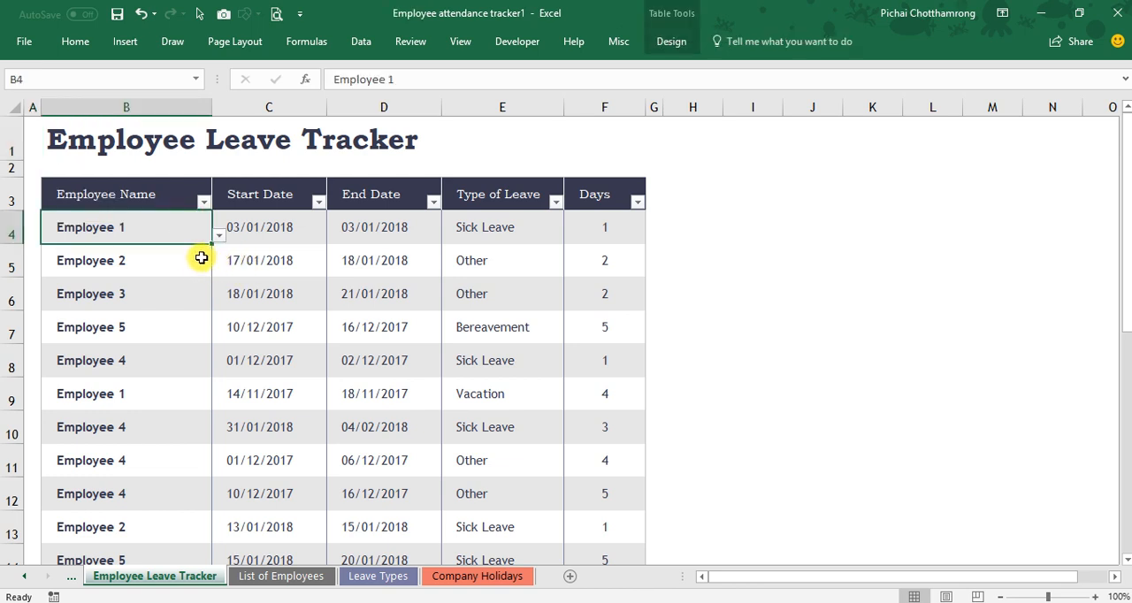
mouse_move(188, 260)
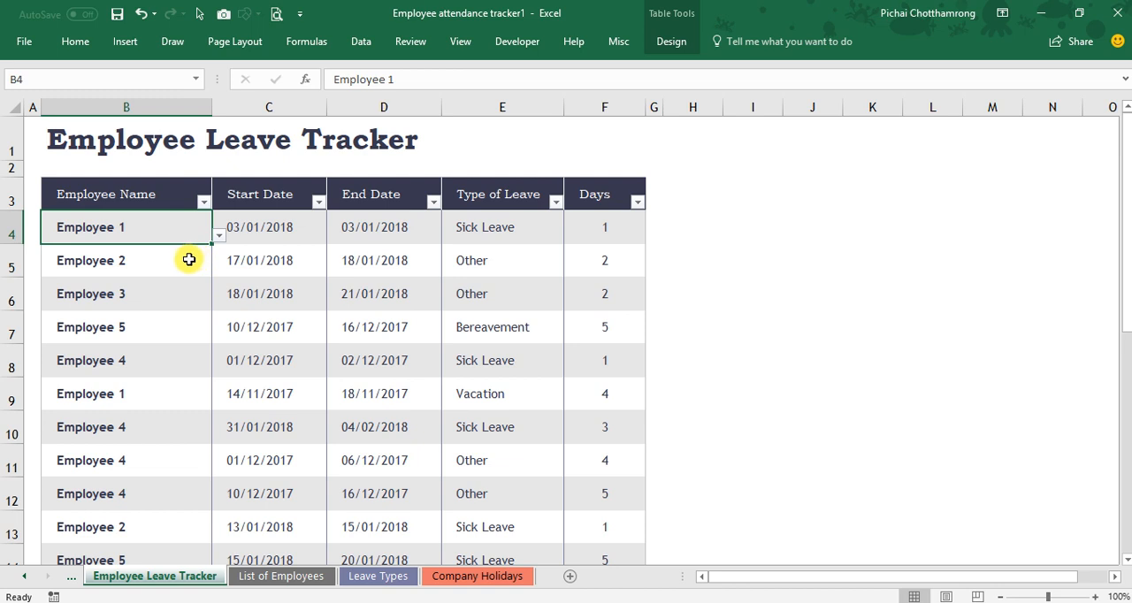
mouse_move(225, 248)
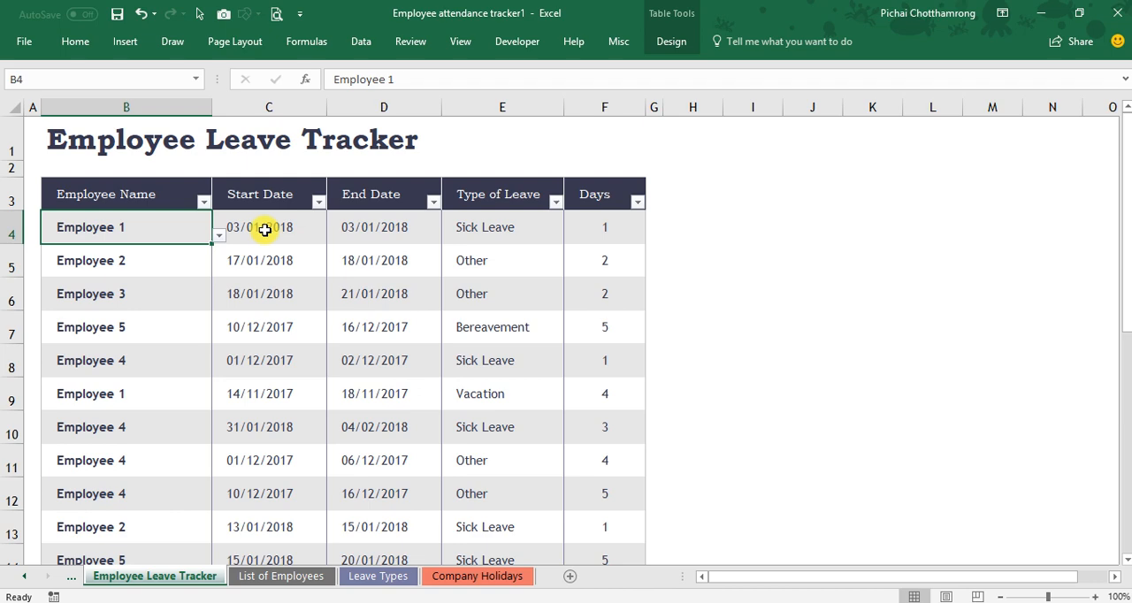
mouse_move(157, 233)
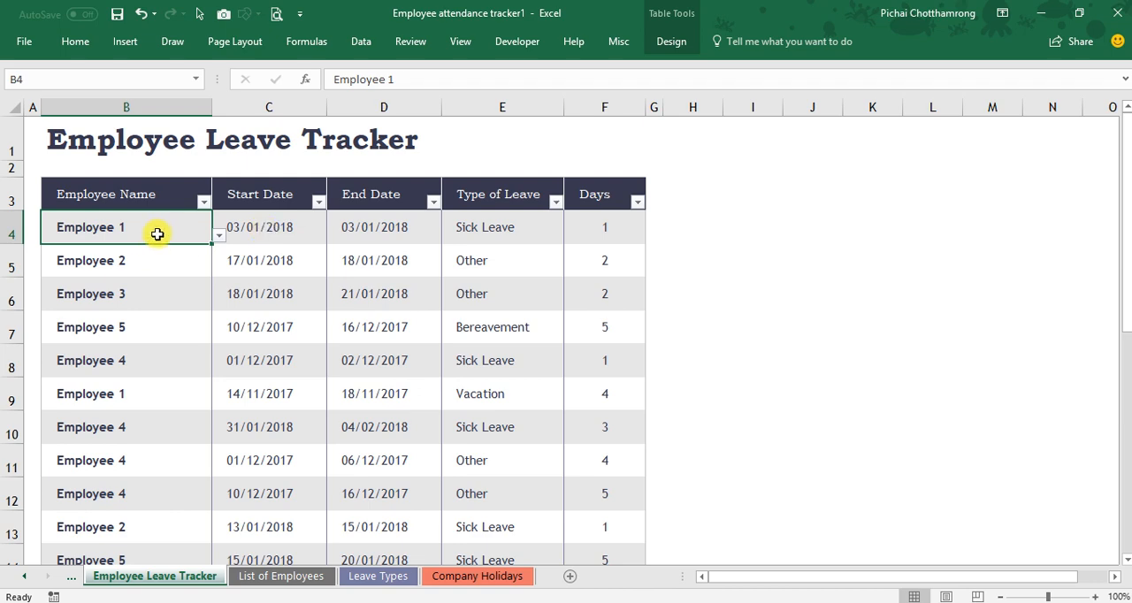
- Enter a new tracker row: Employee 6, 16/03/2018 to 16/03/2018, Vacation
scroll("down", 3)
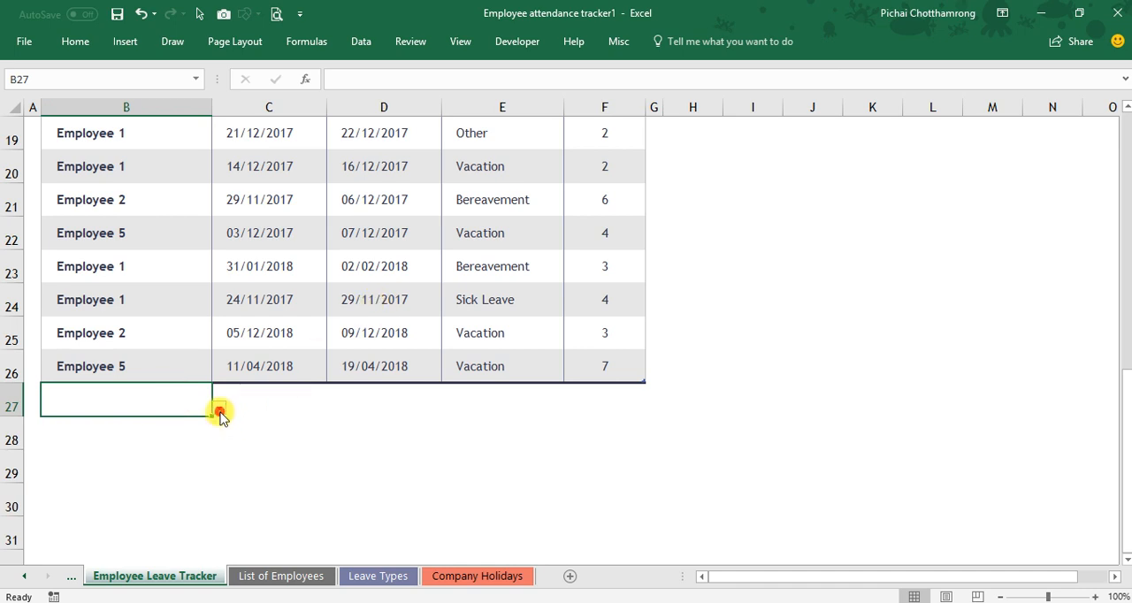
type("Employee 6")
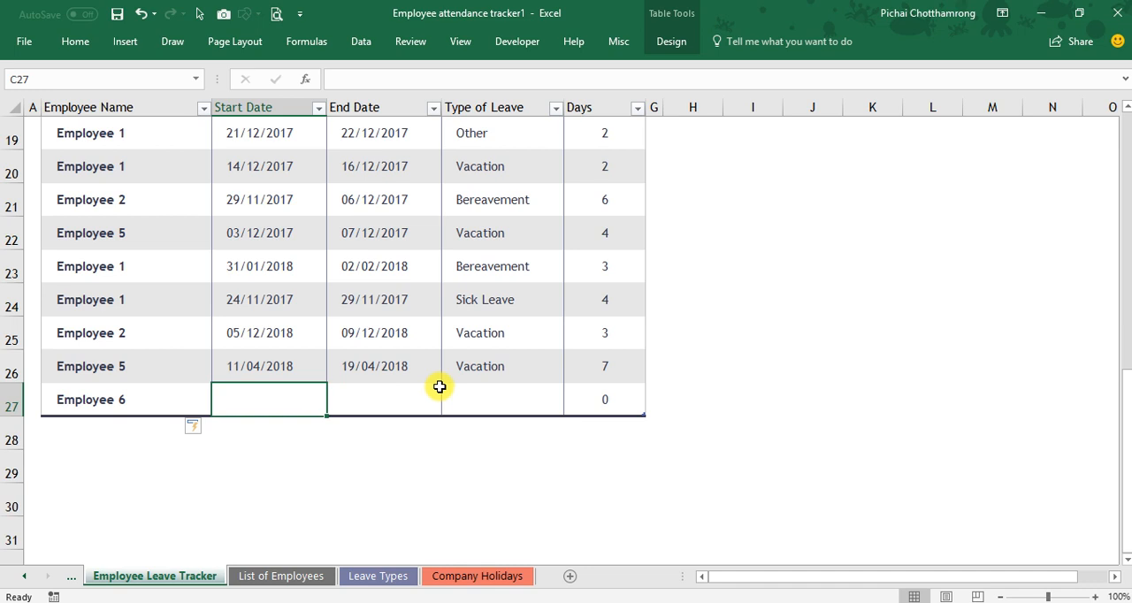
type("16/03/2018")
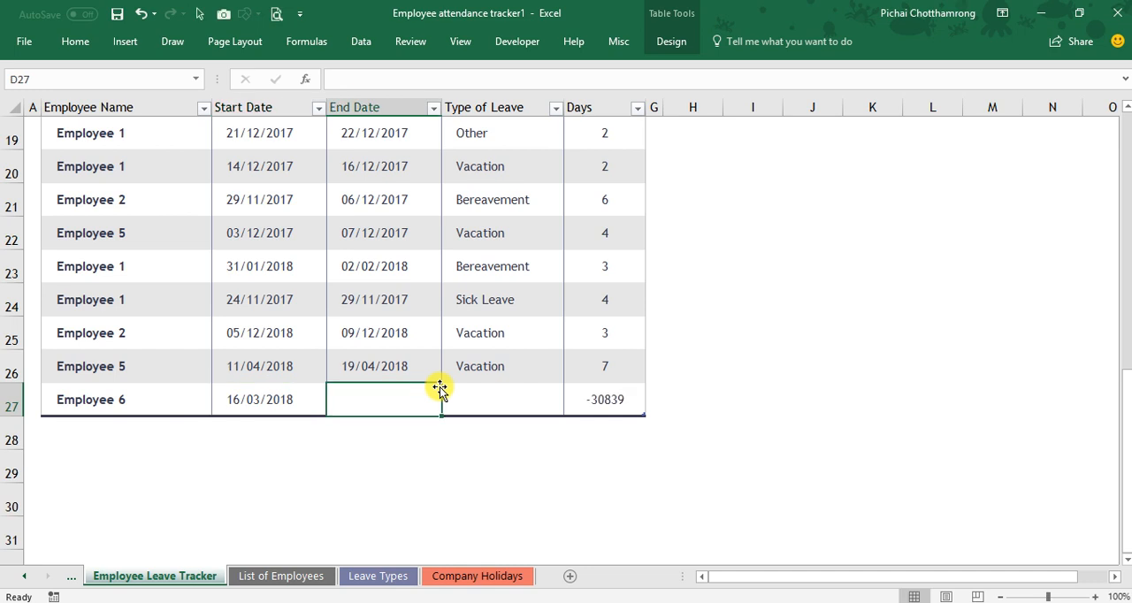
type("16/03/2018")
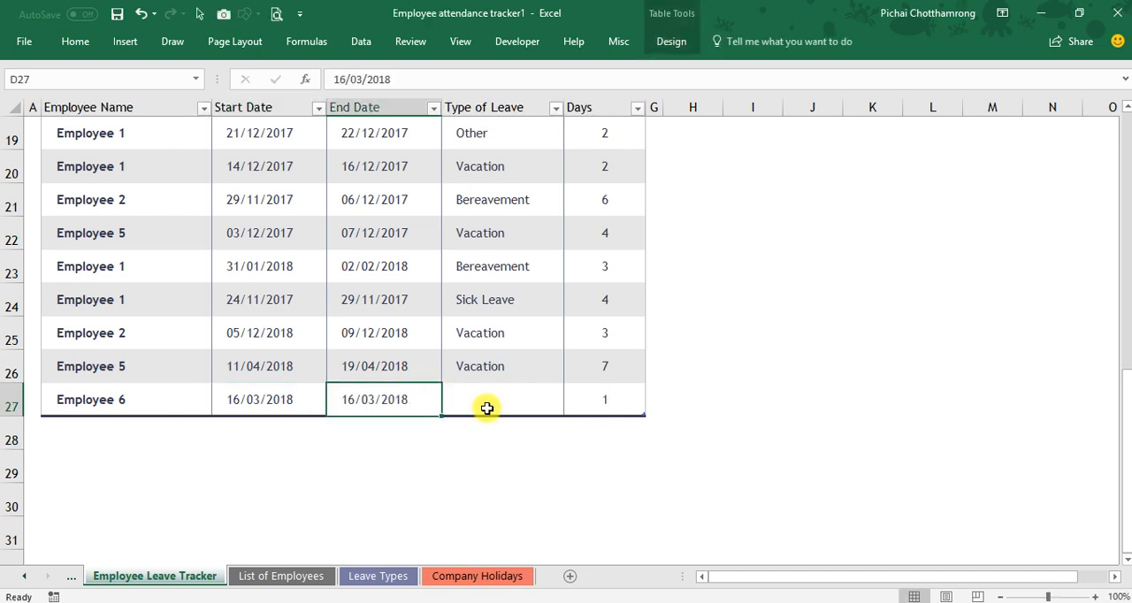
left_click(571, 403)
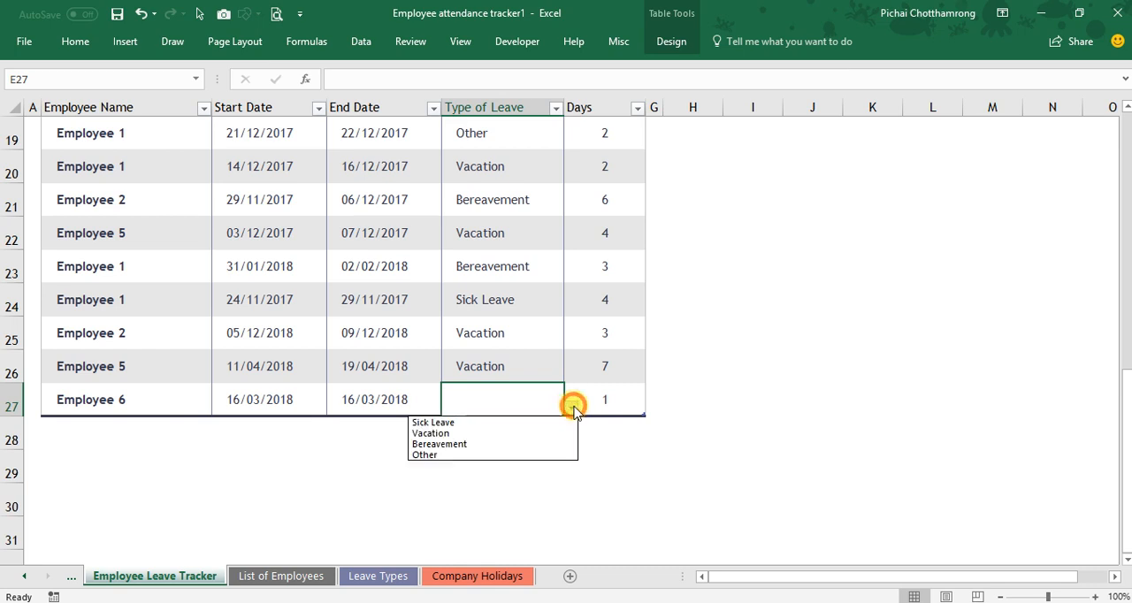
left_click(431, 431)
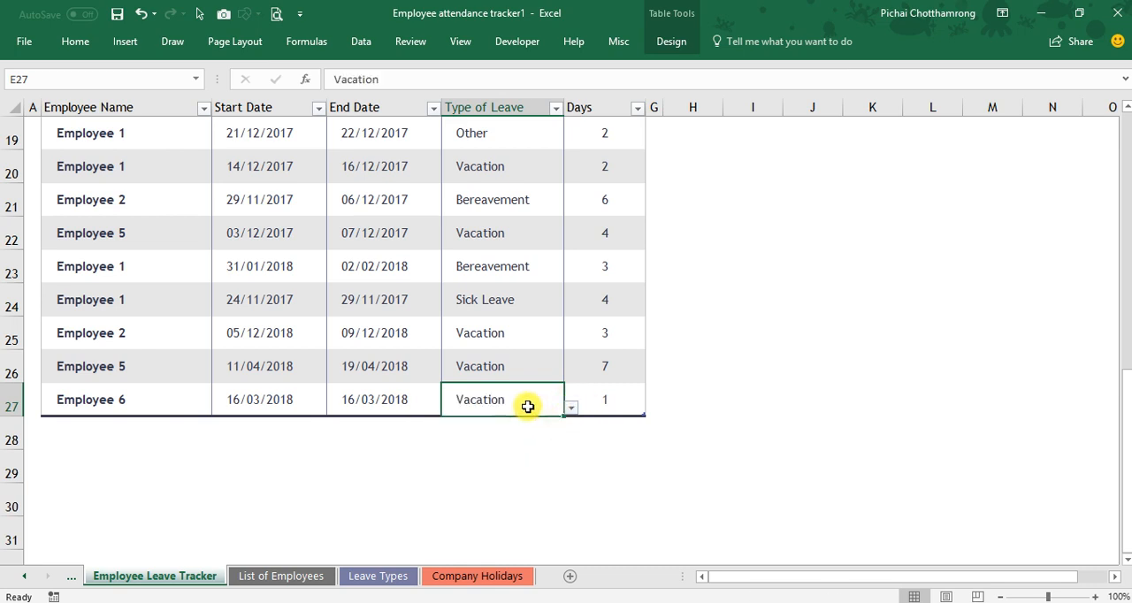
left_click(605, 400)
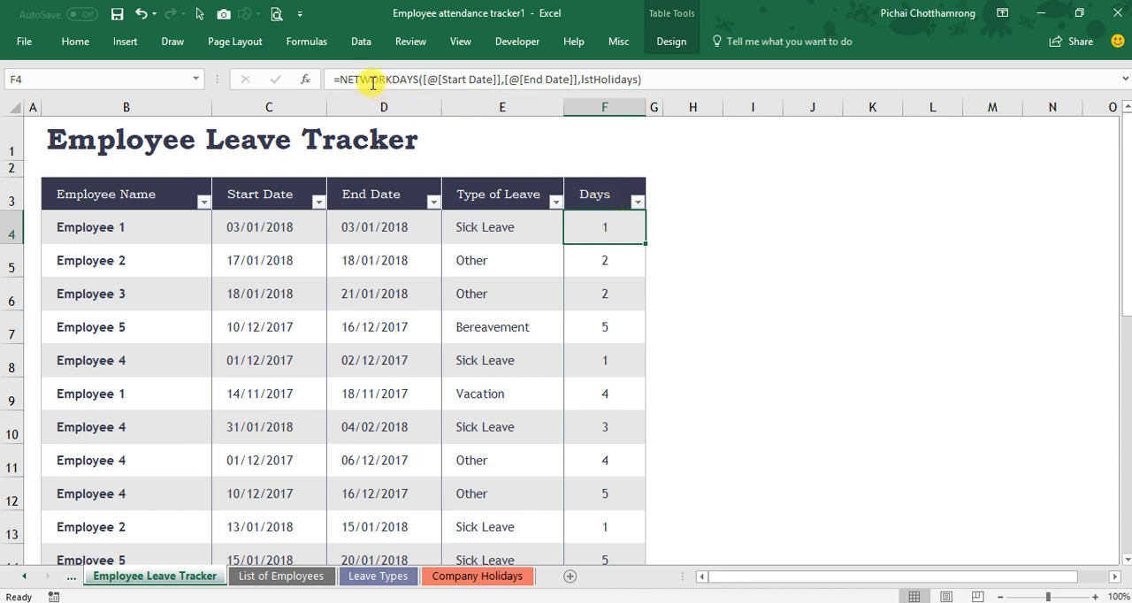
mouse_move(433, 89)
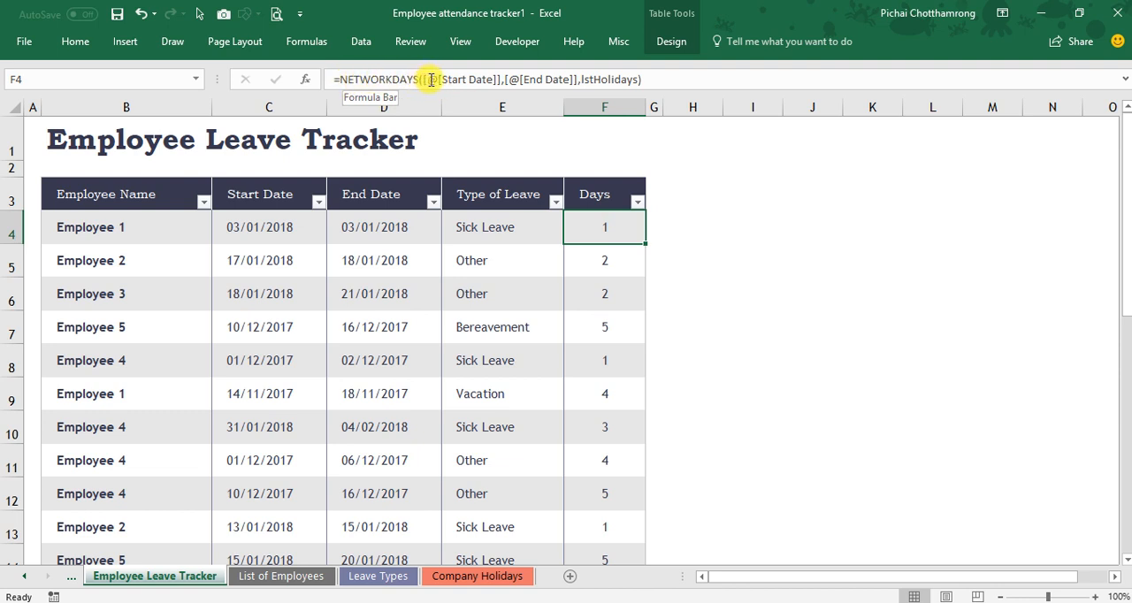
mouse_move(554, 172)
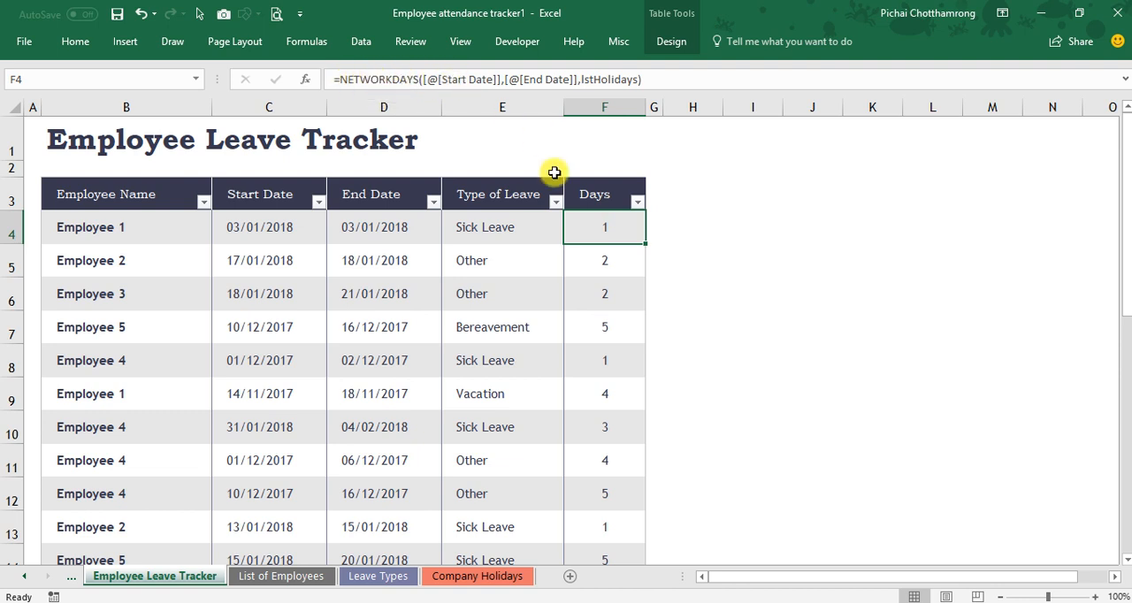
- Return to row 27 and show the Company Holidays sheet used by the Days formula
scroll("down", 3)
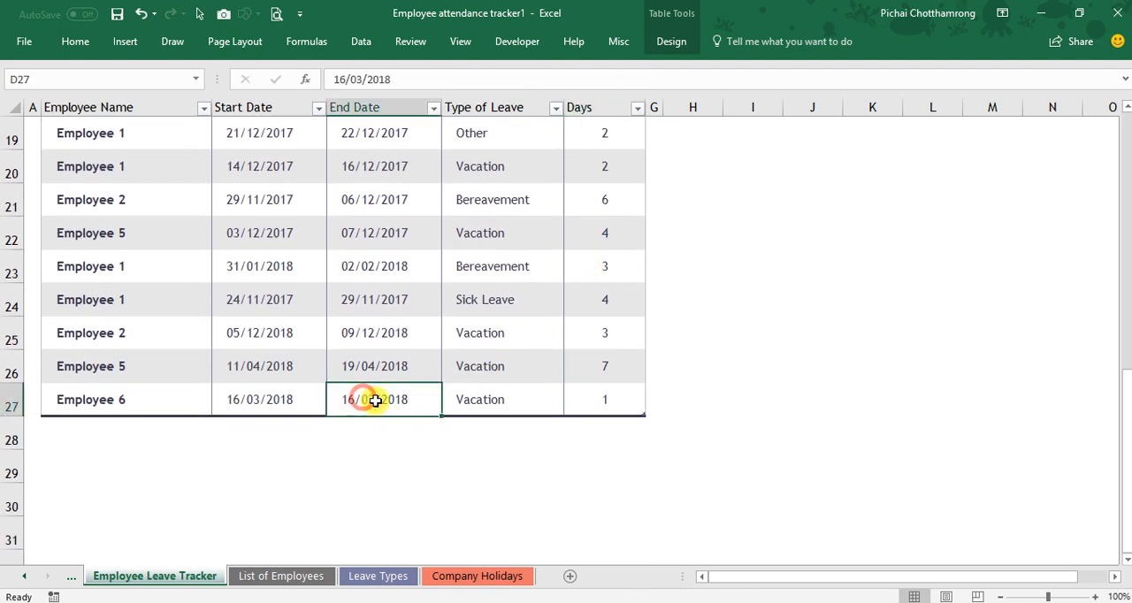
left_click(478, 576)
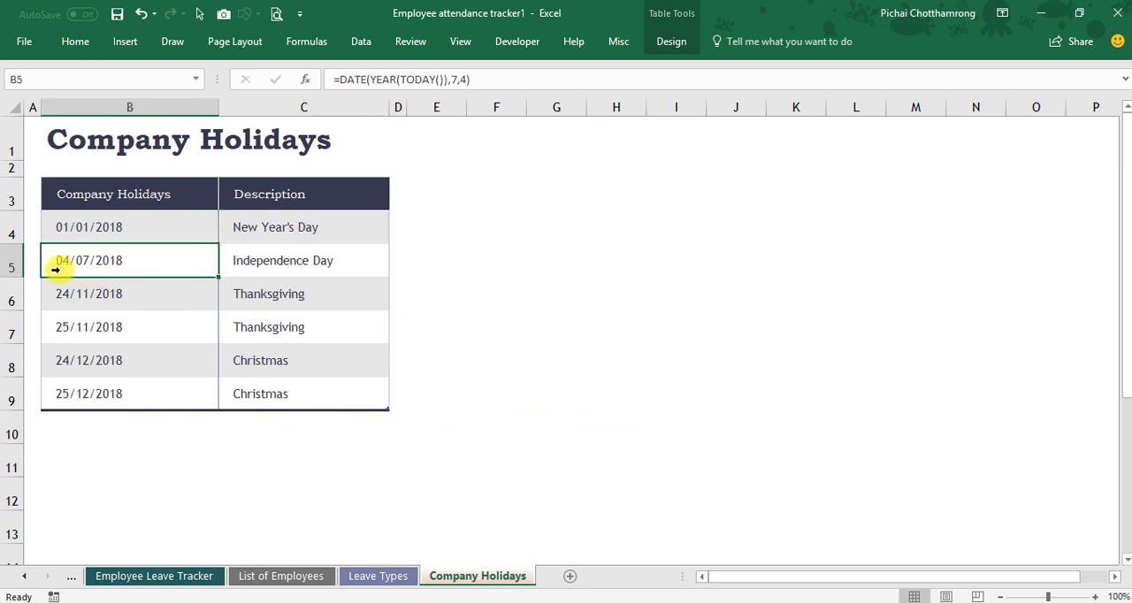
mouse_move(145, 269)
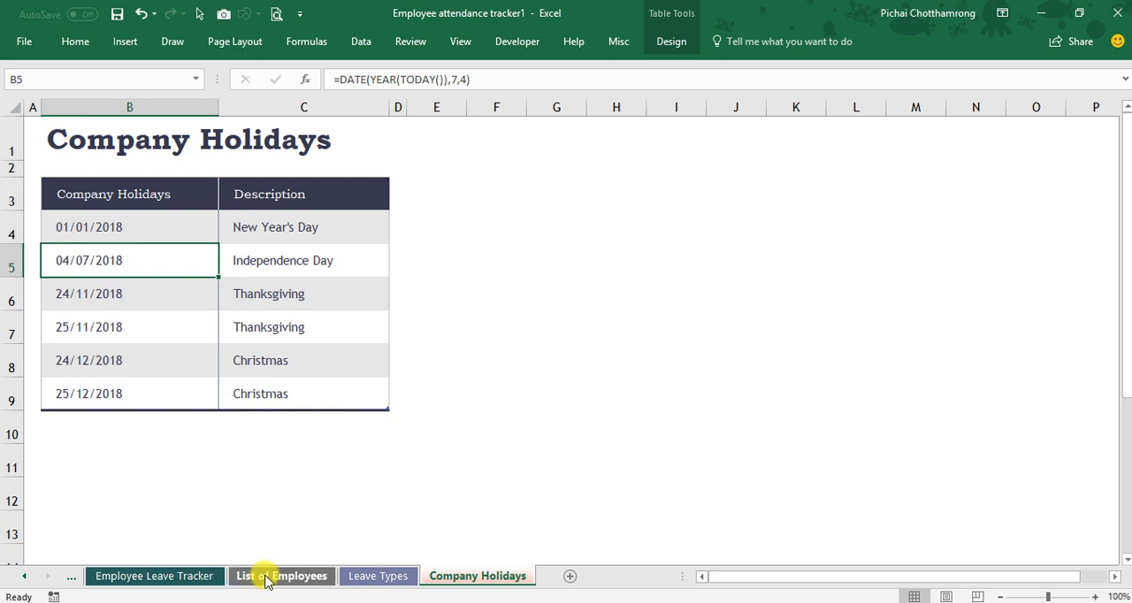
- Set Employee 6's start date to 04/07/2018 and check the Days formula
left_click(154, 577)
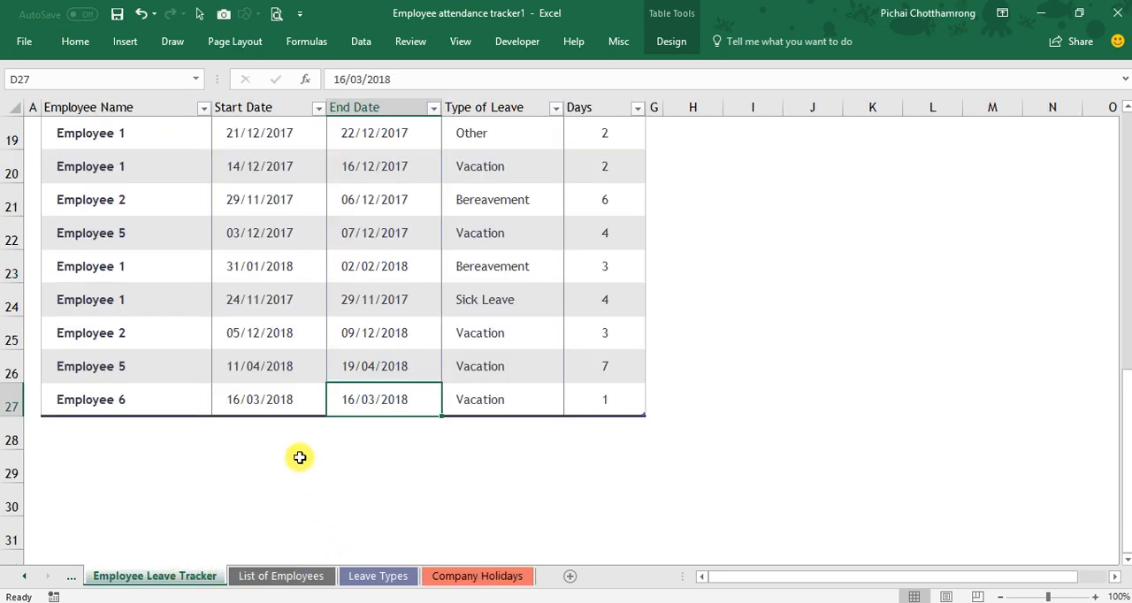
left_click(269, 399)
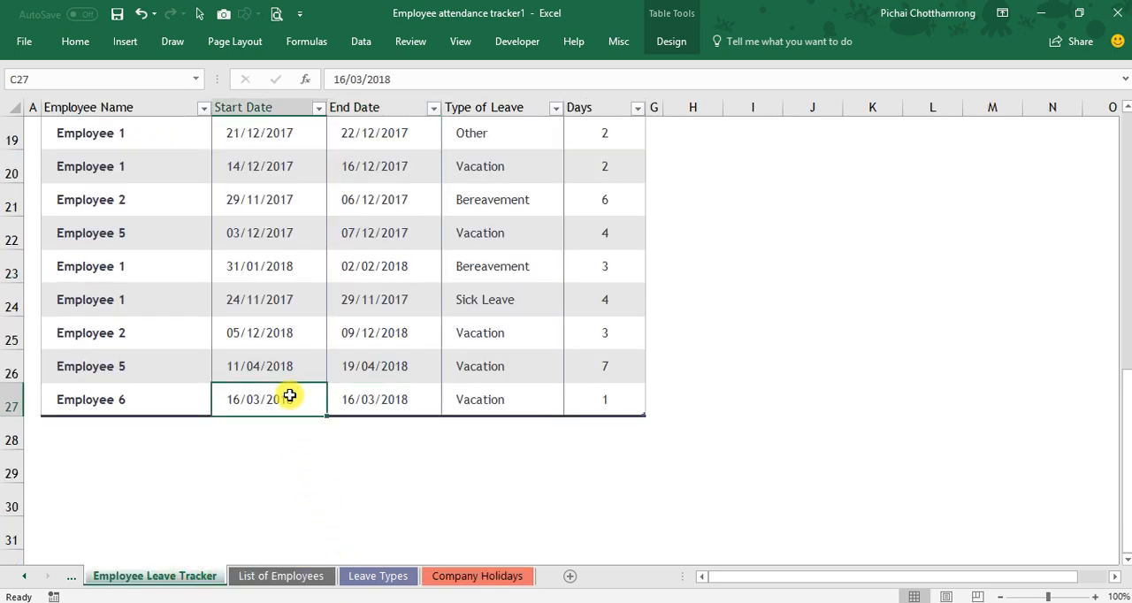
type("4/7")
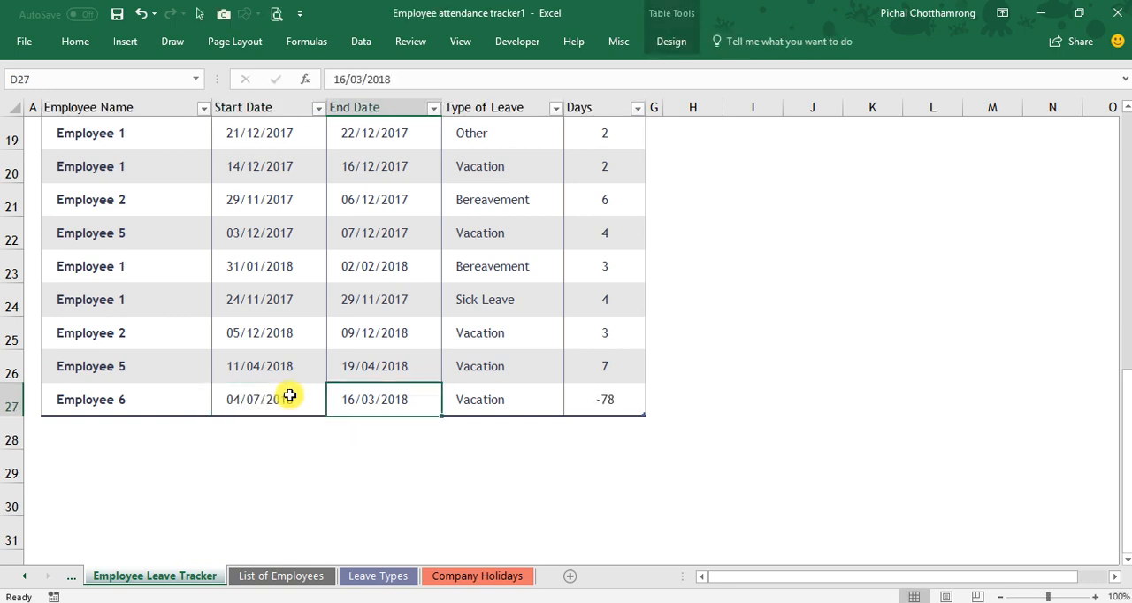
type("04/07/2018")
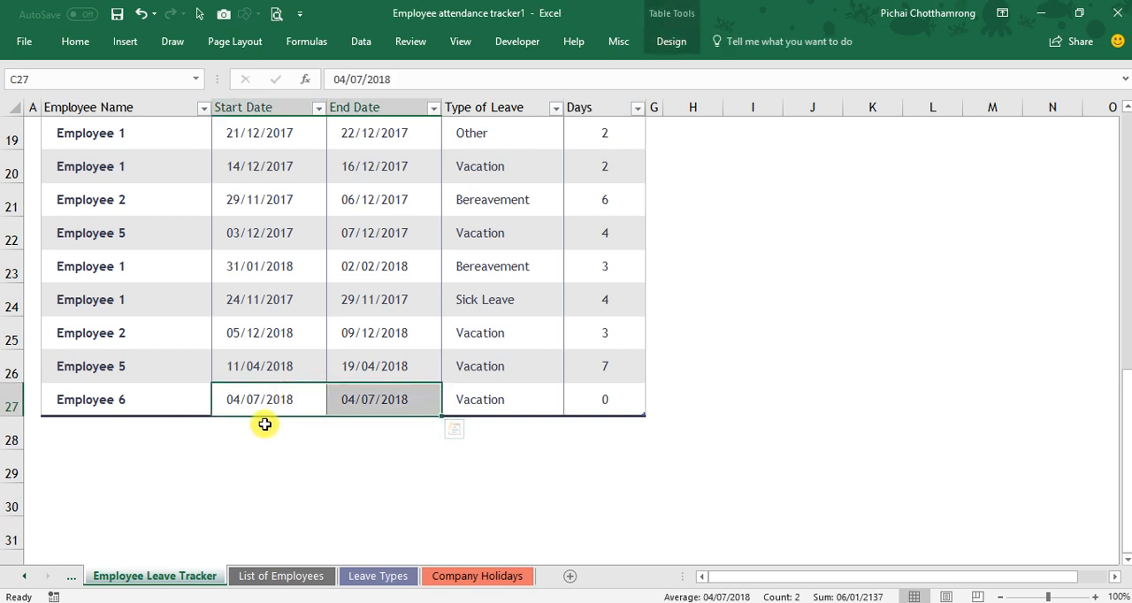
left_click(605, 400)
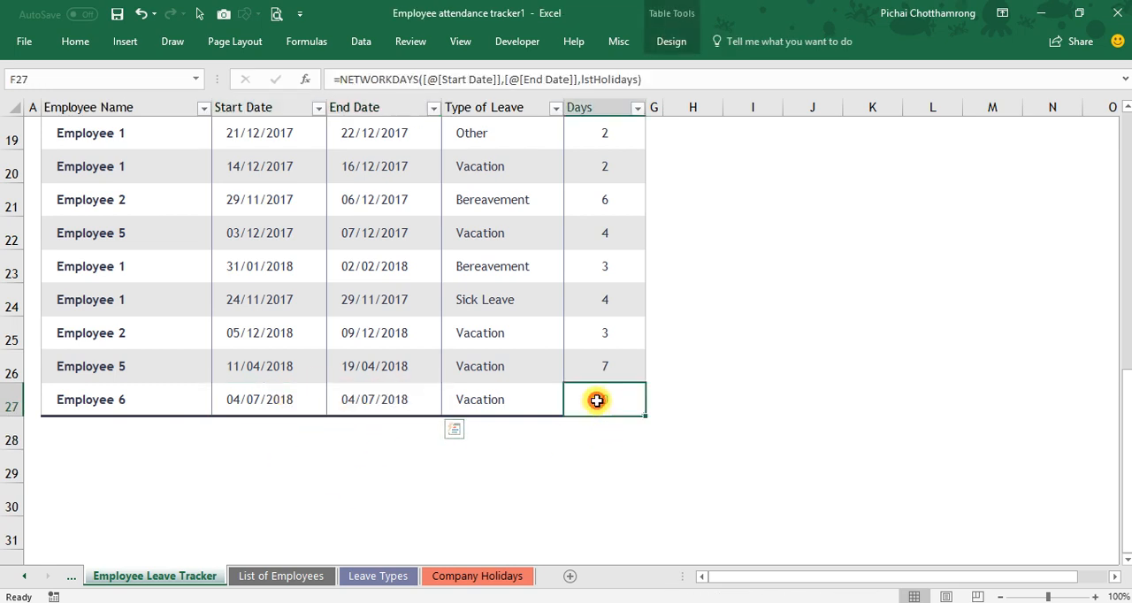
left_click(605, 400)
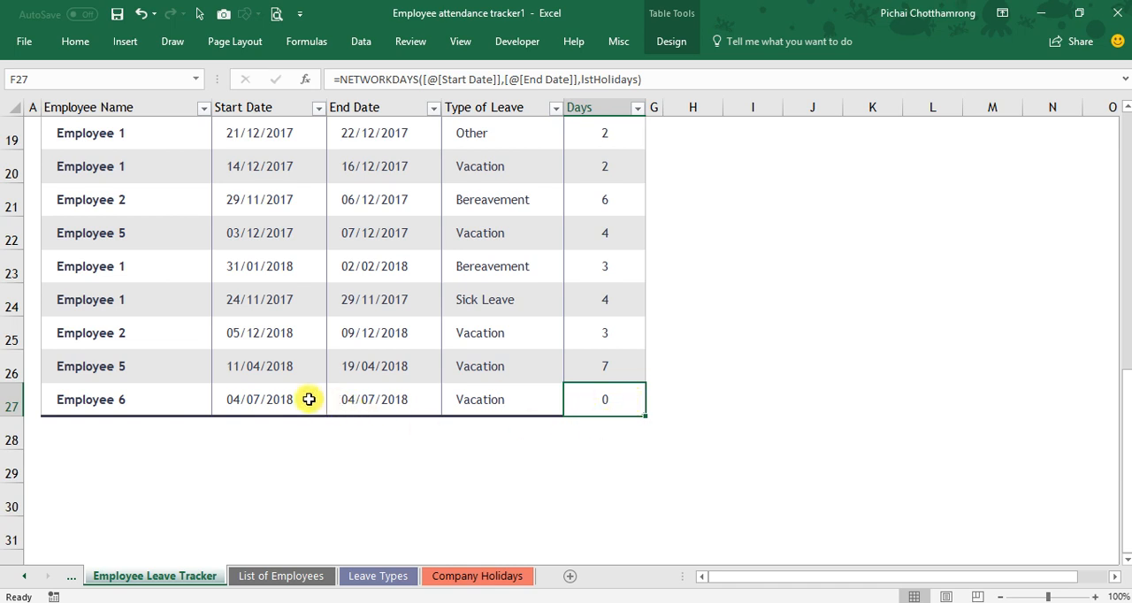
- Correct Employee 6's leave to run 03/07/2018 to 05/07/2018, giving 2 days
left_click(268, 400)
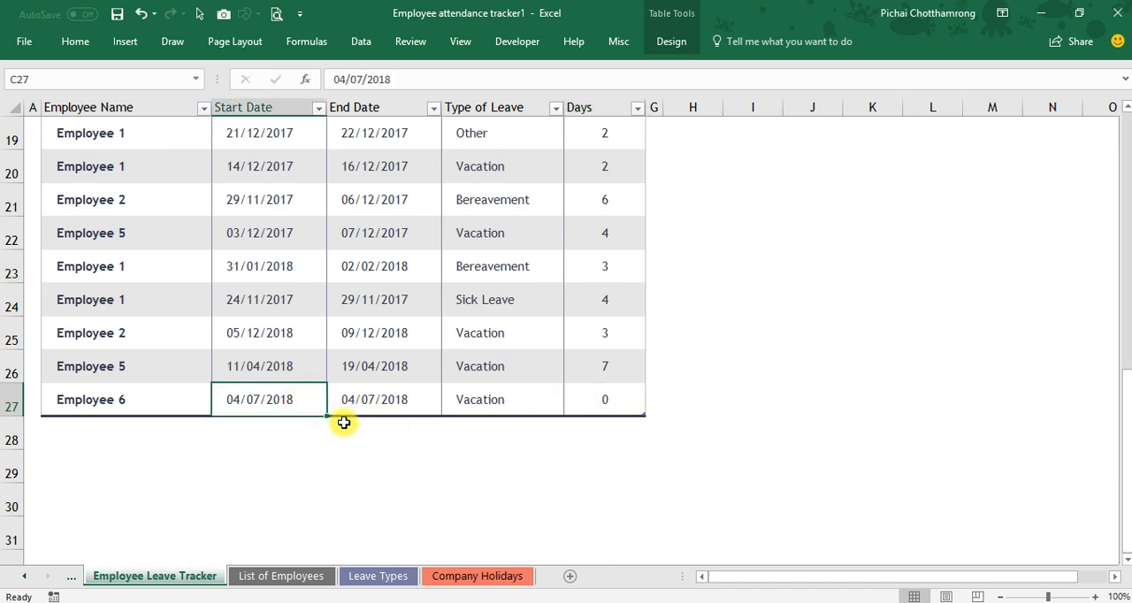
type("3/")
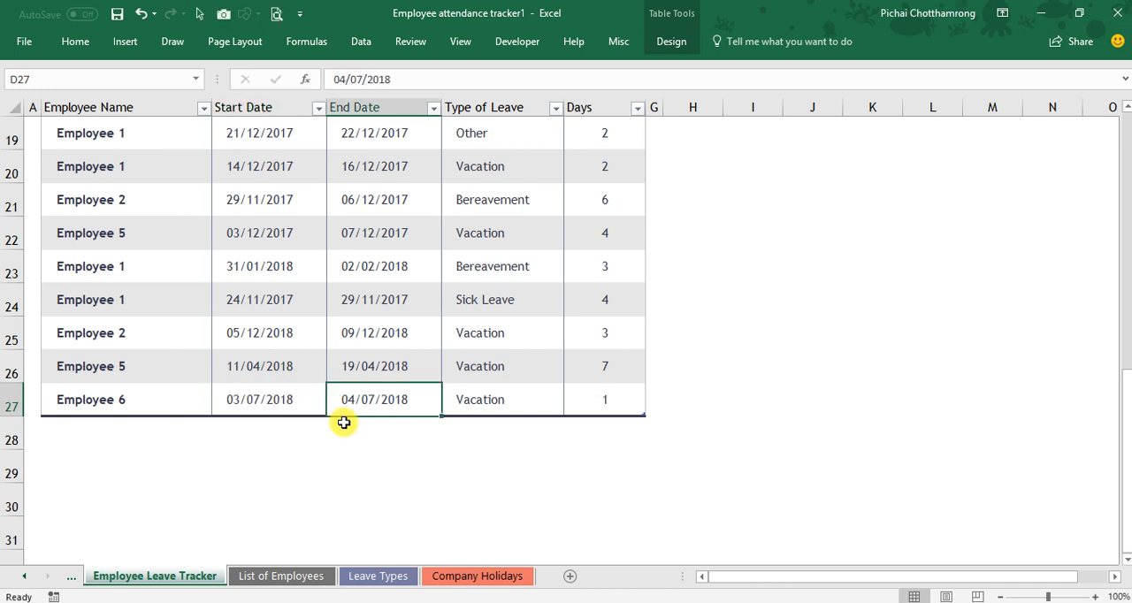
type("5/7")
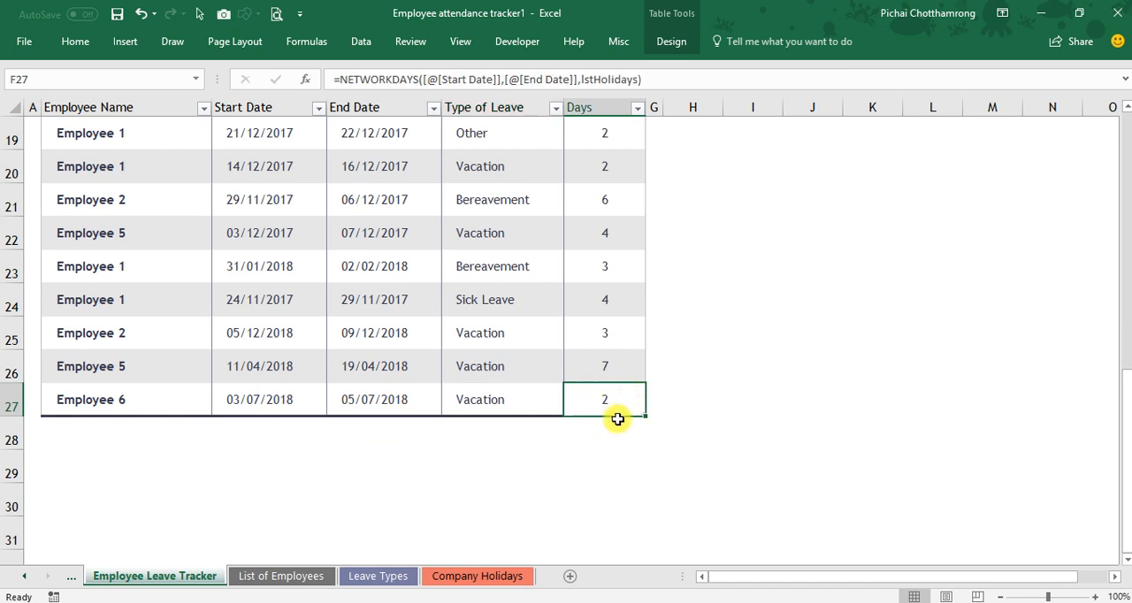
mouse_move(345, 405)
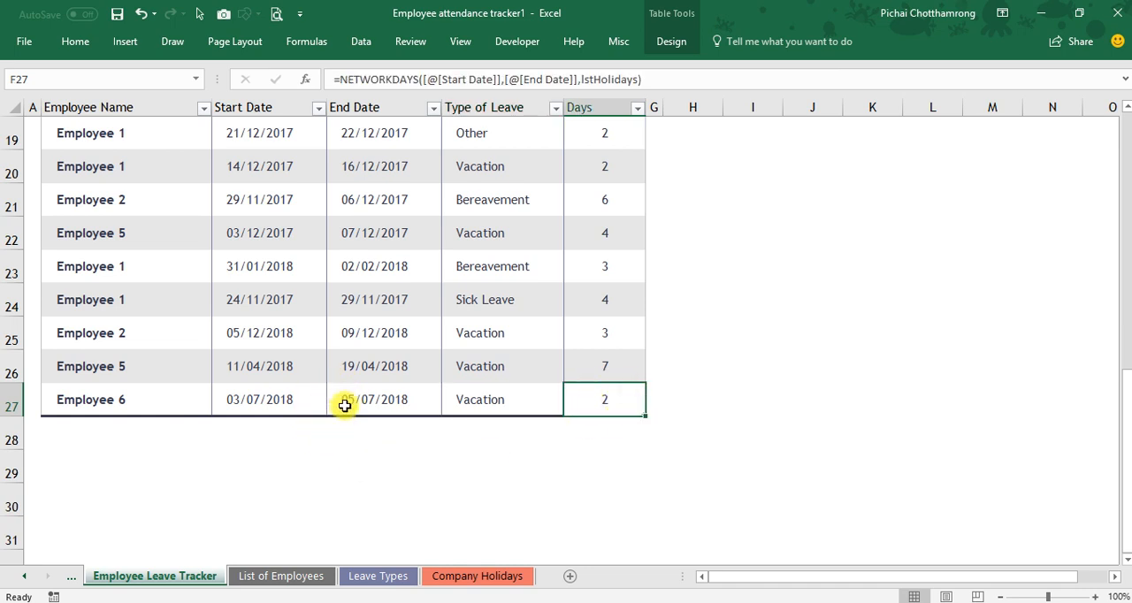
mouse_move(324, 417)
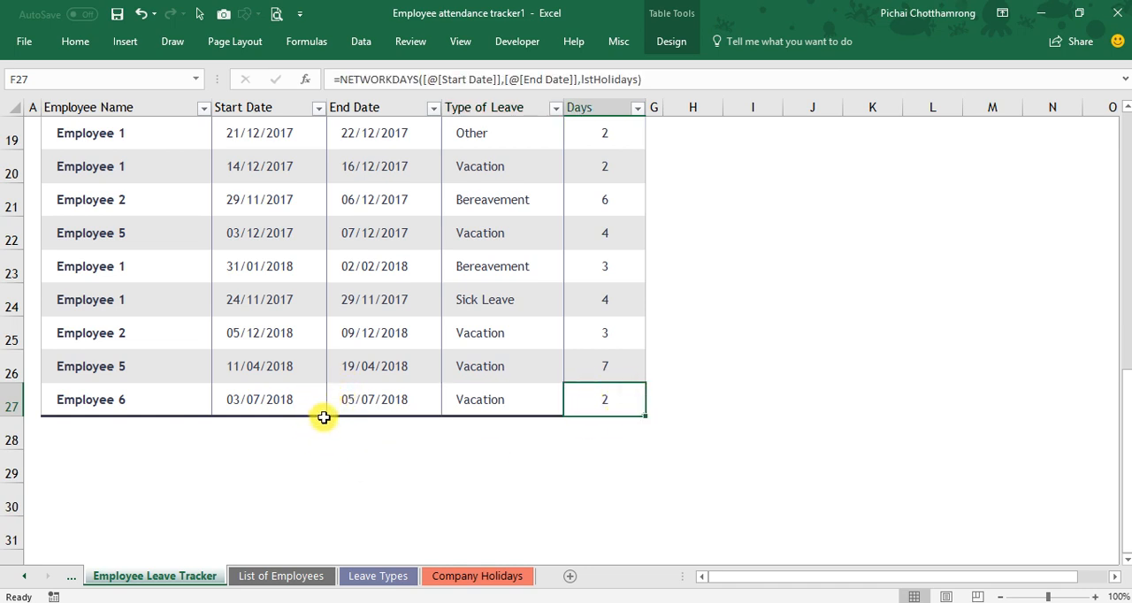
mouse_move(595, 435)
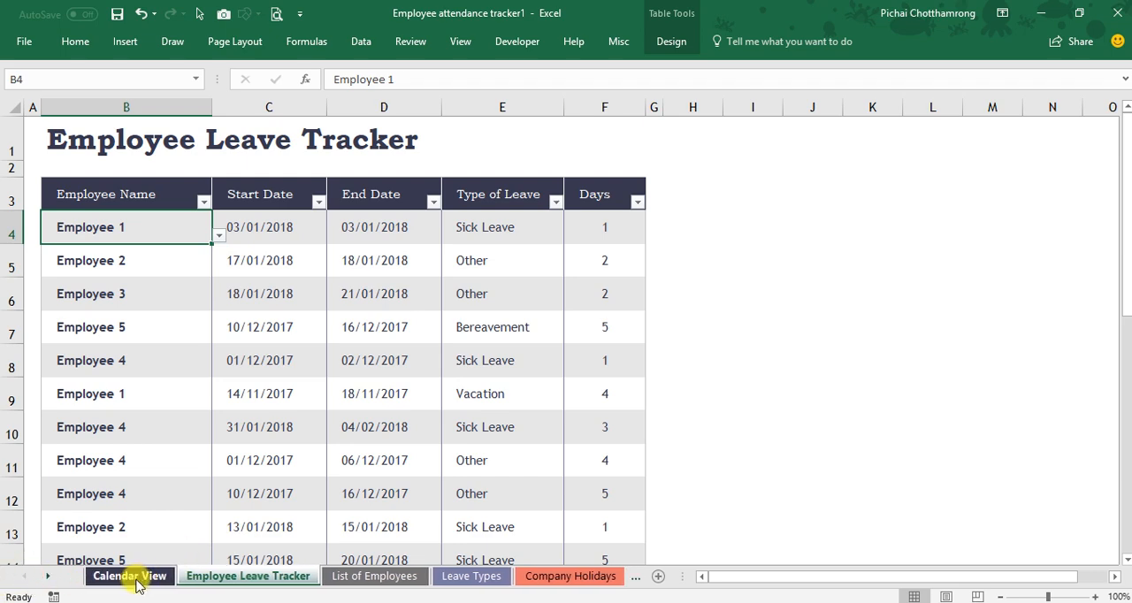
- Review the Calendar View year input and cross-check the leave tracker rows
left_click(130, 577)
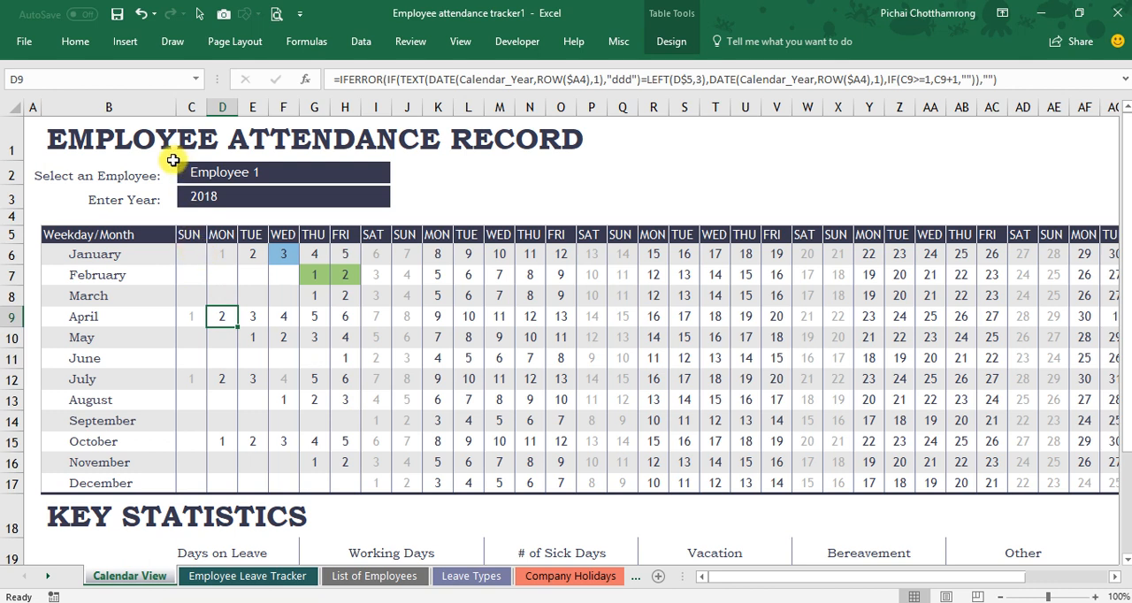
mouse_move(169, 162)
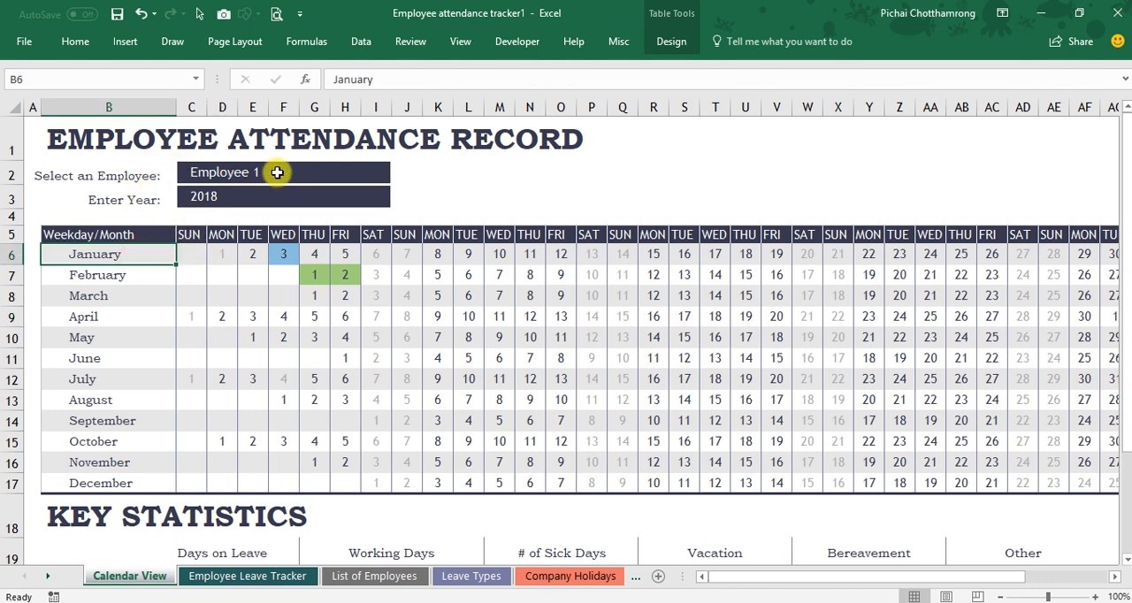
left_click(283, 172)
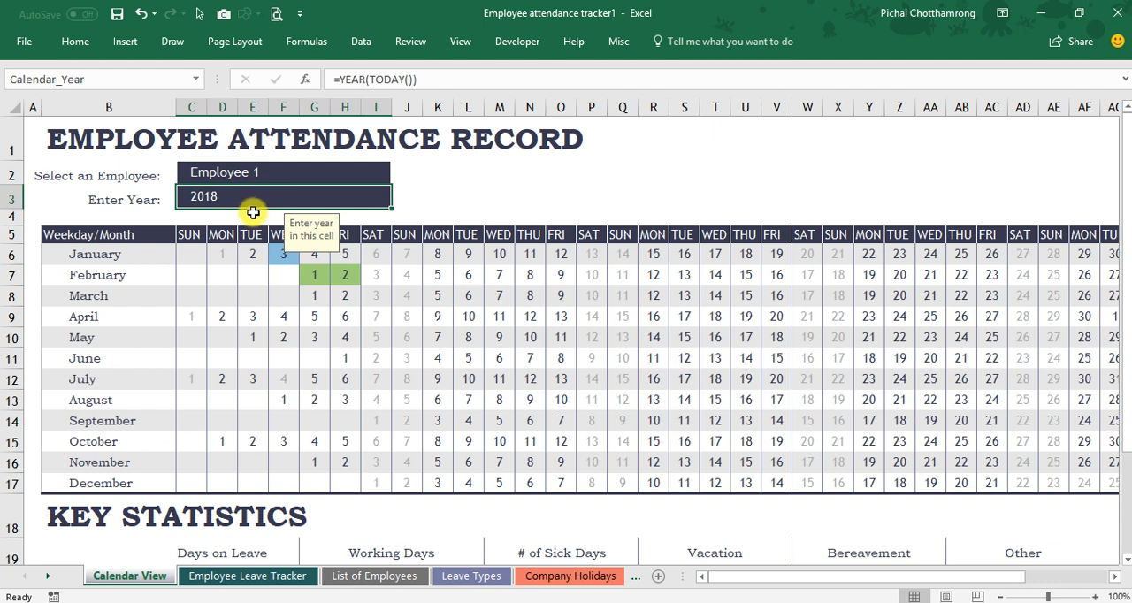
mouse_move(239, 226)
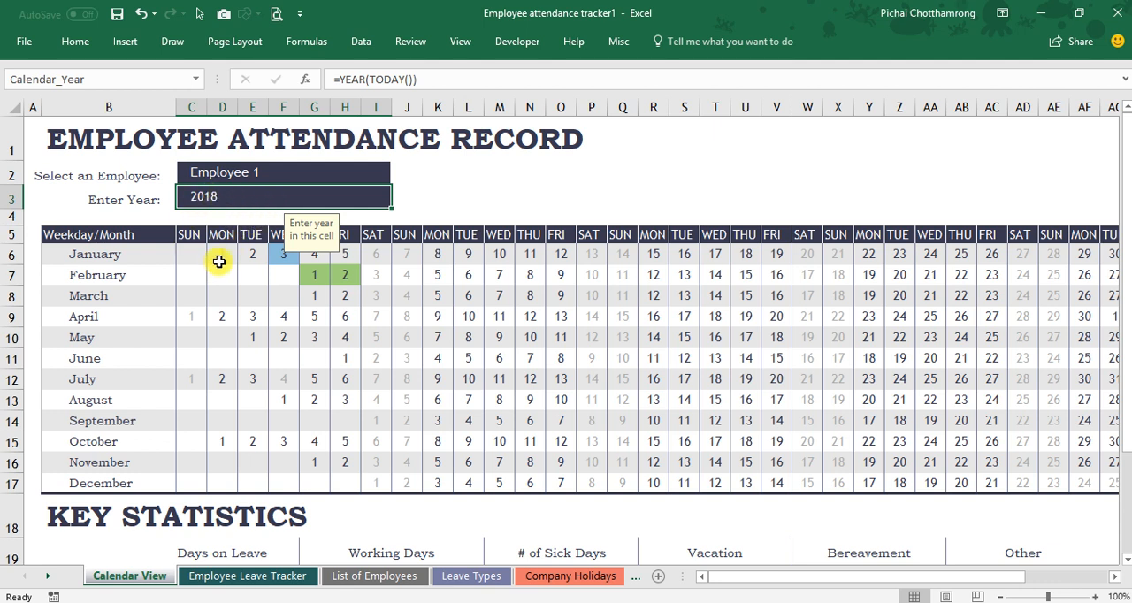
mouse_move(293, 562)
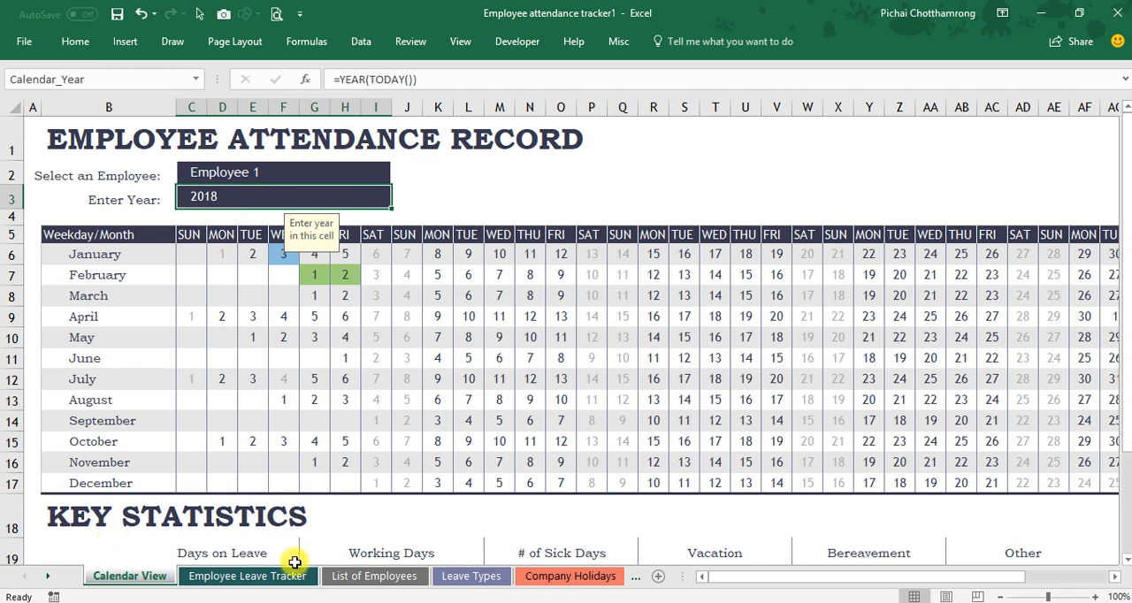
left_click(248, 577)
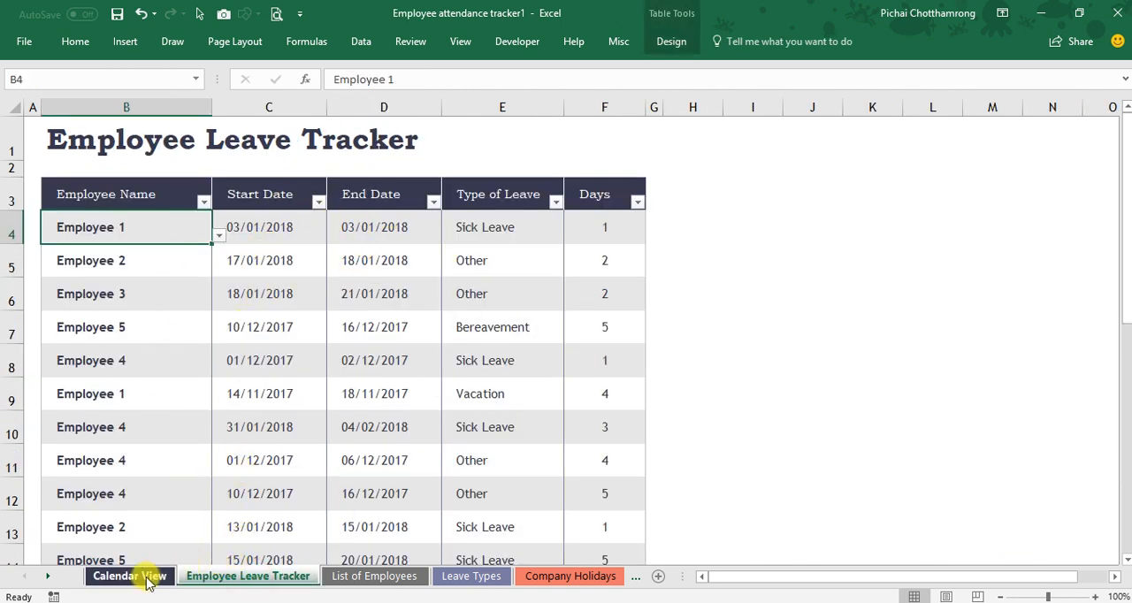
left_click(129, 576)
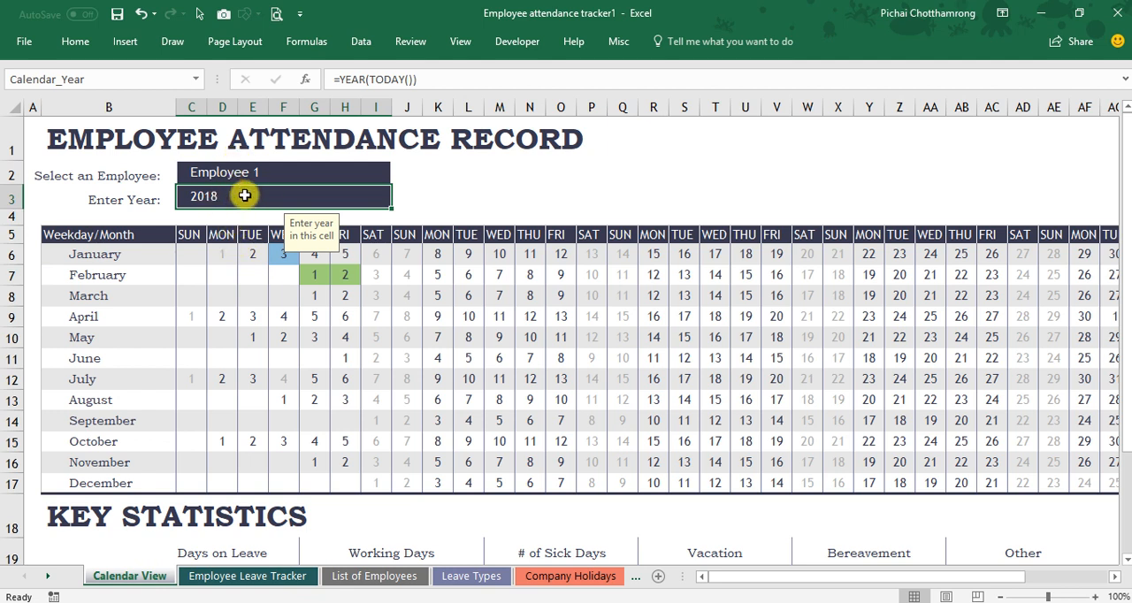
- Choose Employee 6 in the Select an Employee cell so July 3–5 shows as leave
left_click(283, 172)
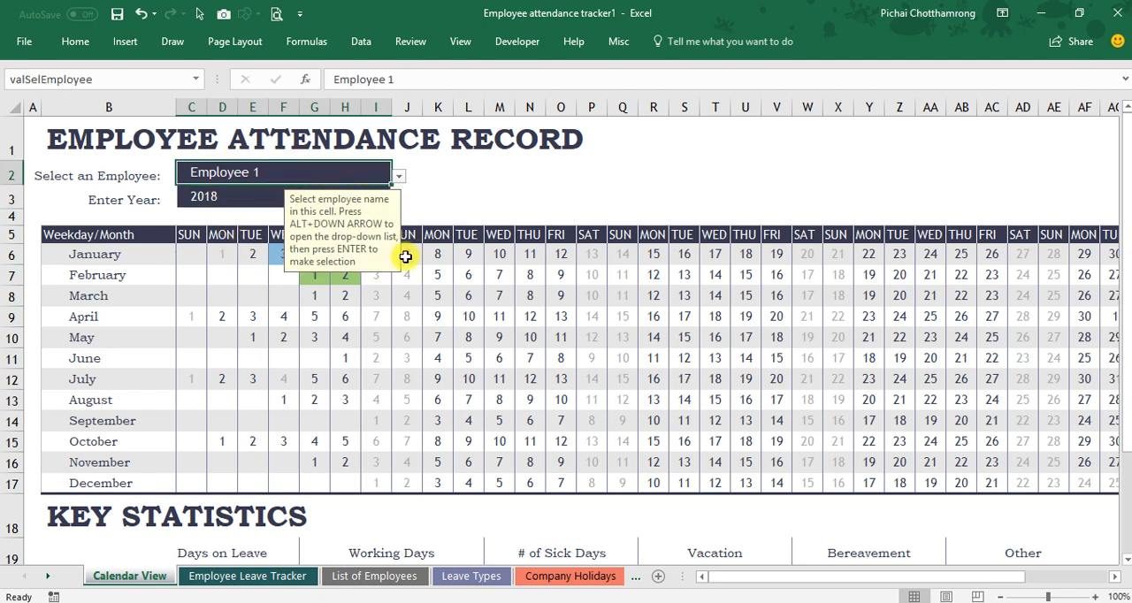
left_click(283, 274)
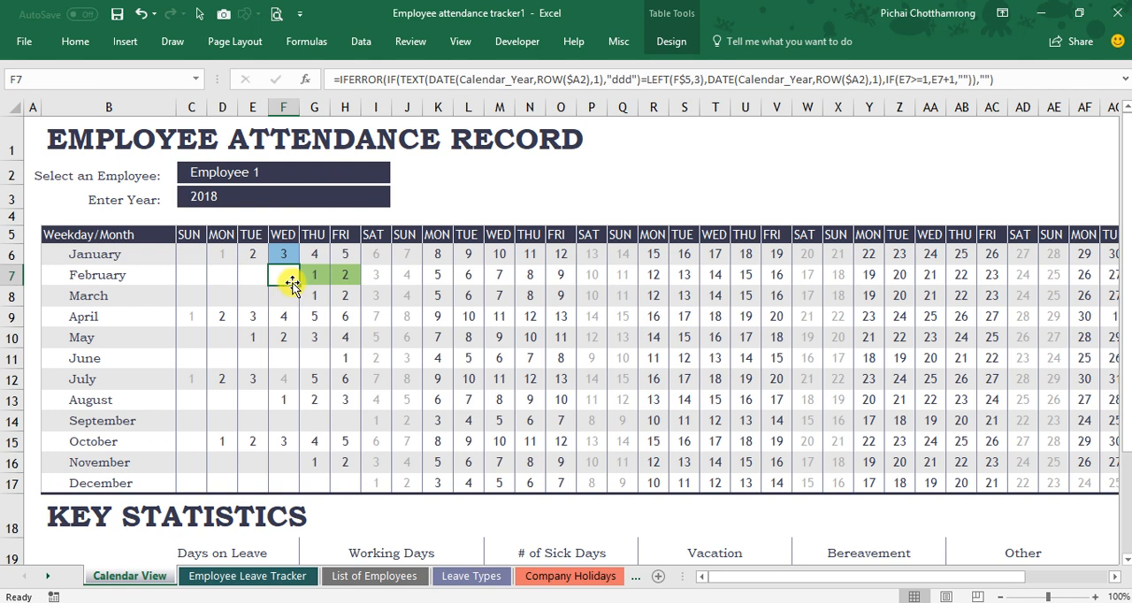
left_click(283, 171)
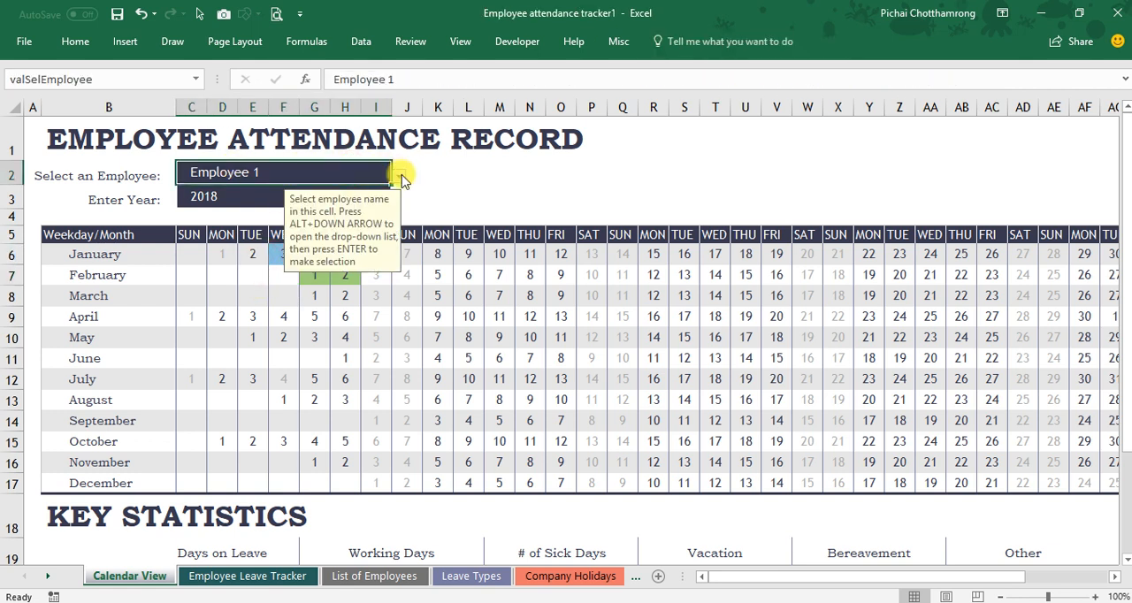
left_click(398, 173)
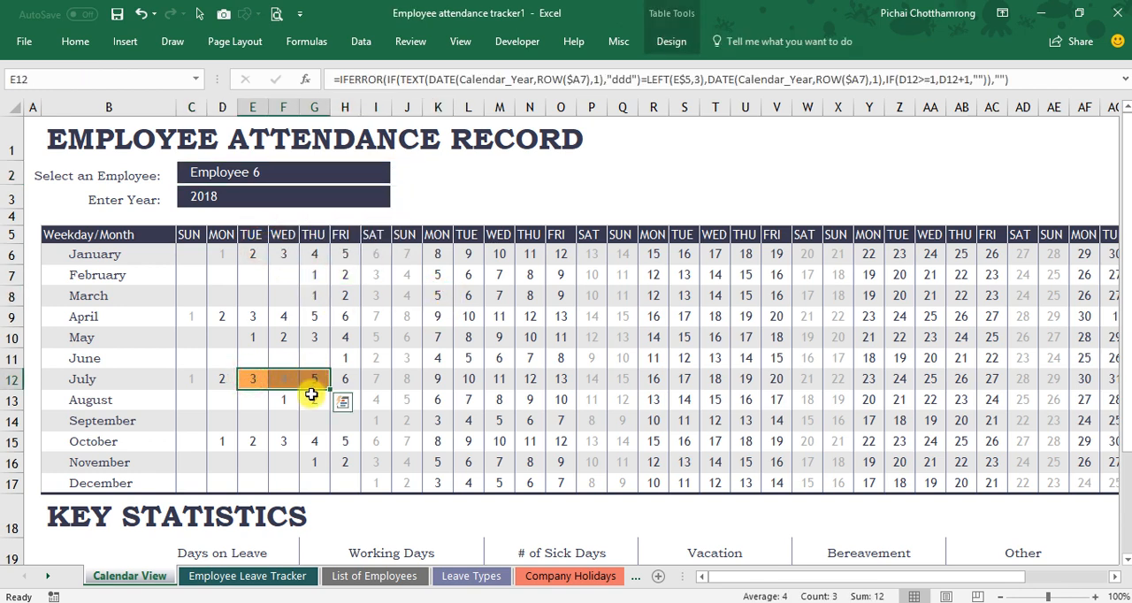
- Compare the tracker rows with the July leave days marked in the calendar
left_click(247, 577)
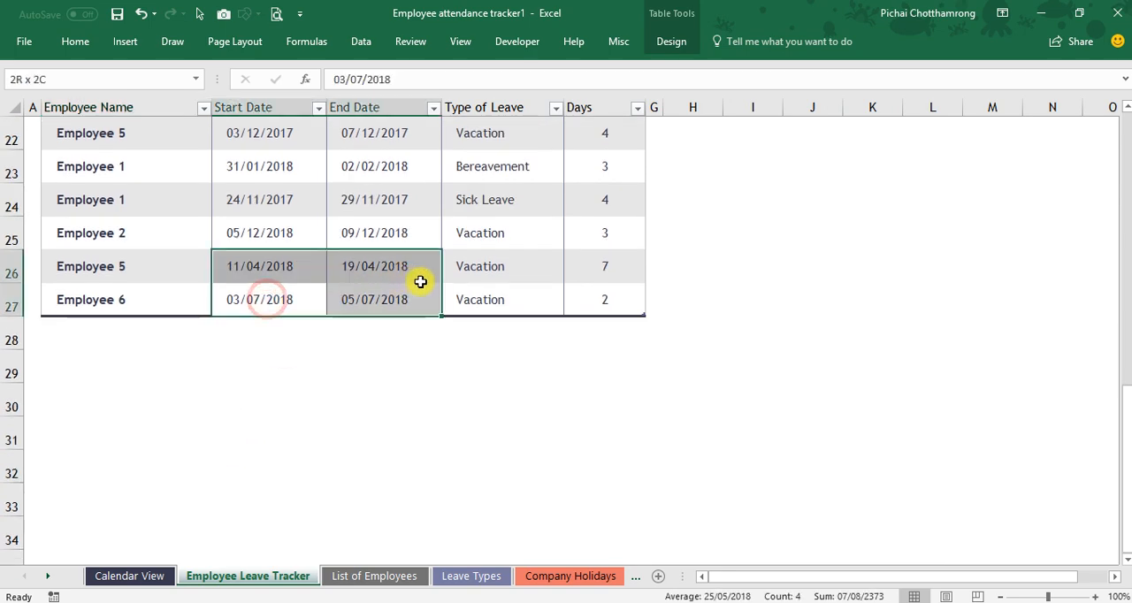
left_click(129, 577)
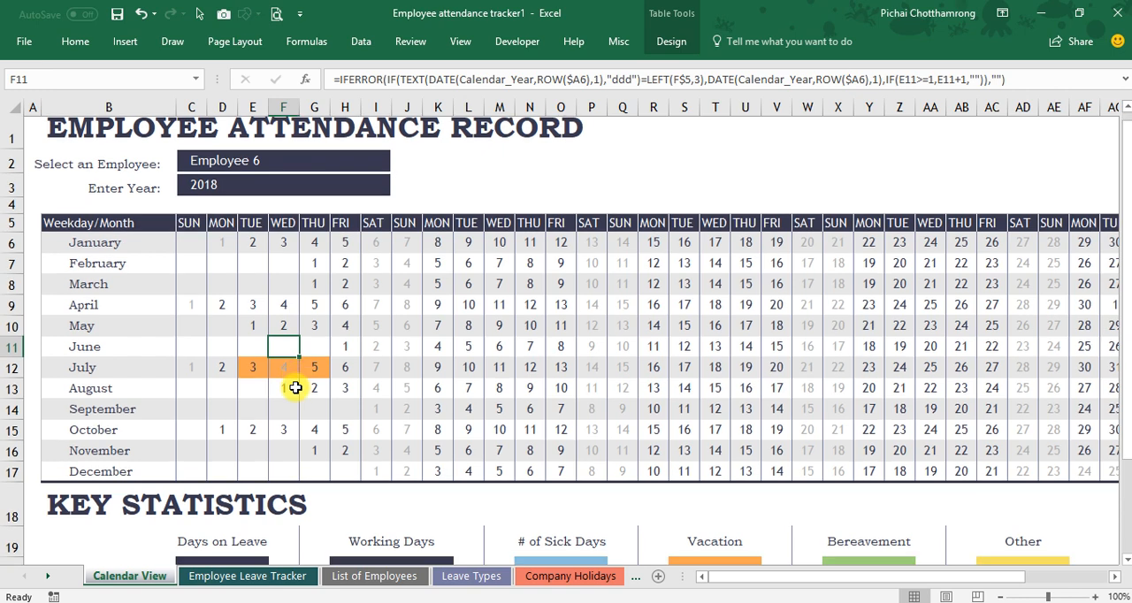
scroll("down", 3)
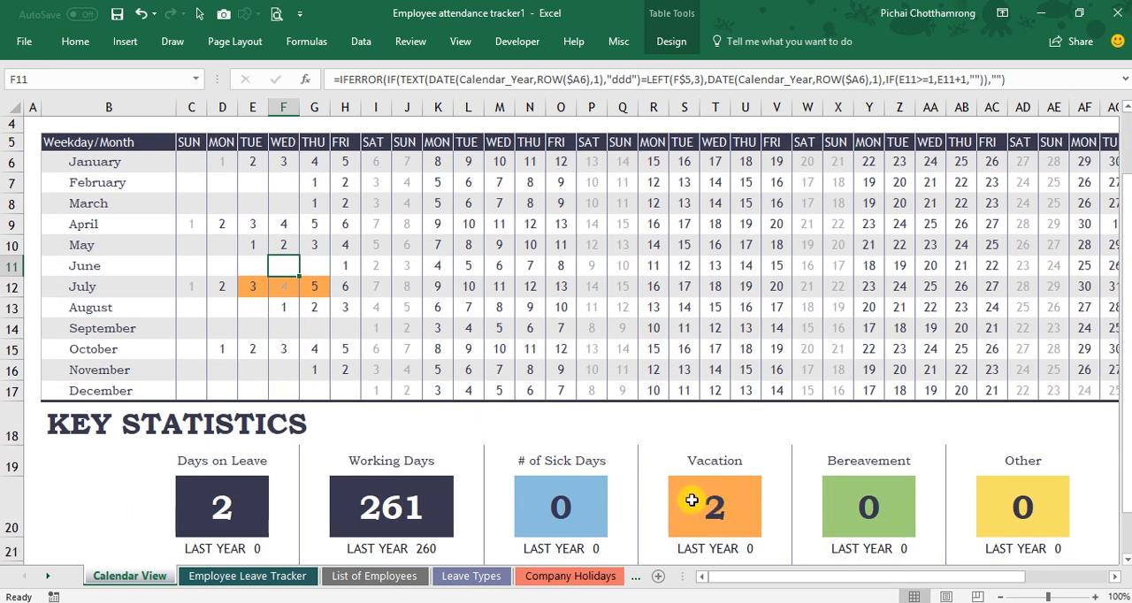
left_click(315, 287)
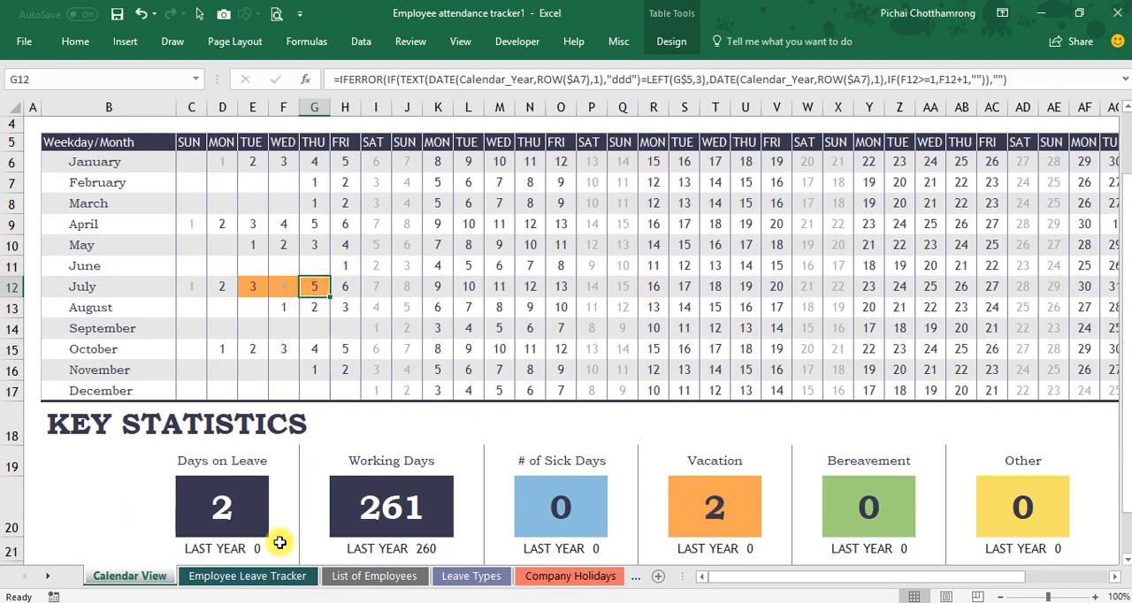
- Change Employee 6's July leave type to Sick Leave and view the updated calendar statistics
left_click(247, 576)
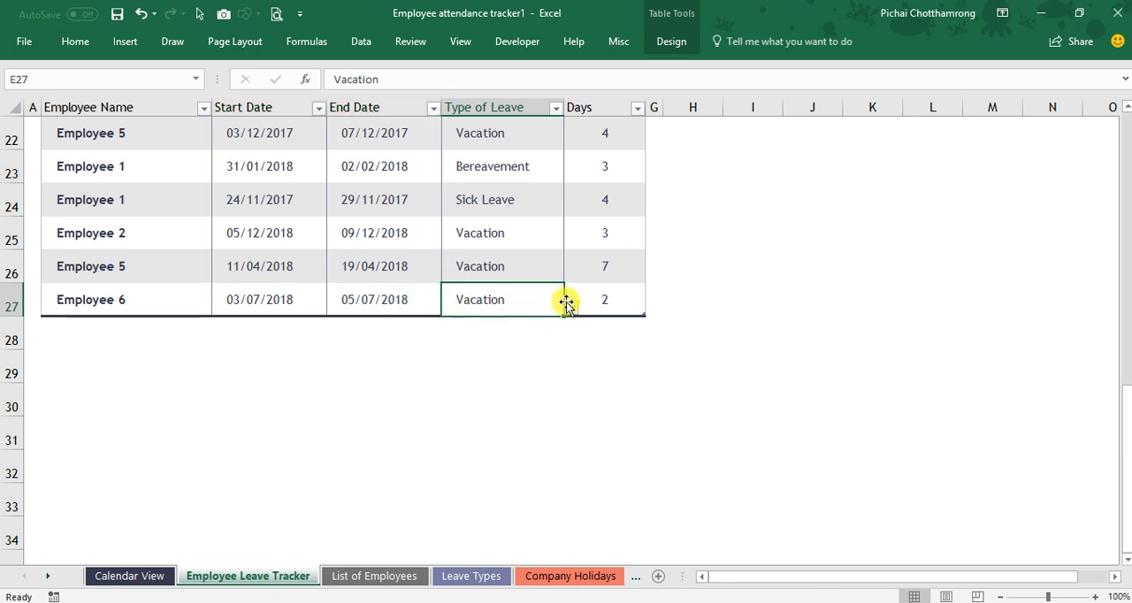
left_click(502, 299)
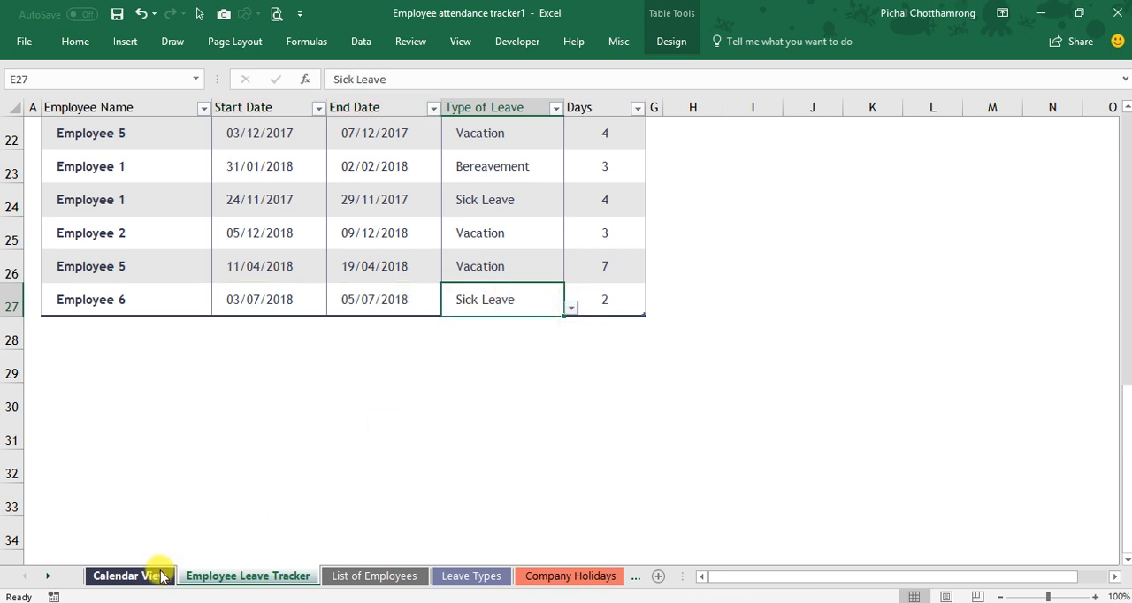
left_click(129, 577)
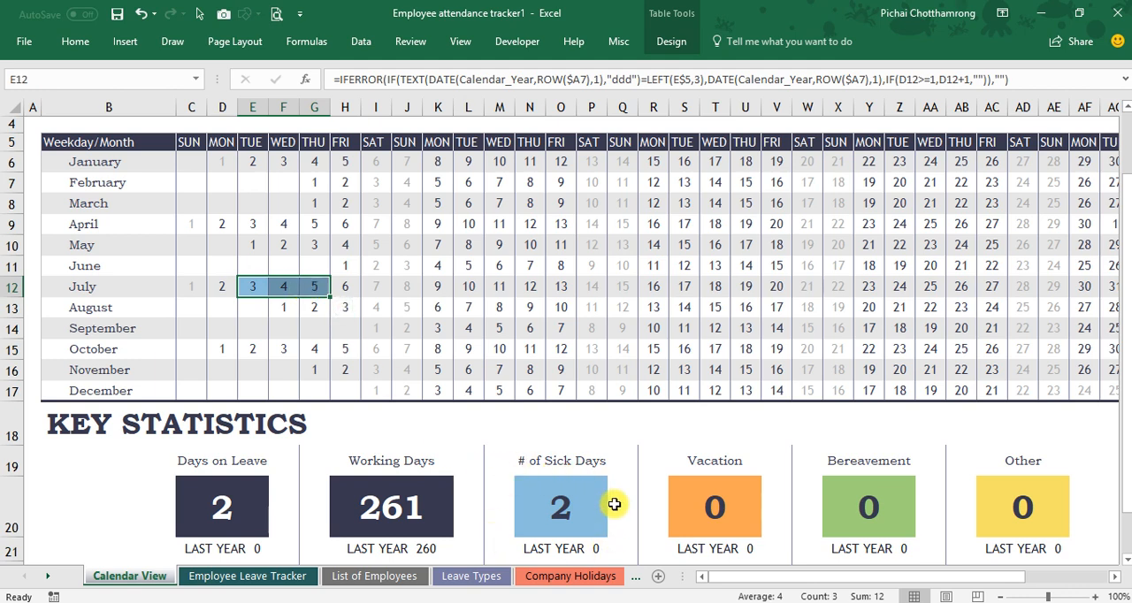
mouse_move(530, 545)
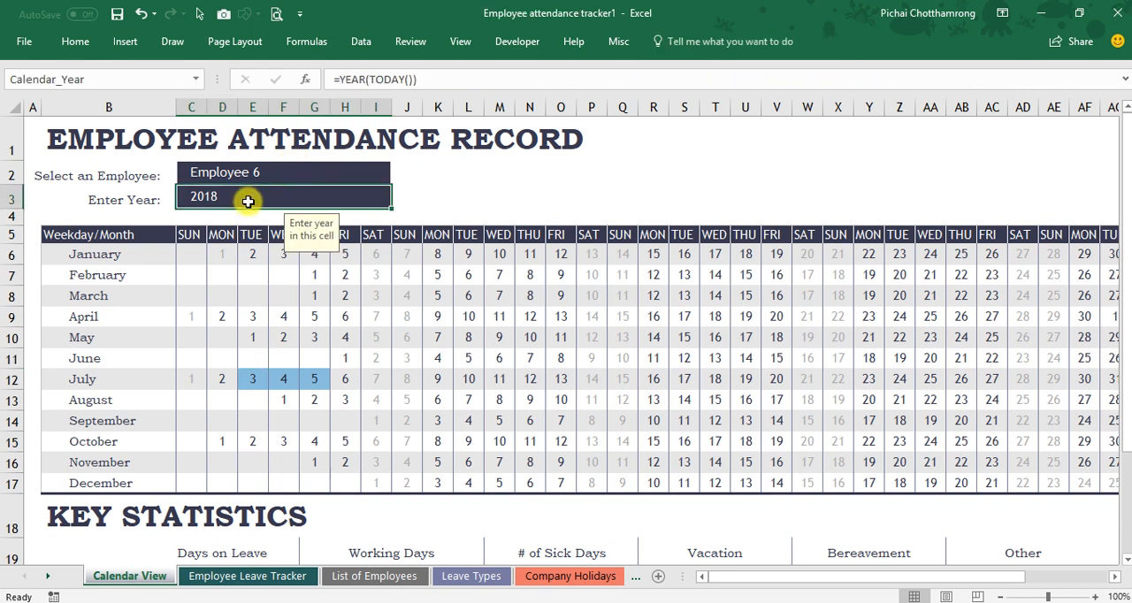
- Enter 2017 as the calendar year and review Employee 1's highlighted November and December leave
type("20")
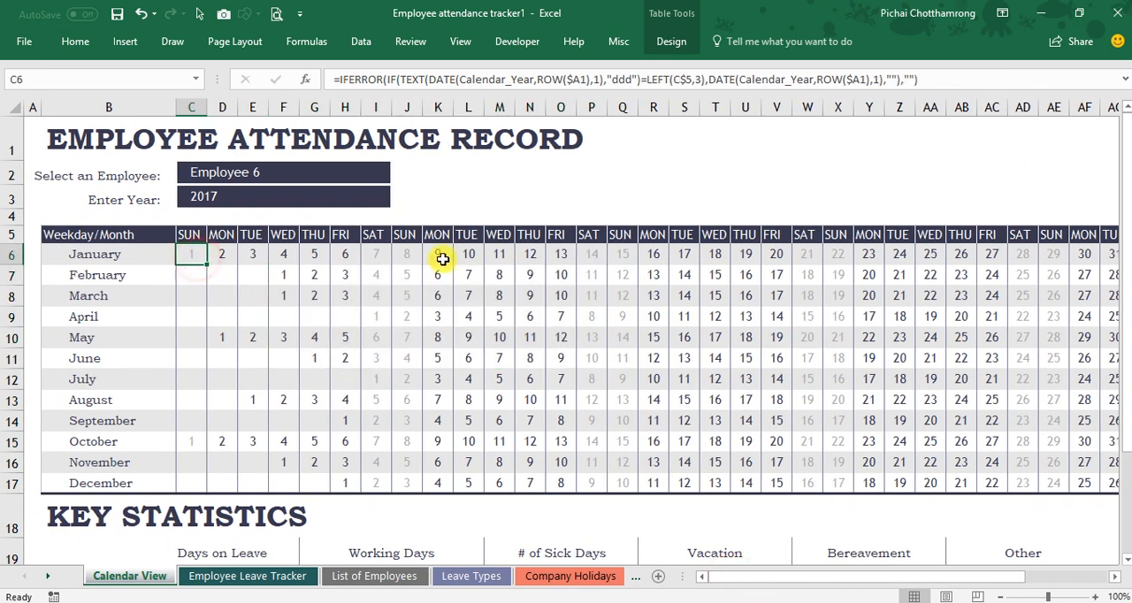
mouse_move(324, 223)
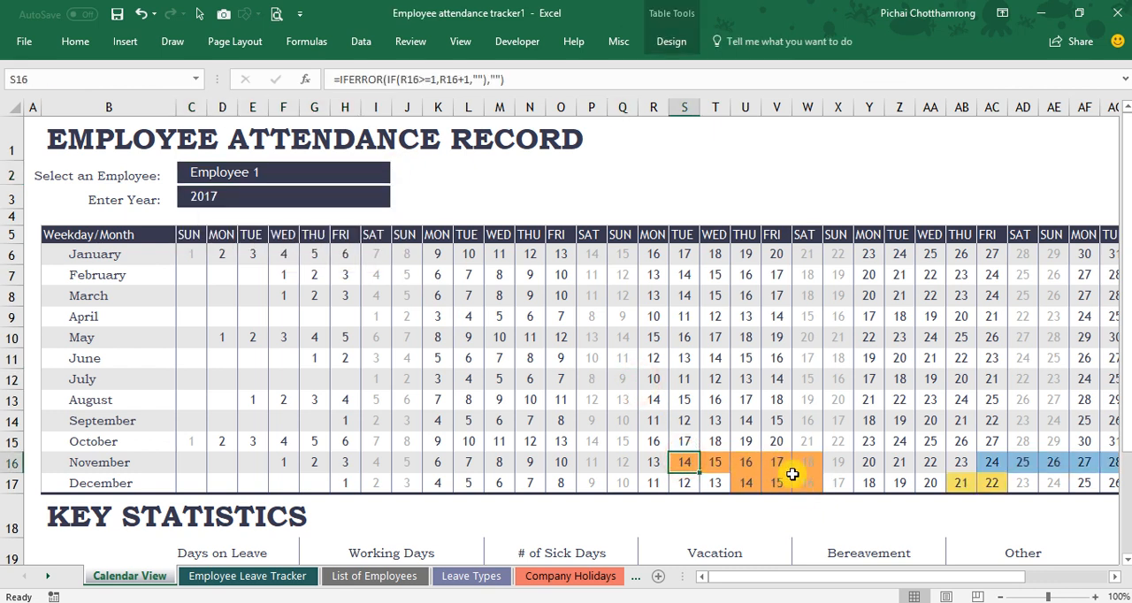
scroll("right", 3)
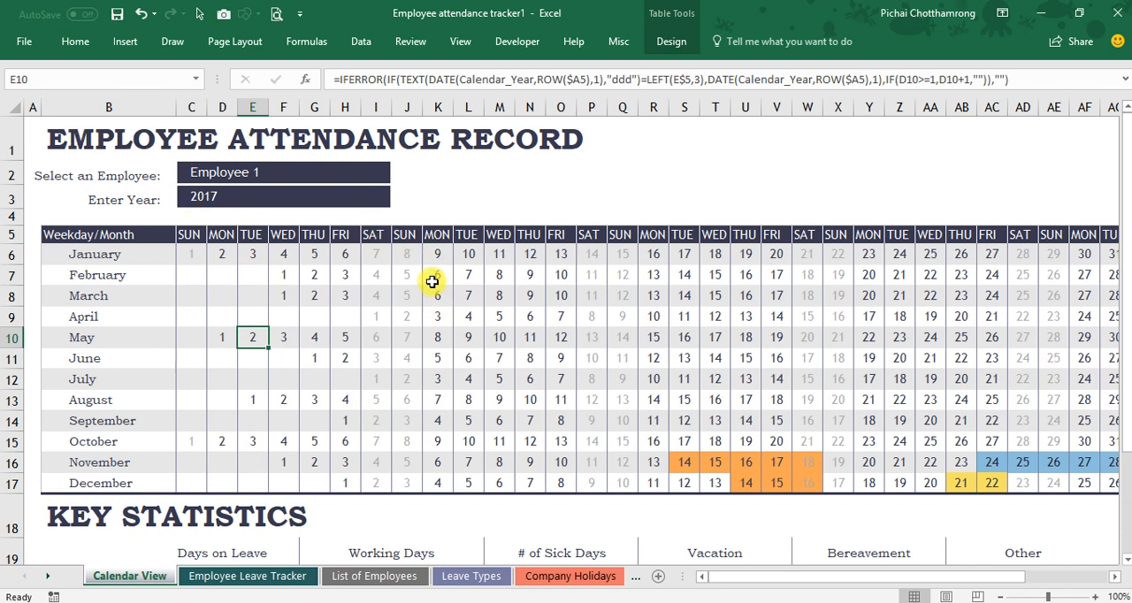
scroll("down", 3)
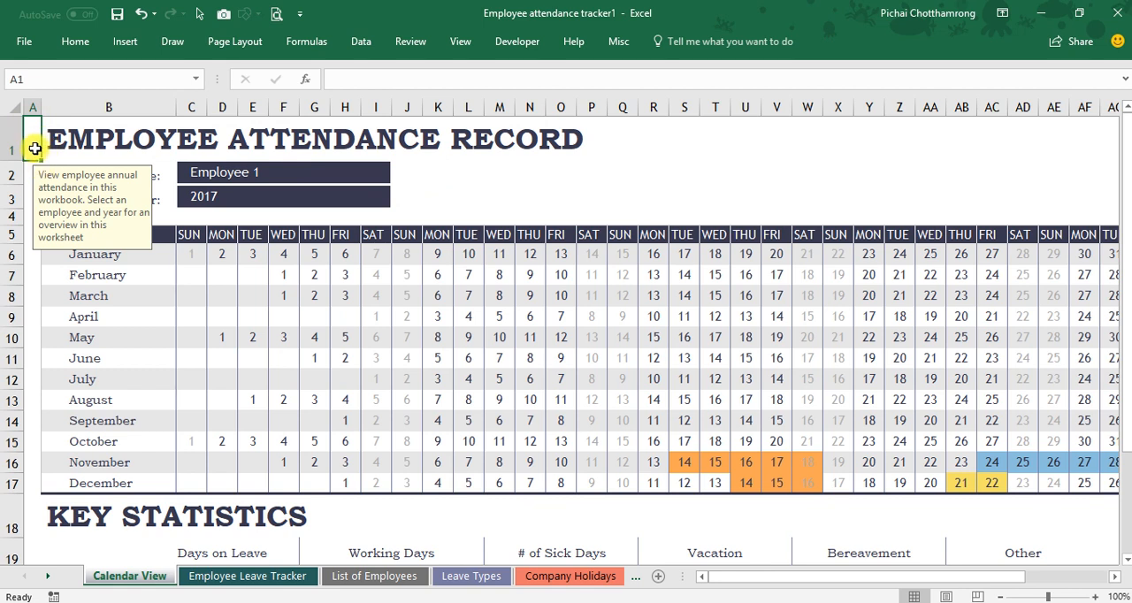
mouse_move(67, 199)
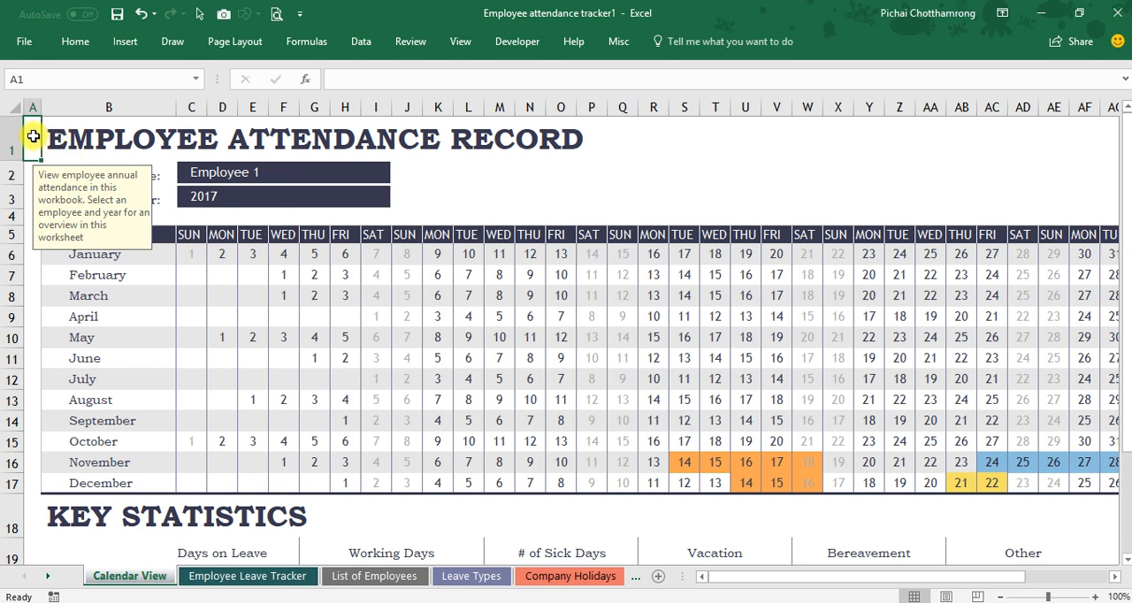
mouse_move(39, 138)
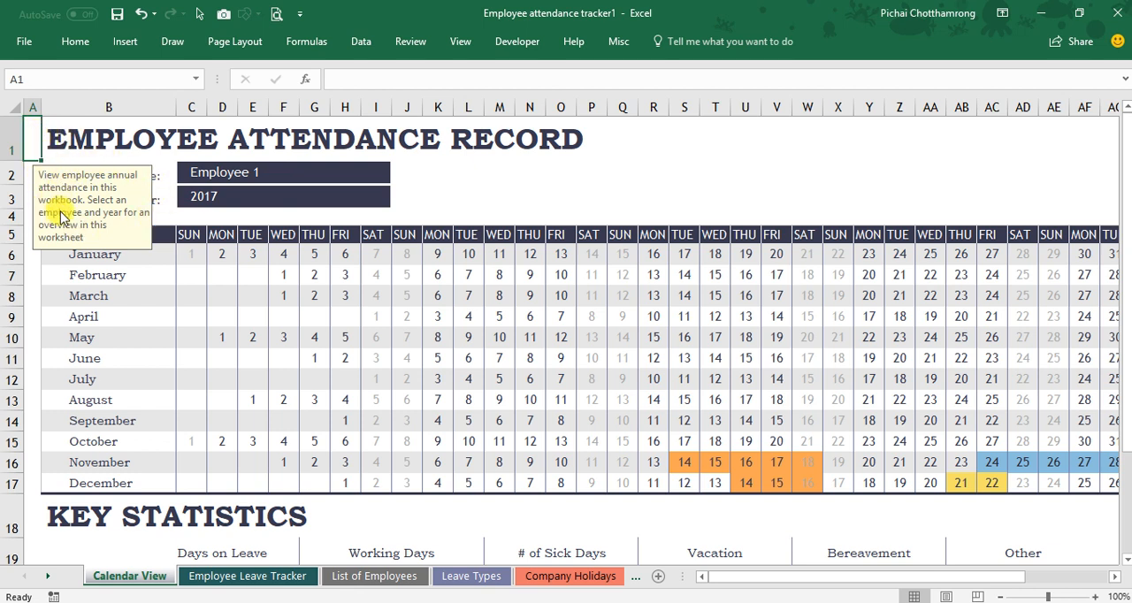
left_click(283, 171)
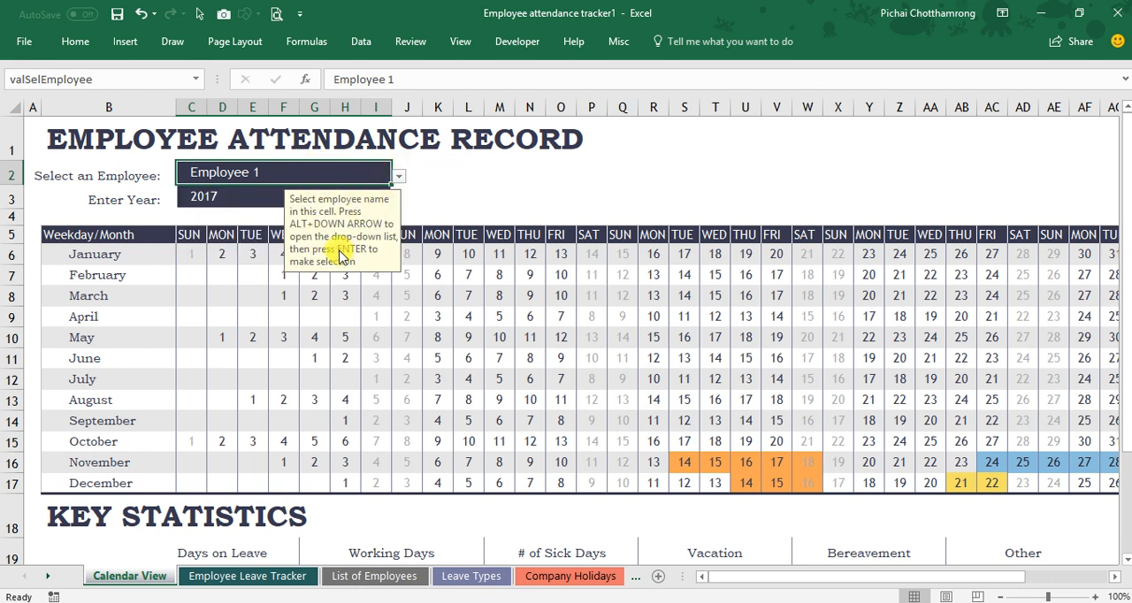
mouse_move(310, 234)
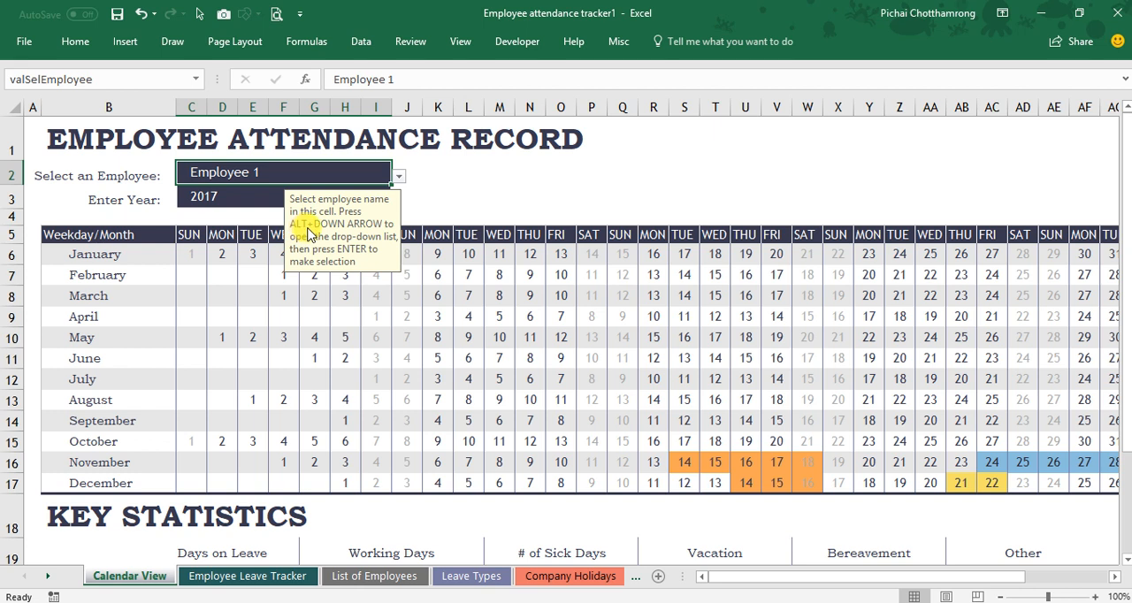
mouse_move(368, 256)
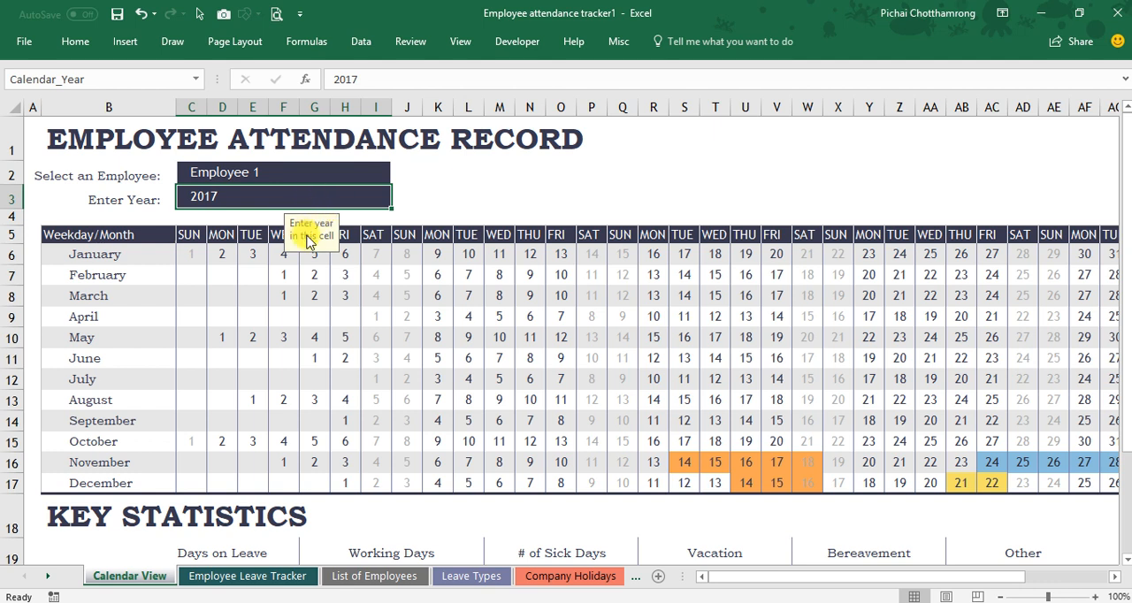
mouse_move(318, 251)
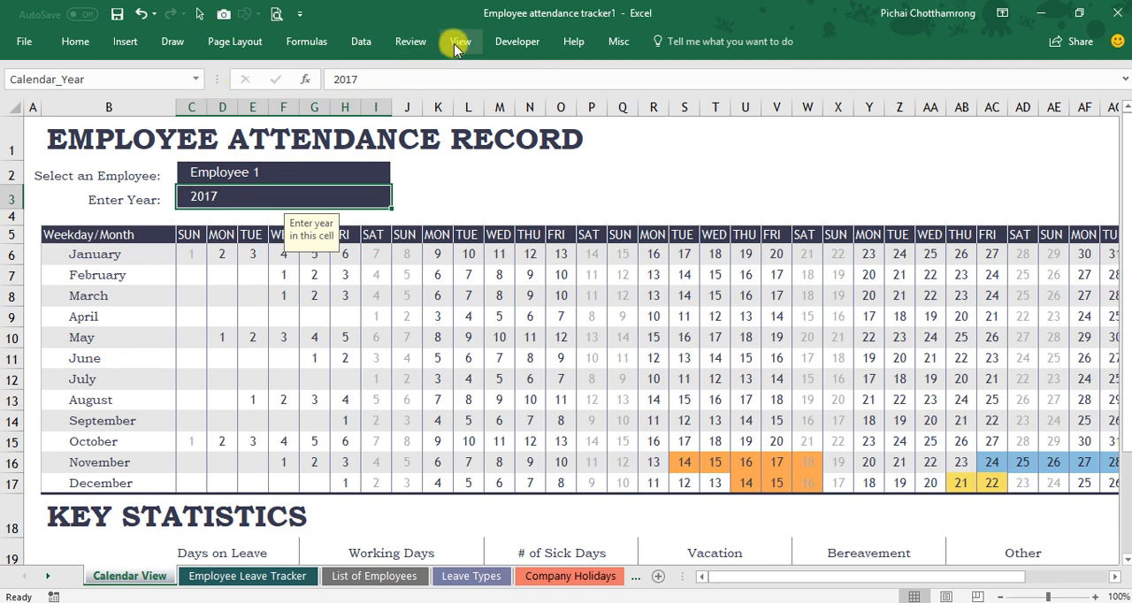
- In Data Validation for the year cell, switch off 'Show input message when cell is selected'
left_click(460, 41)
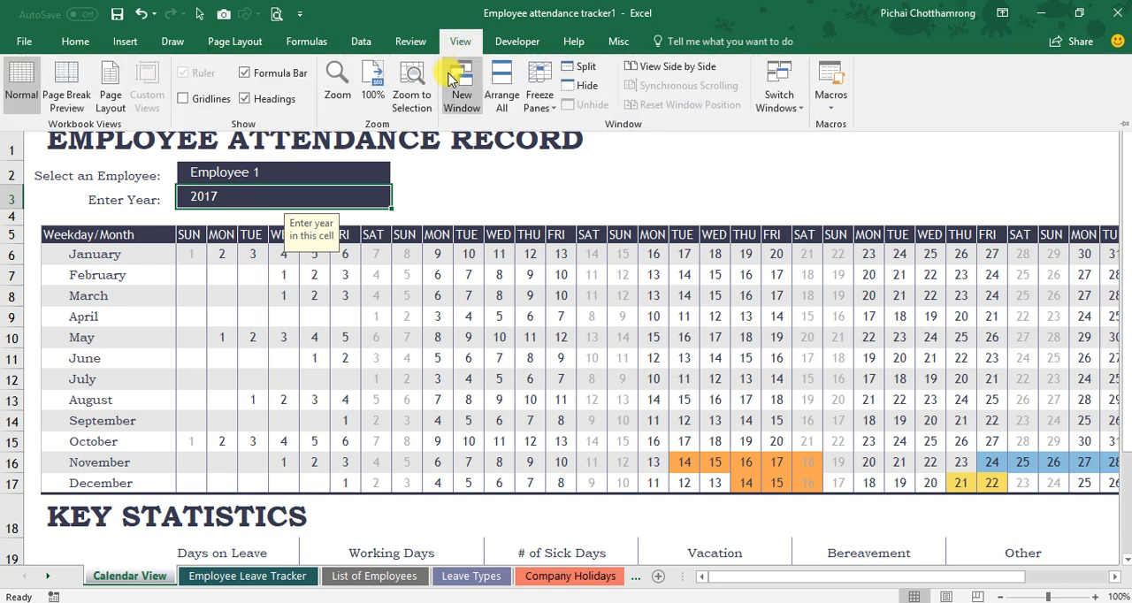
left_click(361, 41)
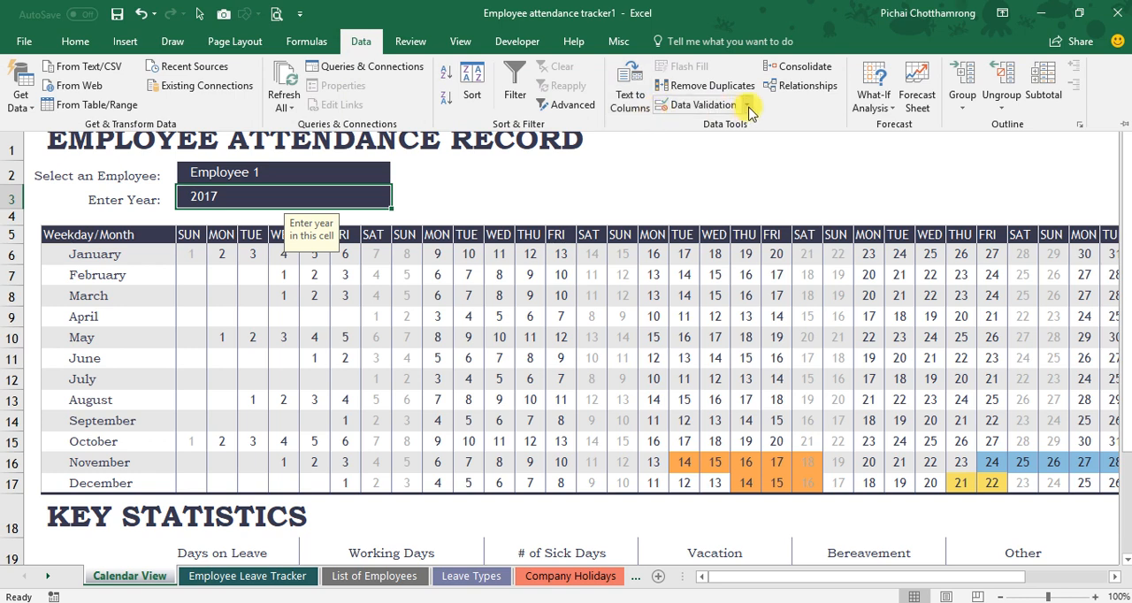
left_click(743, 121)
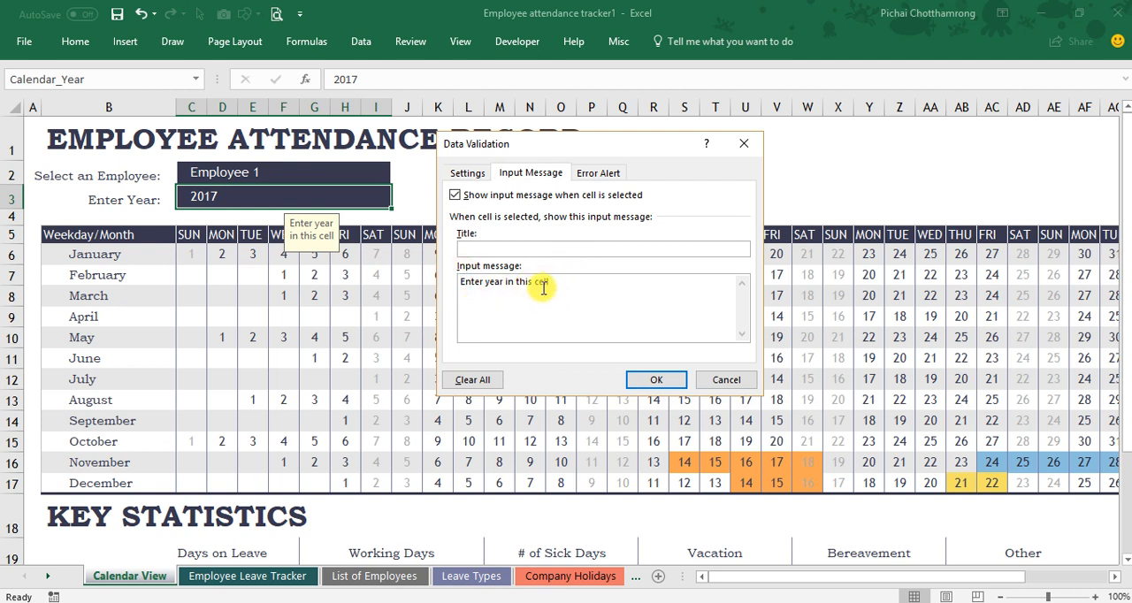
mouse_move(472, 379)
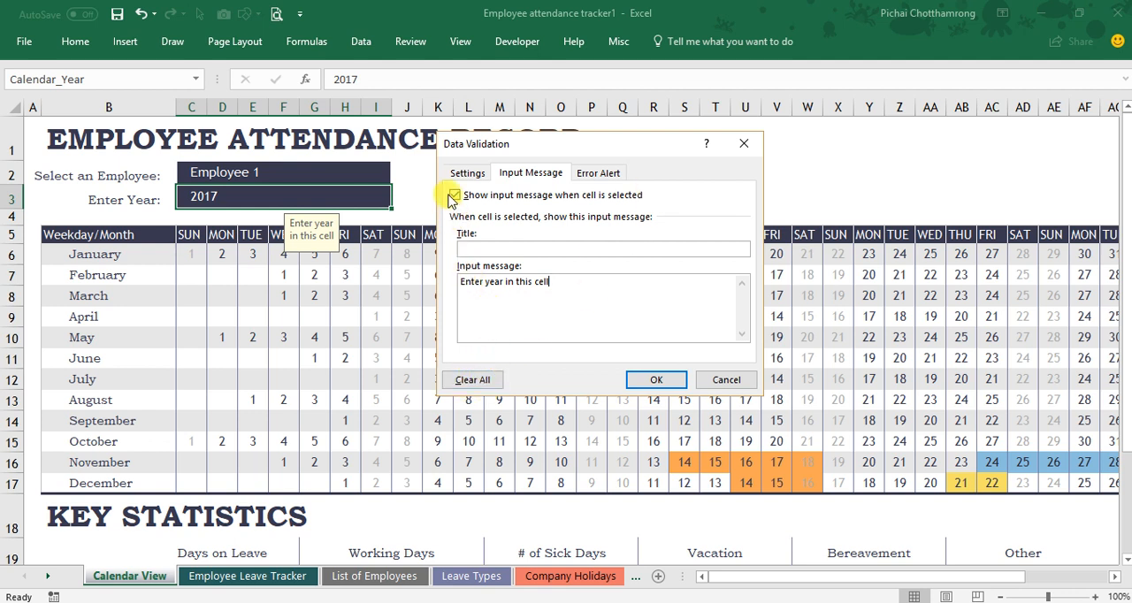
left_click(453, 194)
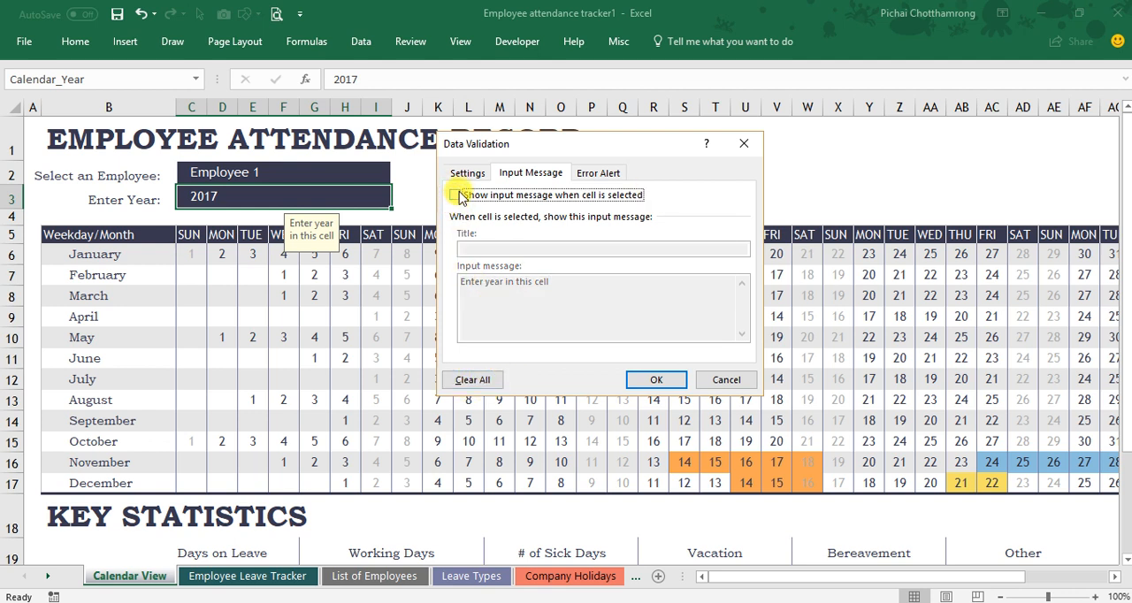
left_click(457, 195)
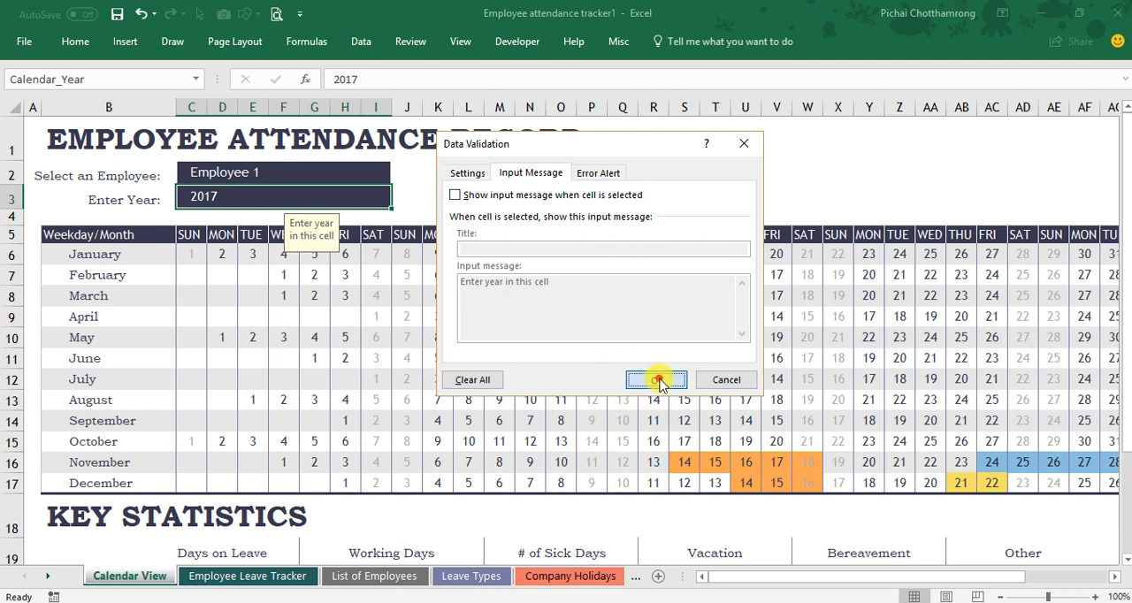
left_click(651, 378)
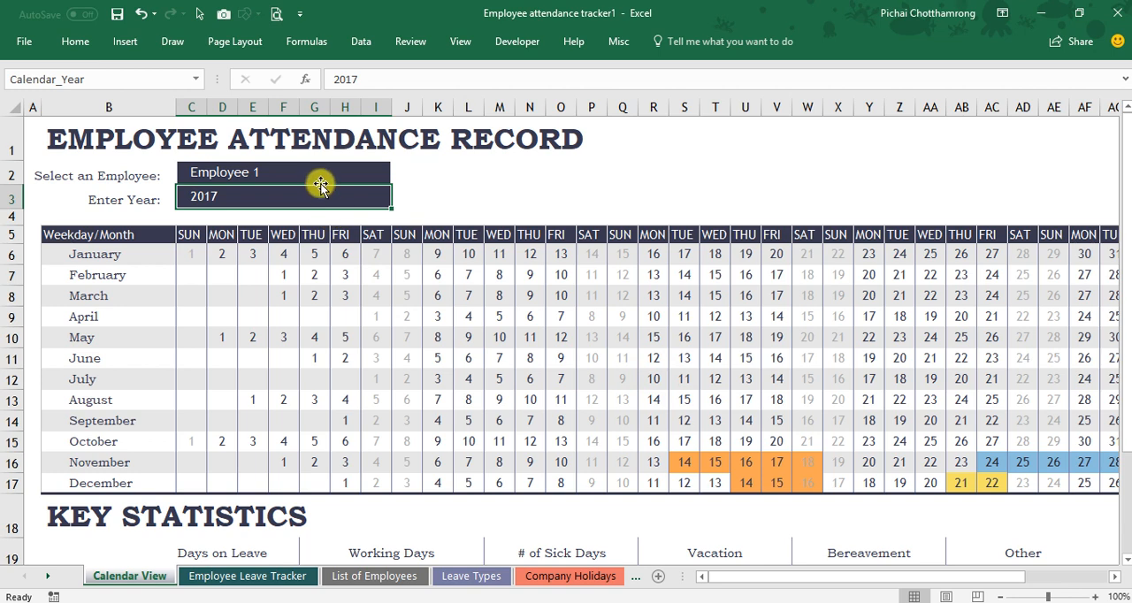
left_click(283, 172)
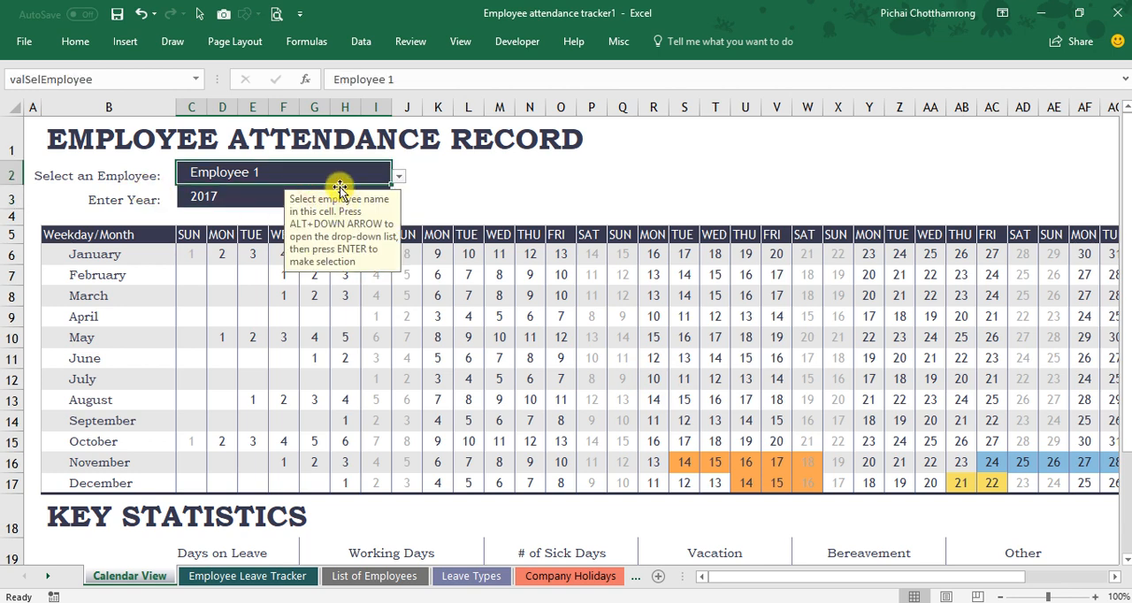
left_click(361, 41)
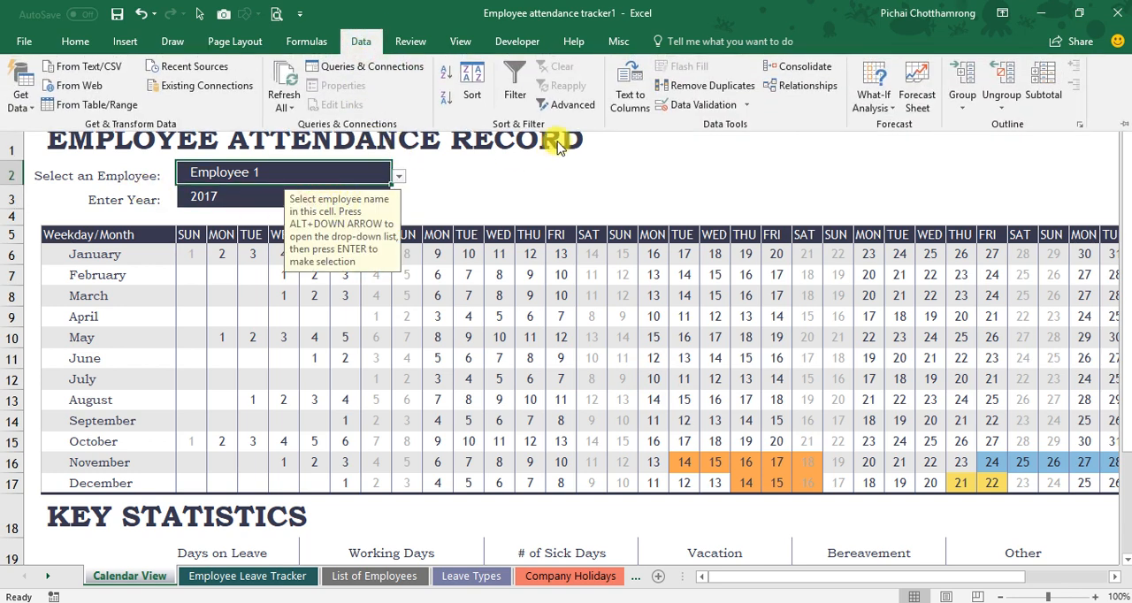
left_click(698, 104)
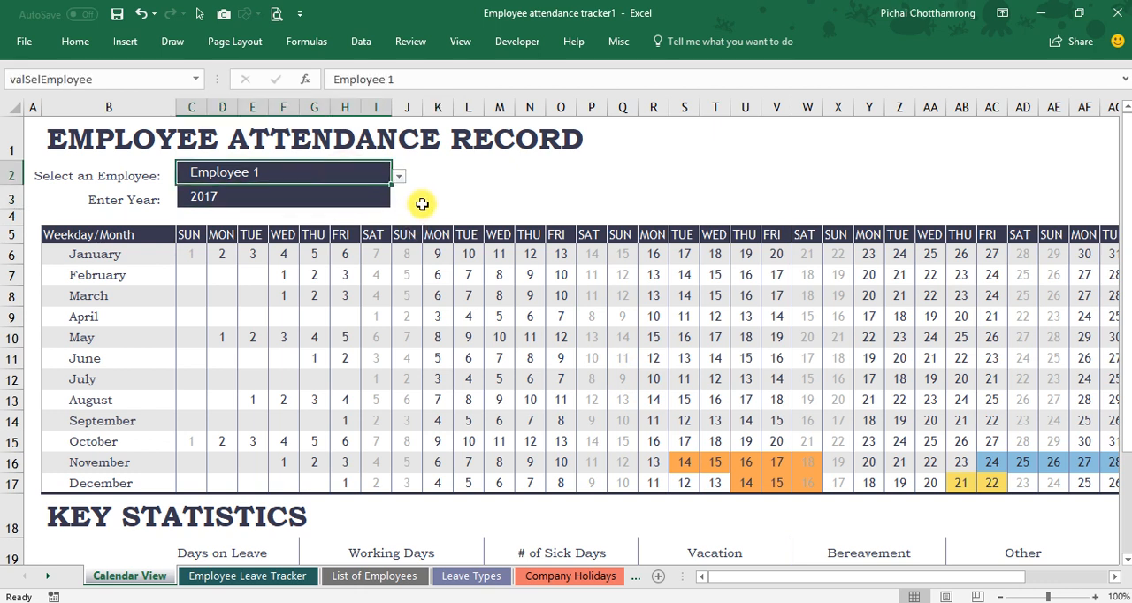
mouse_move(175, 262)
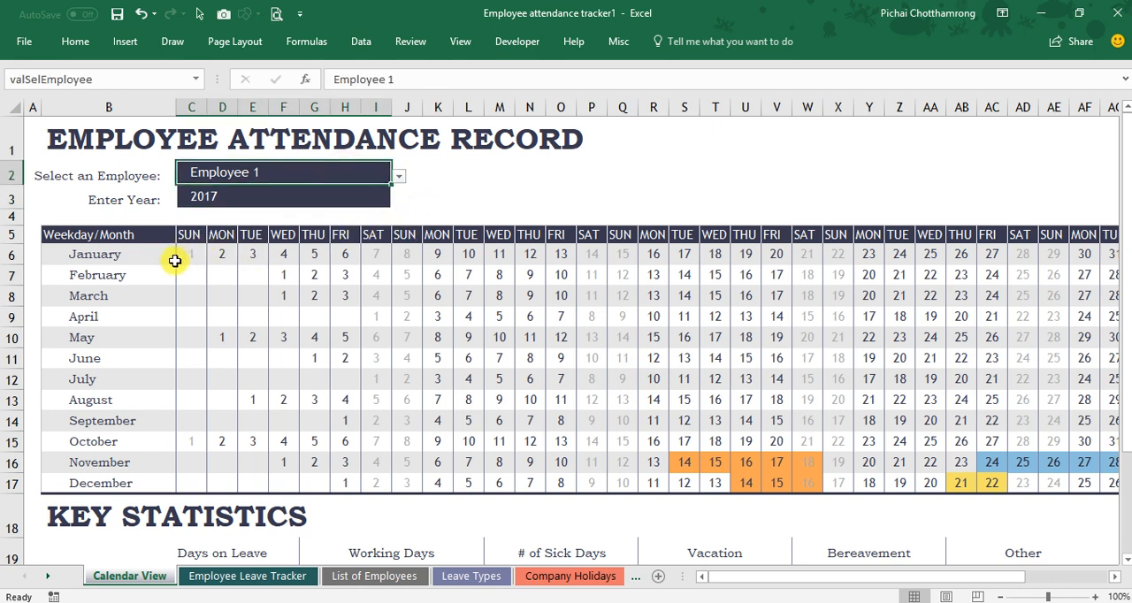
left_click(95, 255)
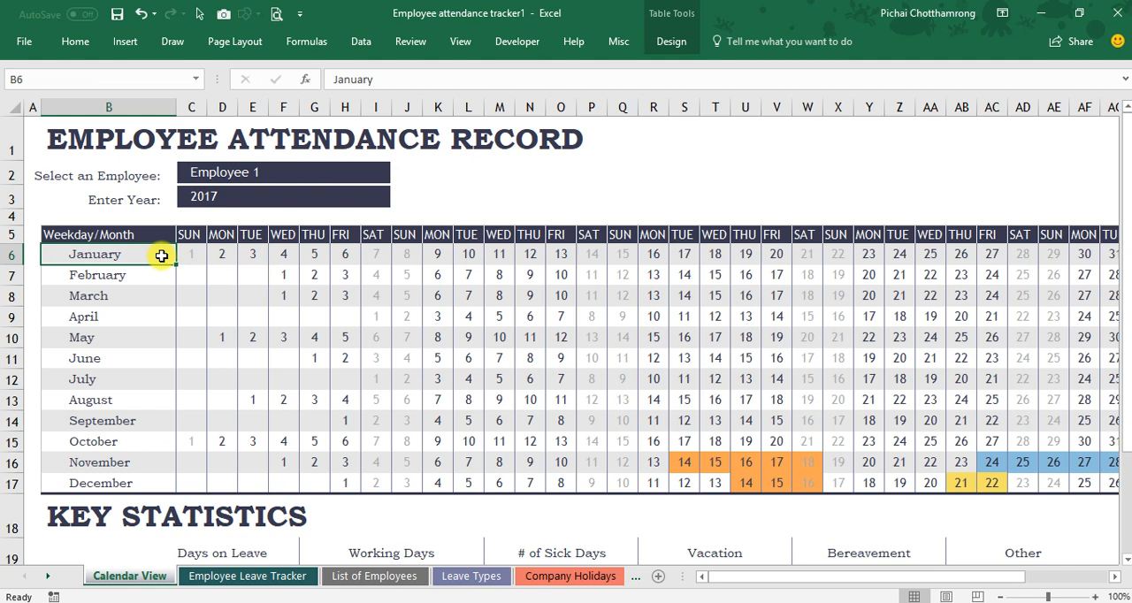
left_click(191, 234)
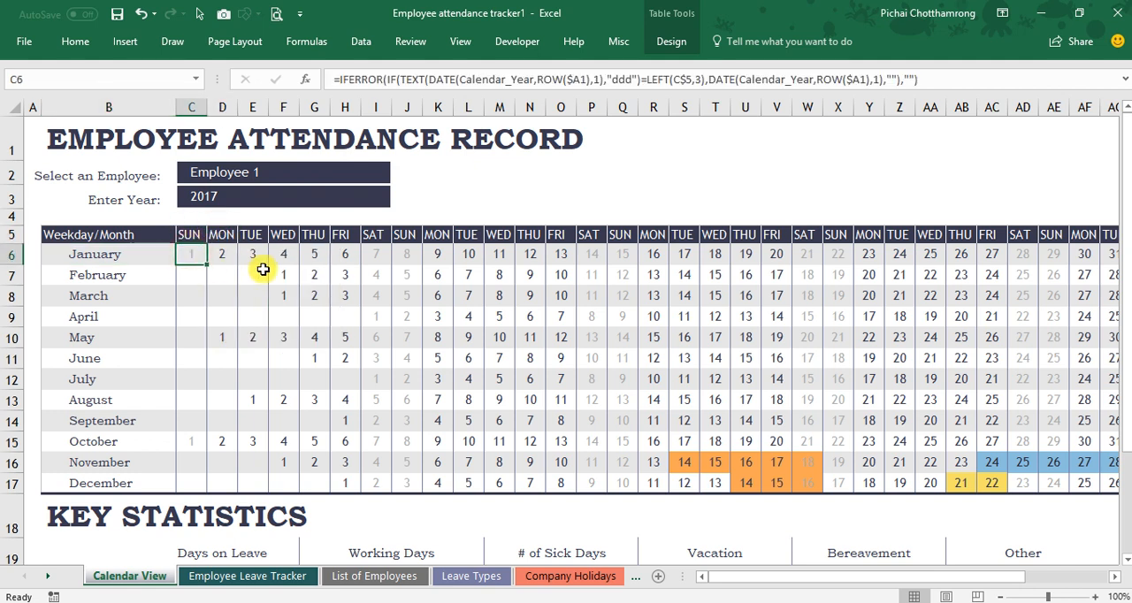
left_click(375, 255)
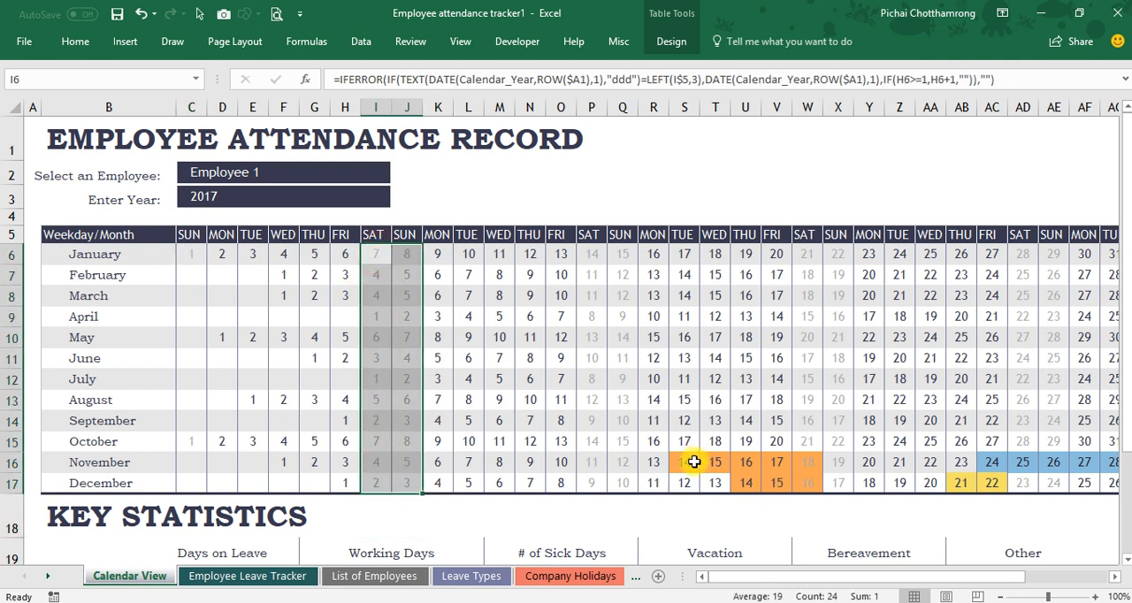
mouse_move(382, 253)
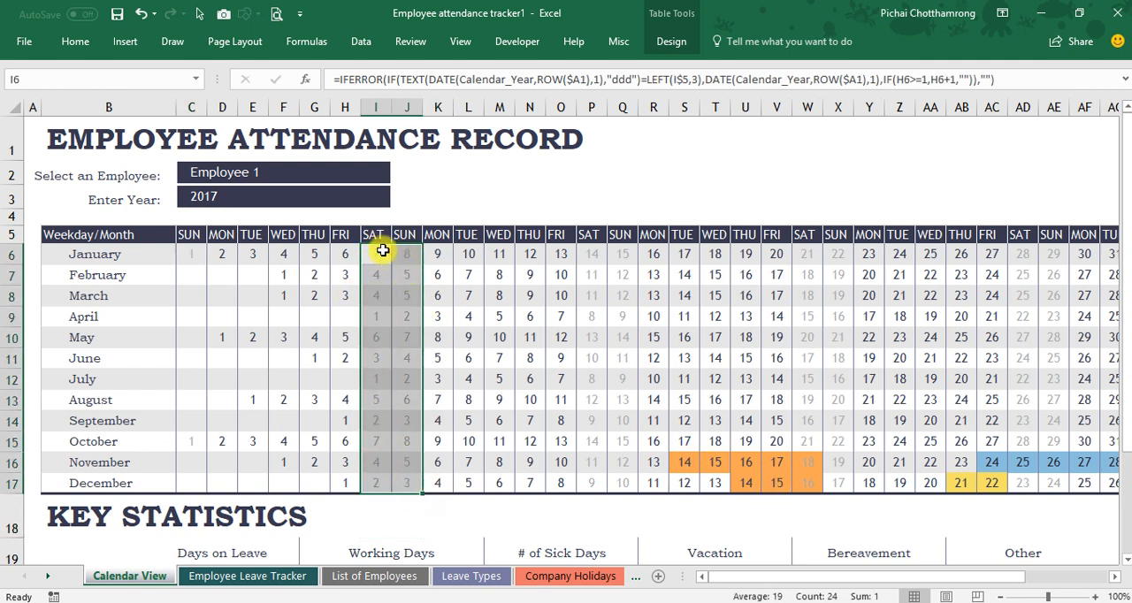
left_click(375, 255)
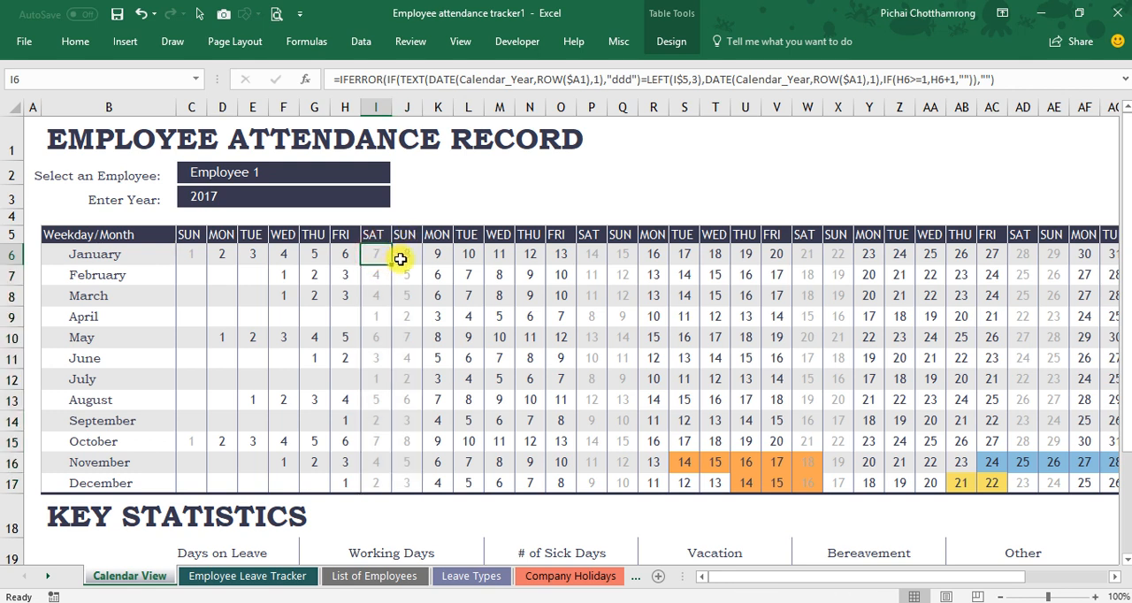
left_click(683, 462)
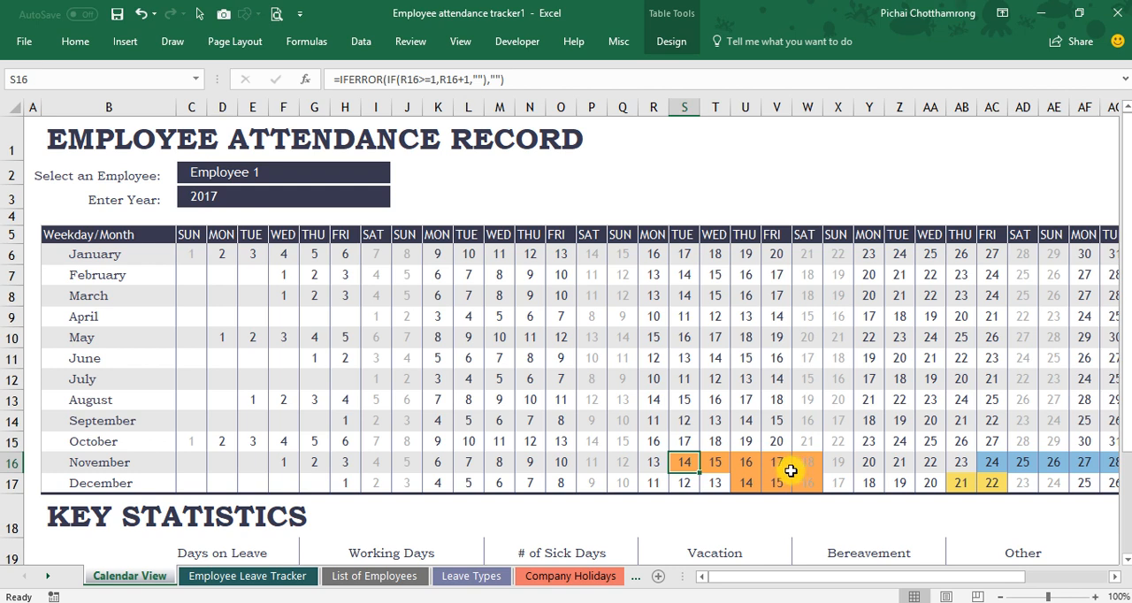
scroll("down", 3)
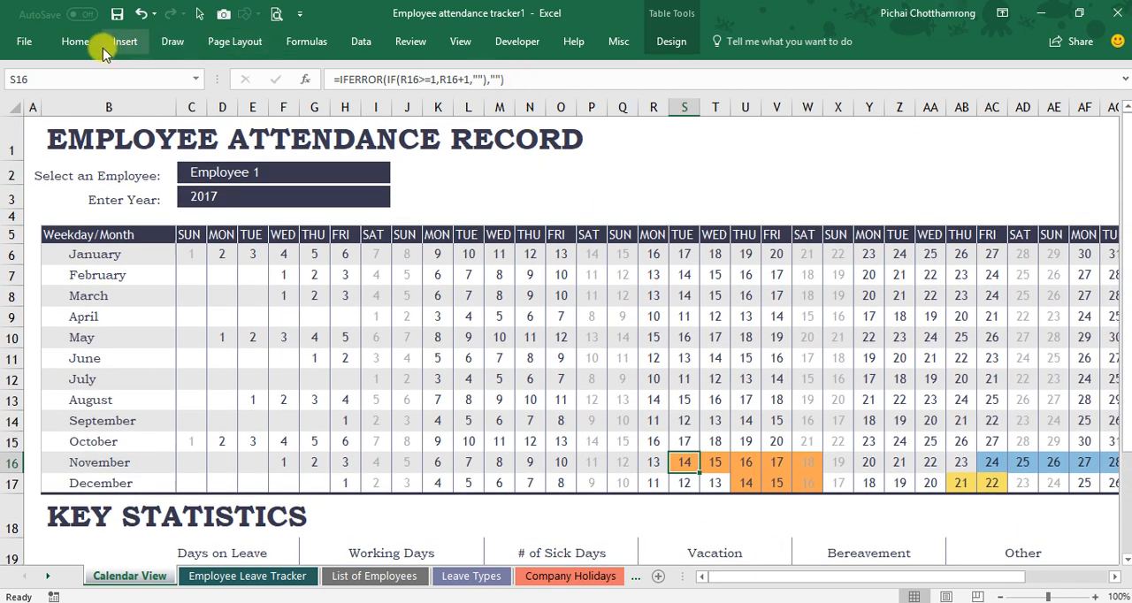
left_click(74, 41)
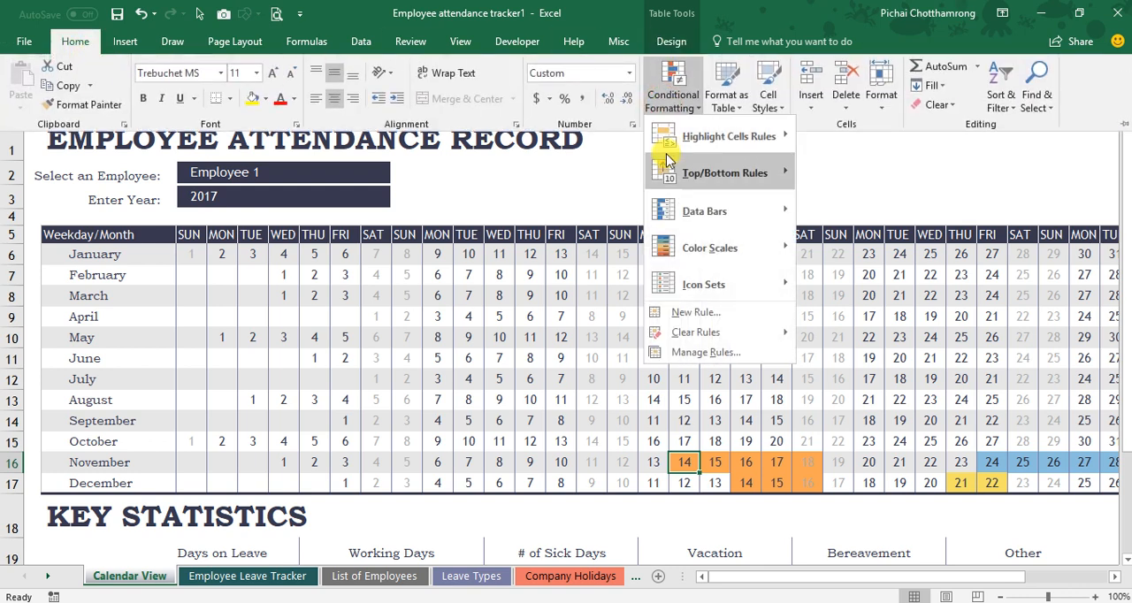
left_click(706, 352)
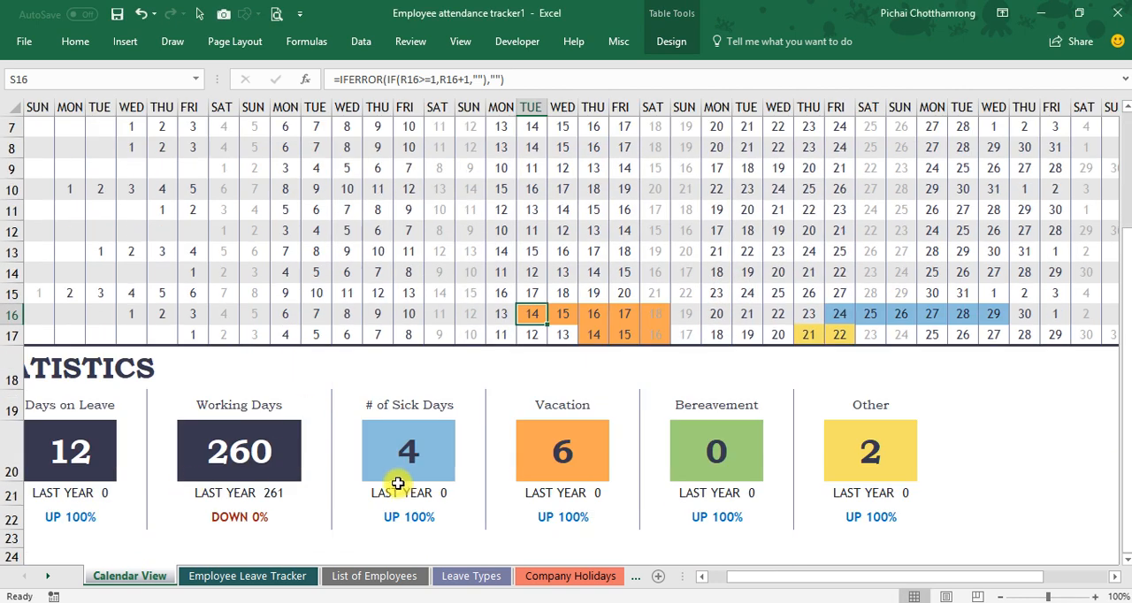
left_click(409, 451)
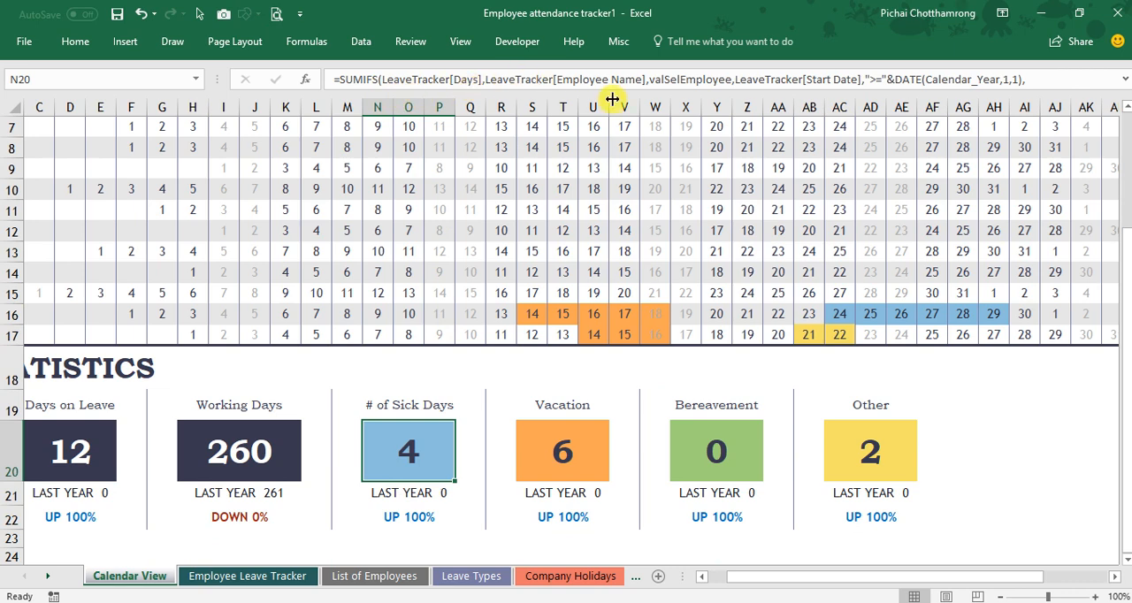
mouse_move(647, 405)
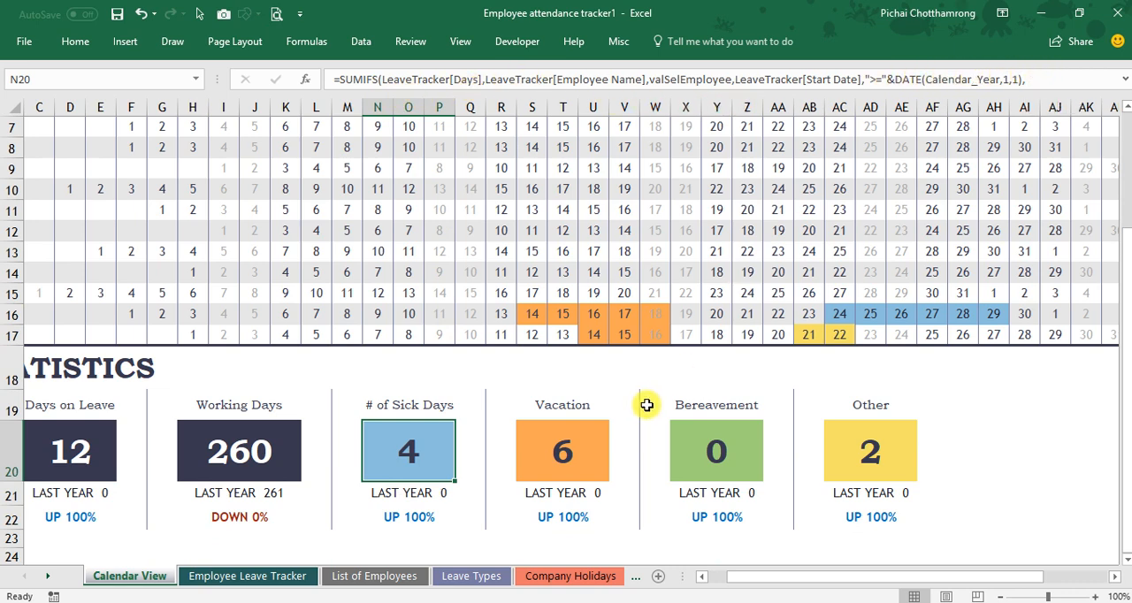
scroll("left", 3)
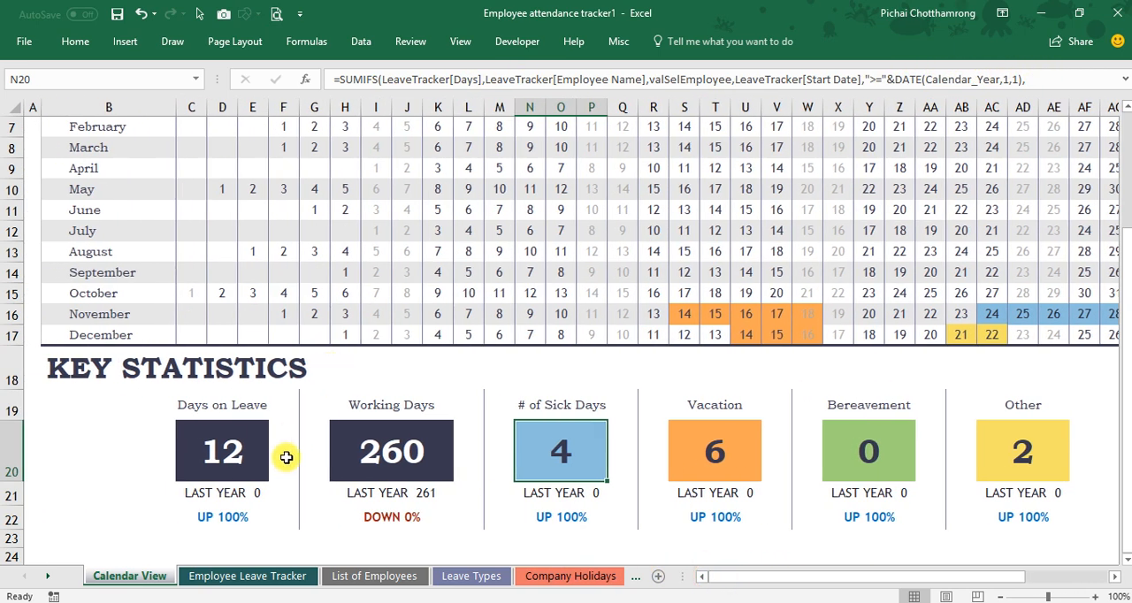
left_click(82, 187)
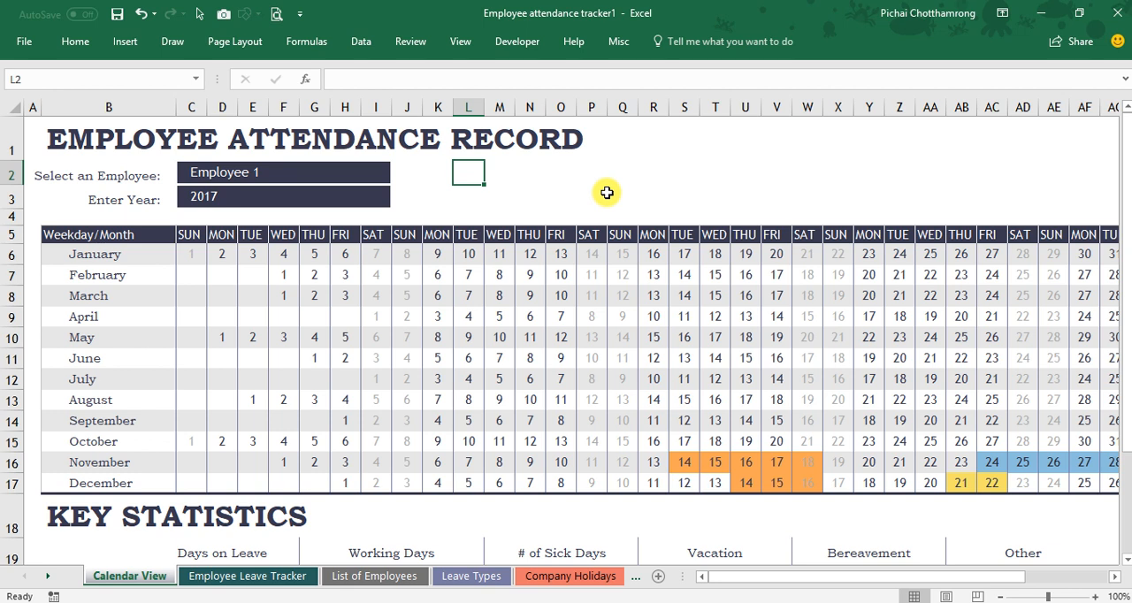
mouse_move(194, 253)
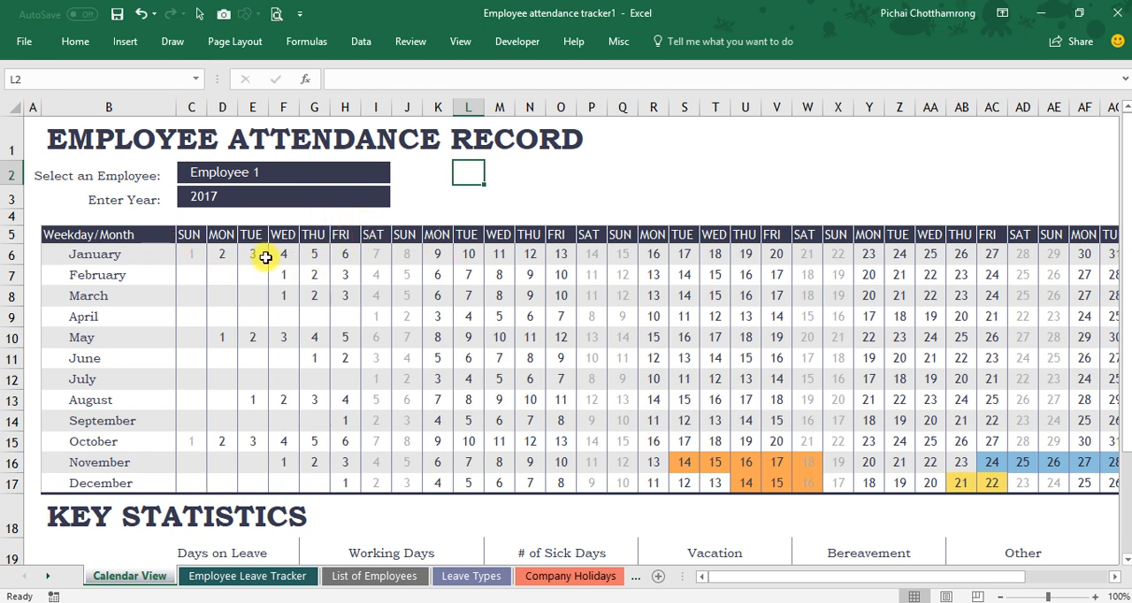
left_click(191, 254)
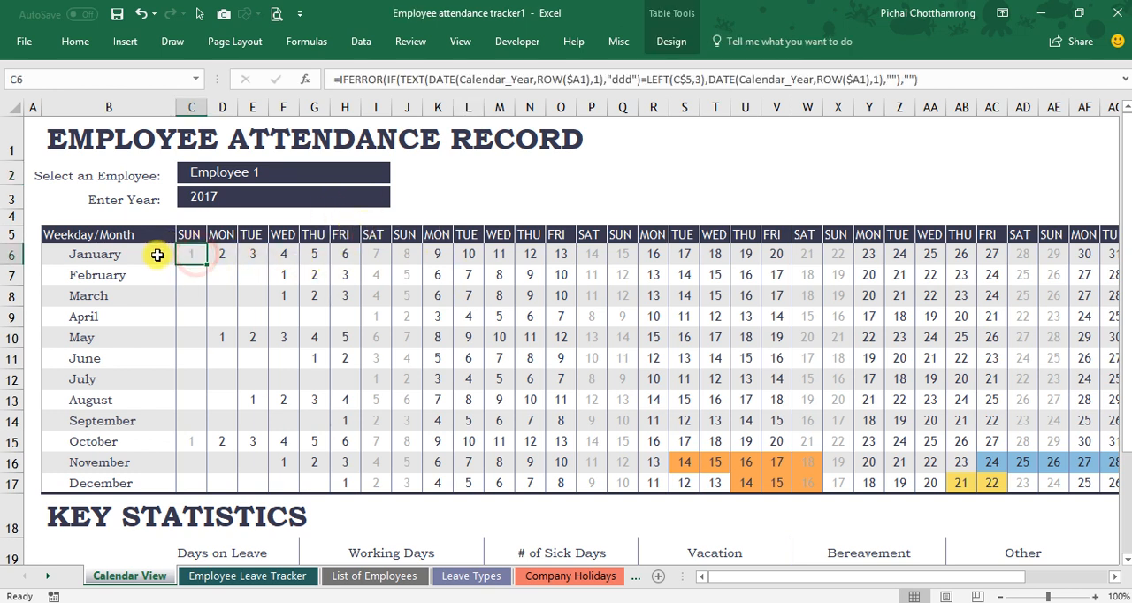
left_click(109, 255)
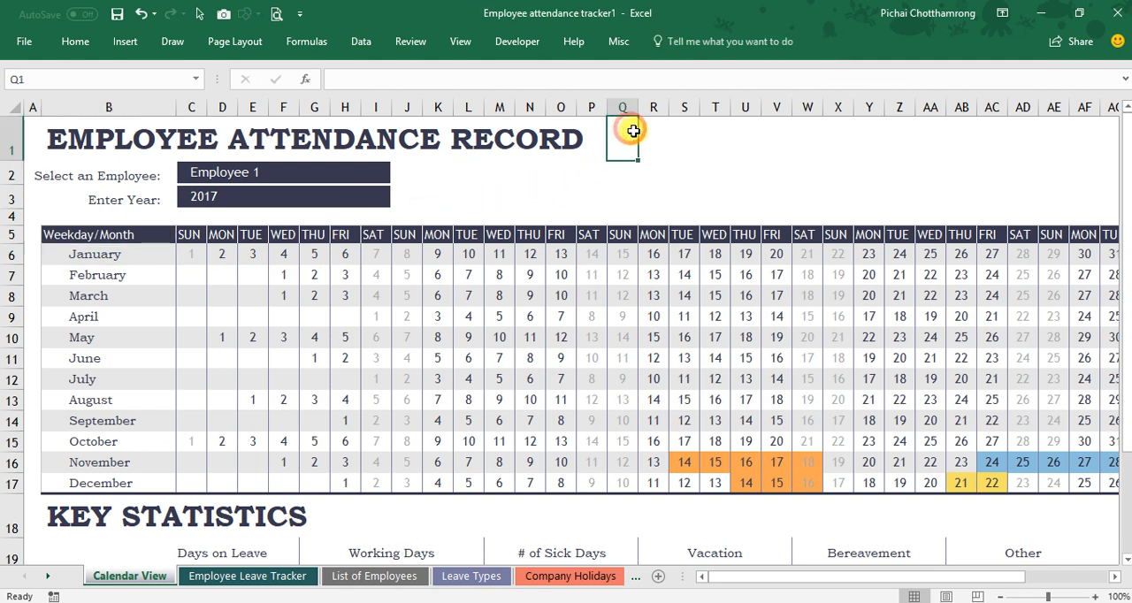
mouse_move(705, 157)
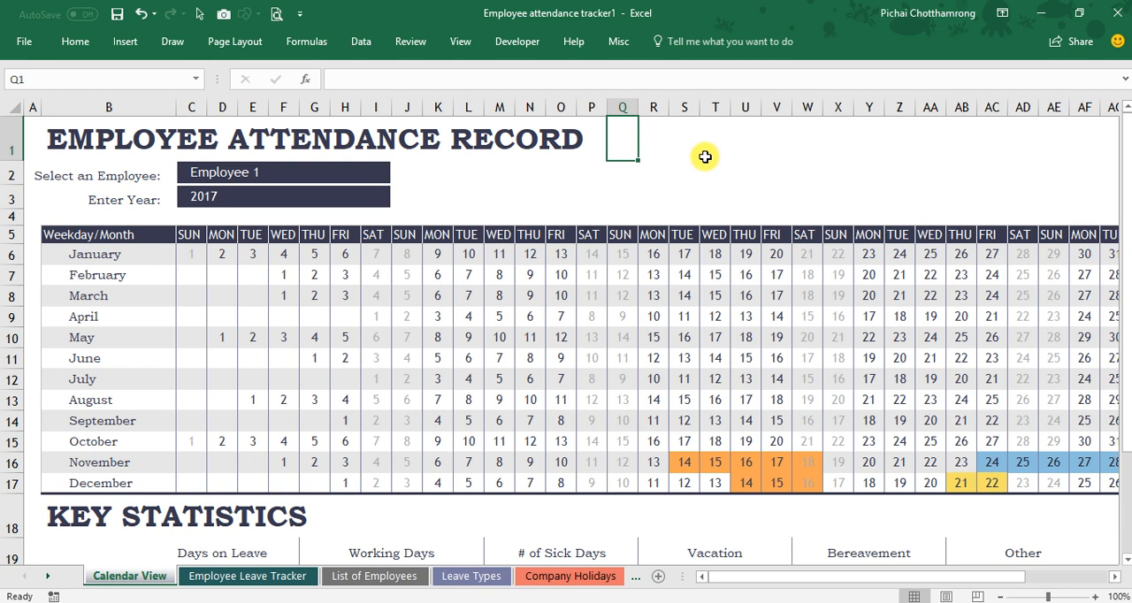